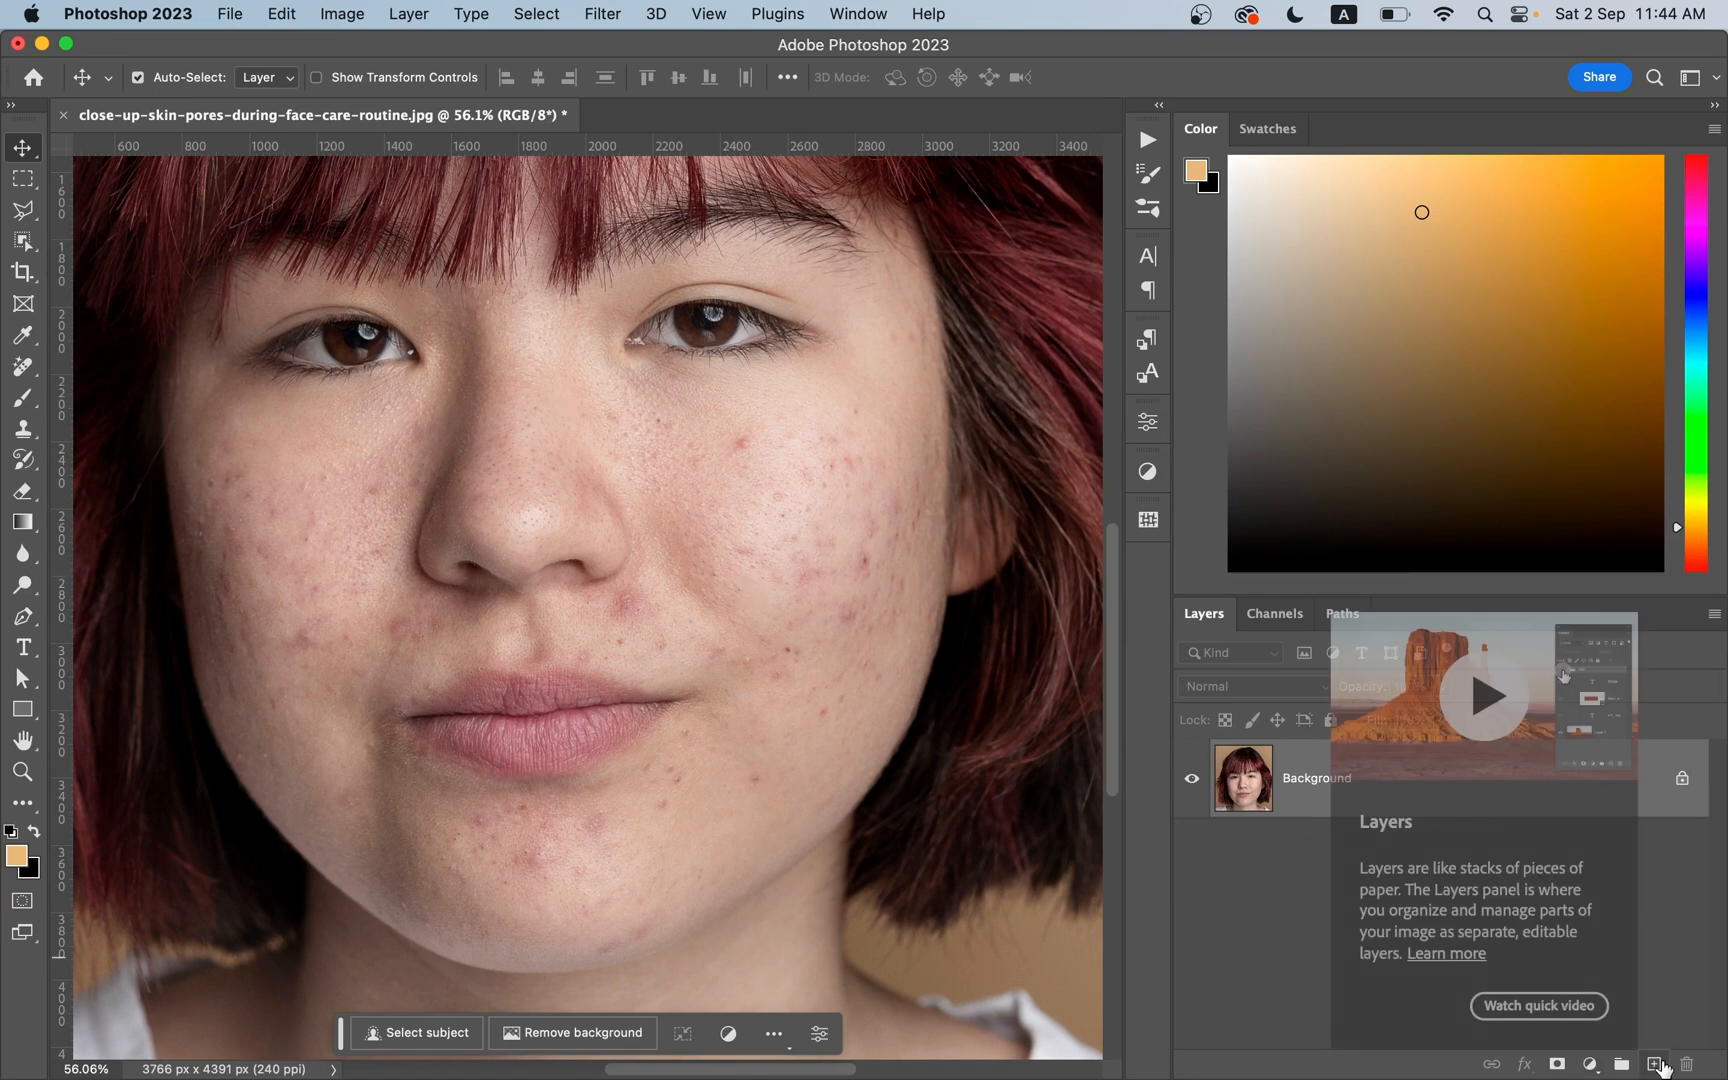
- Add a new empty layer, Layer 1, above the portrait background
left_click(1652, 1064)
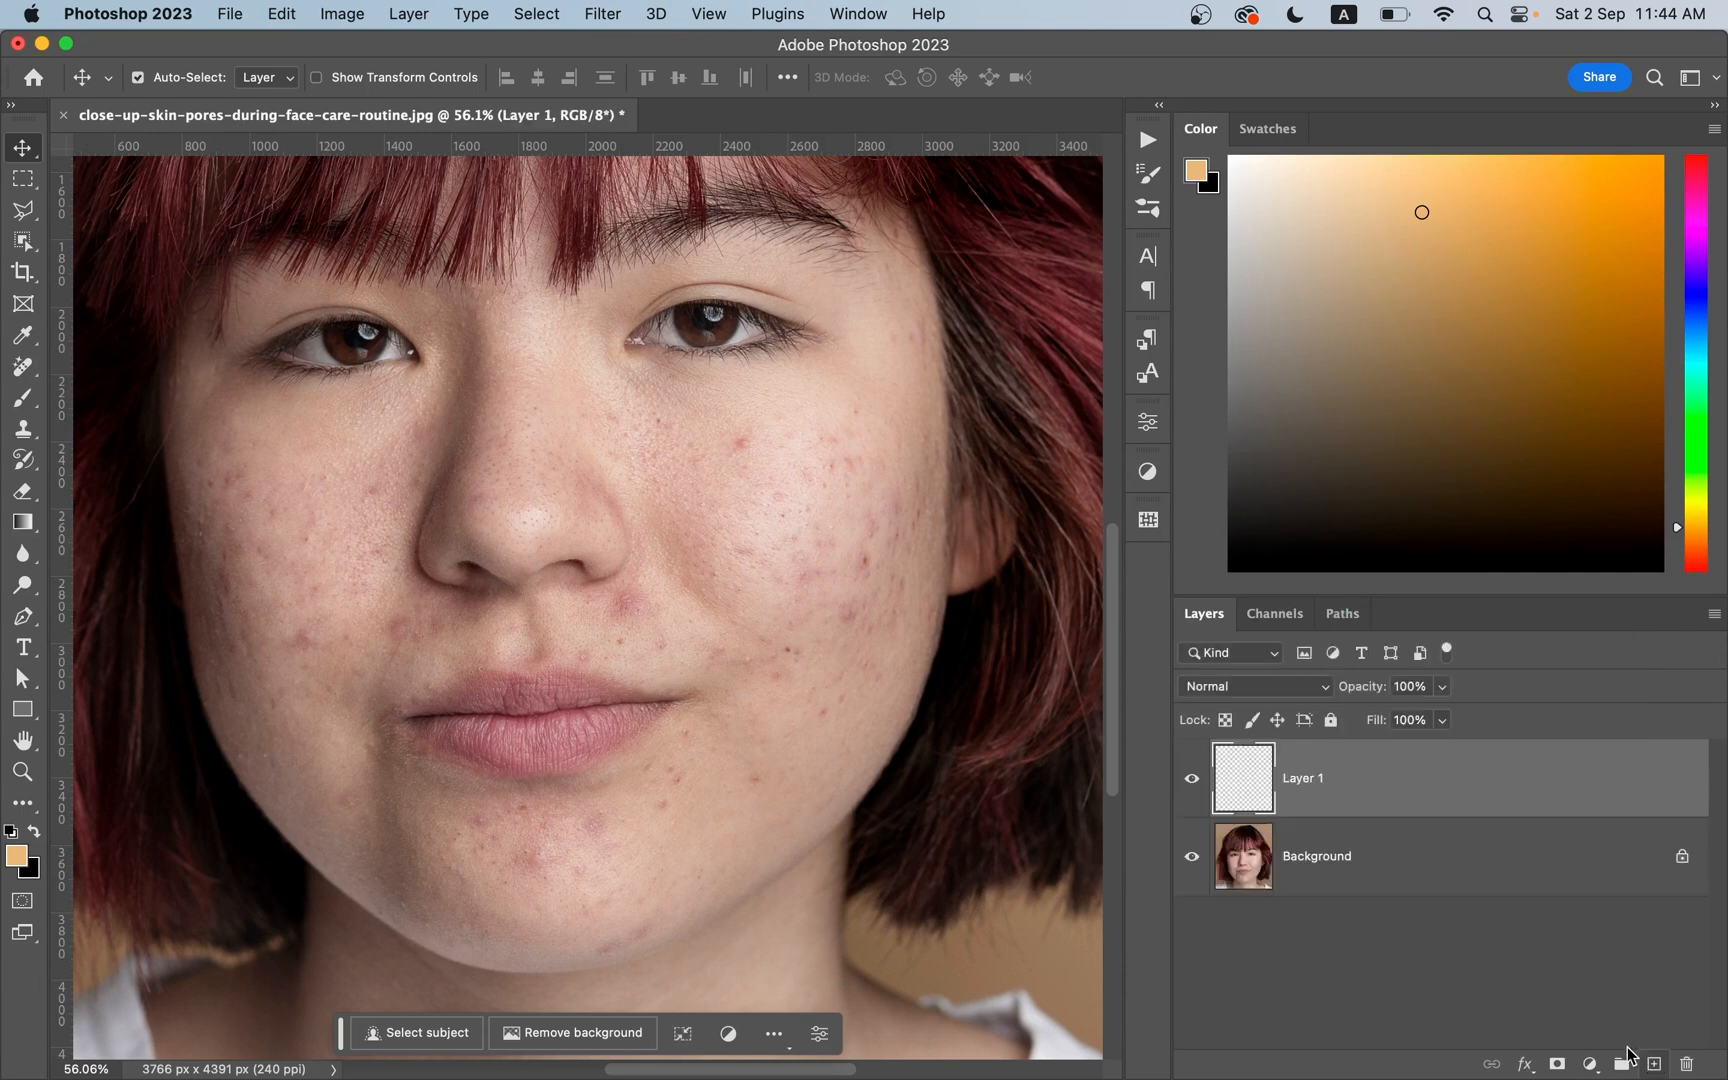
mouse_move(1348, 796)
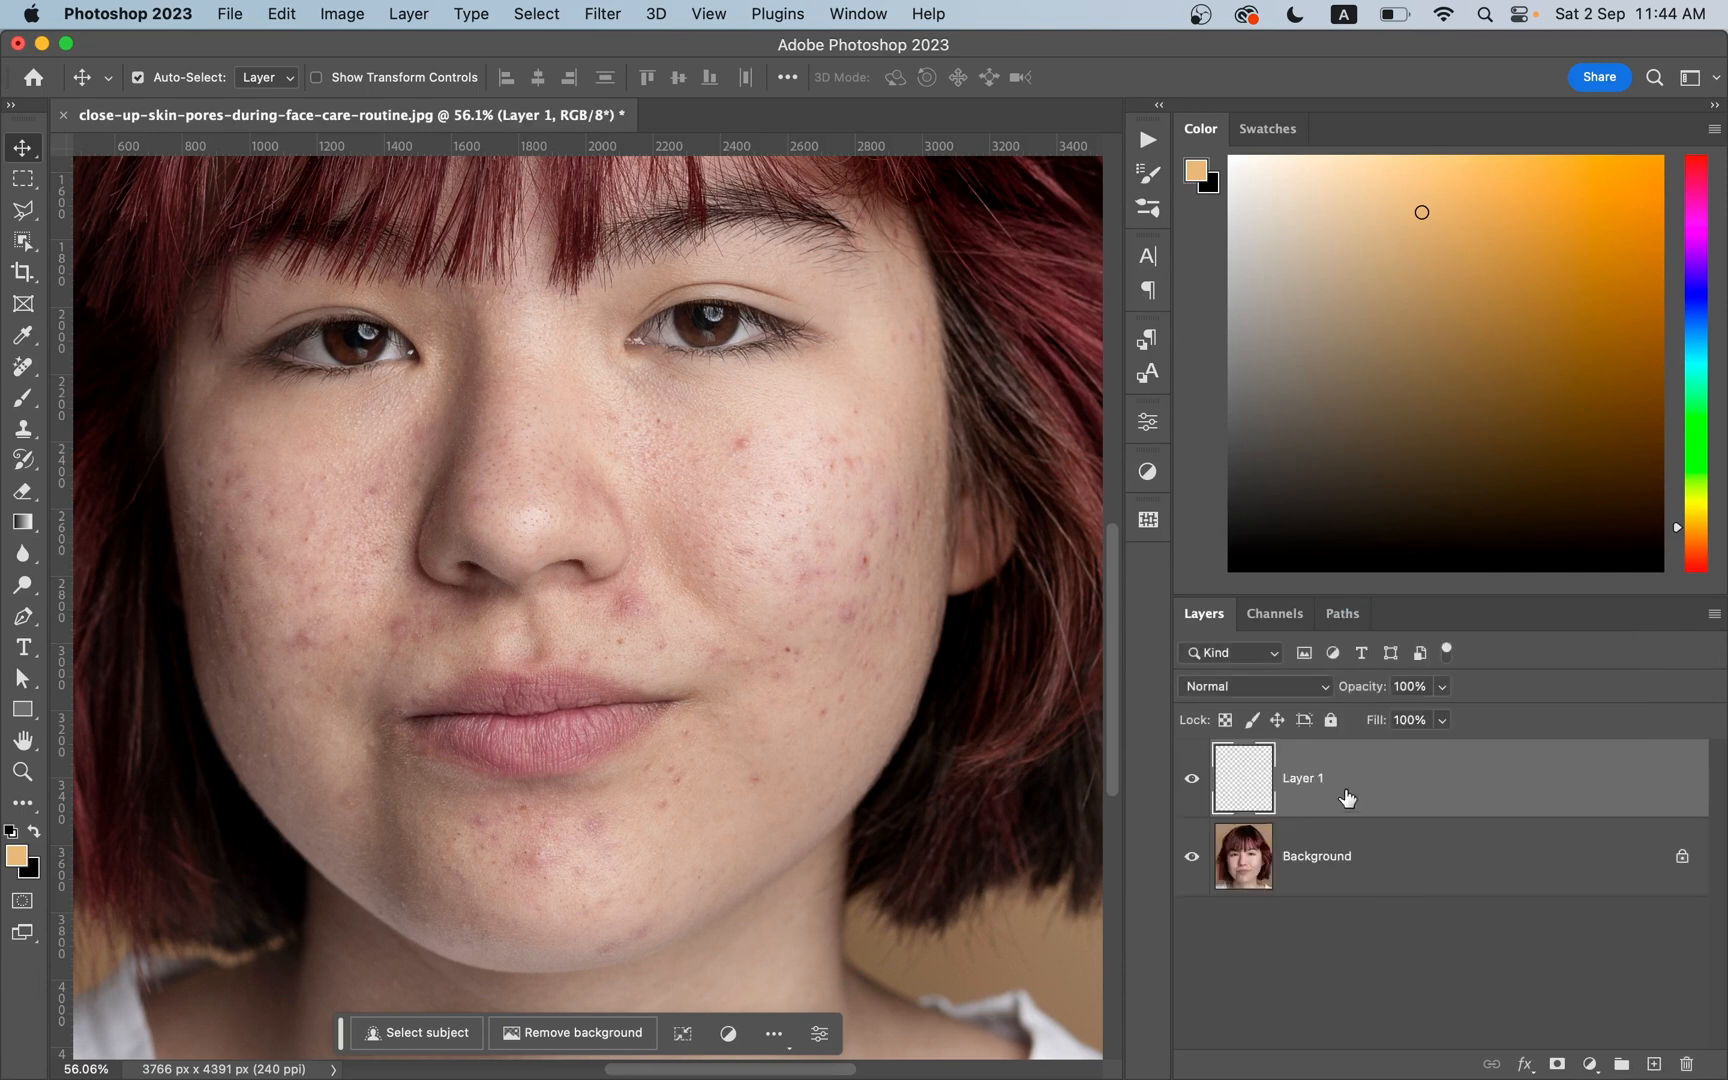
mouse_move(1348, 796)
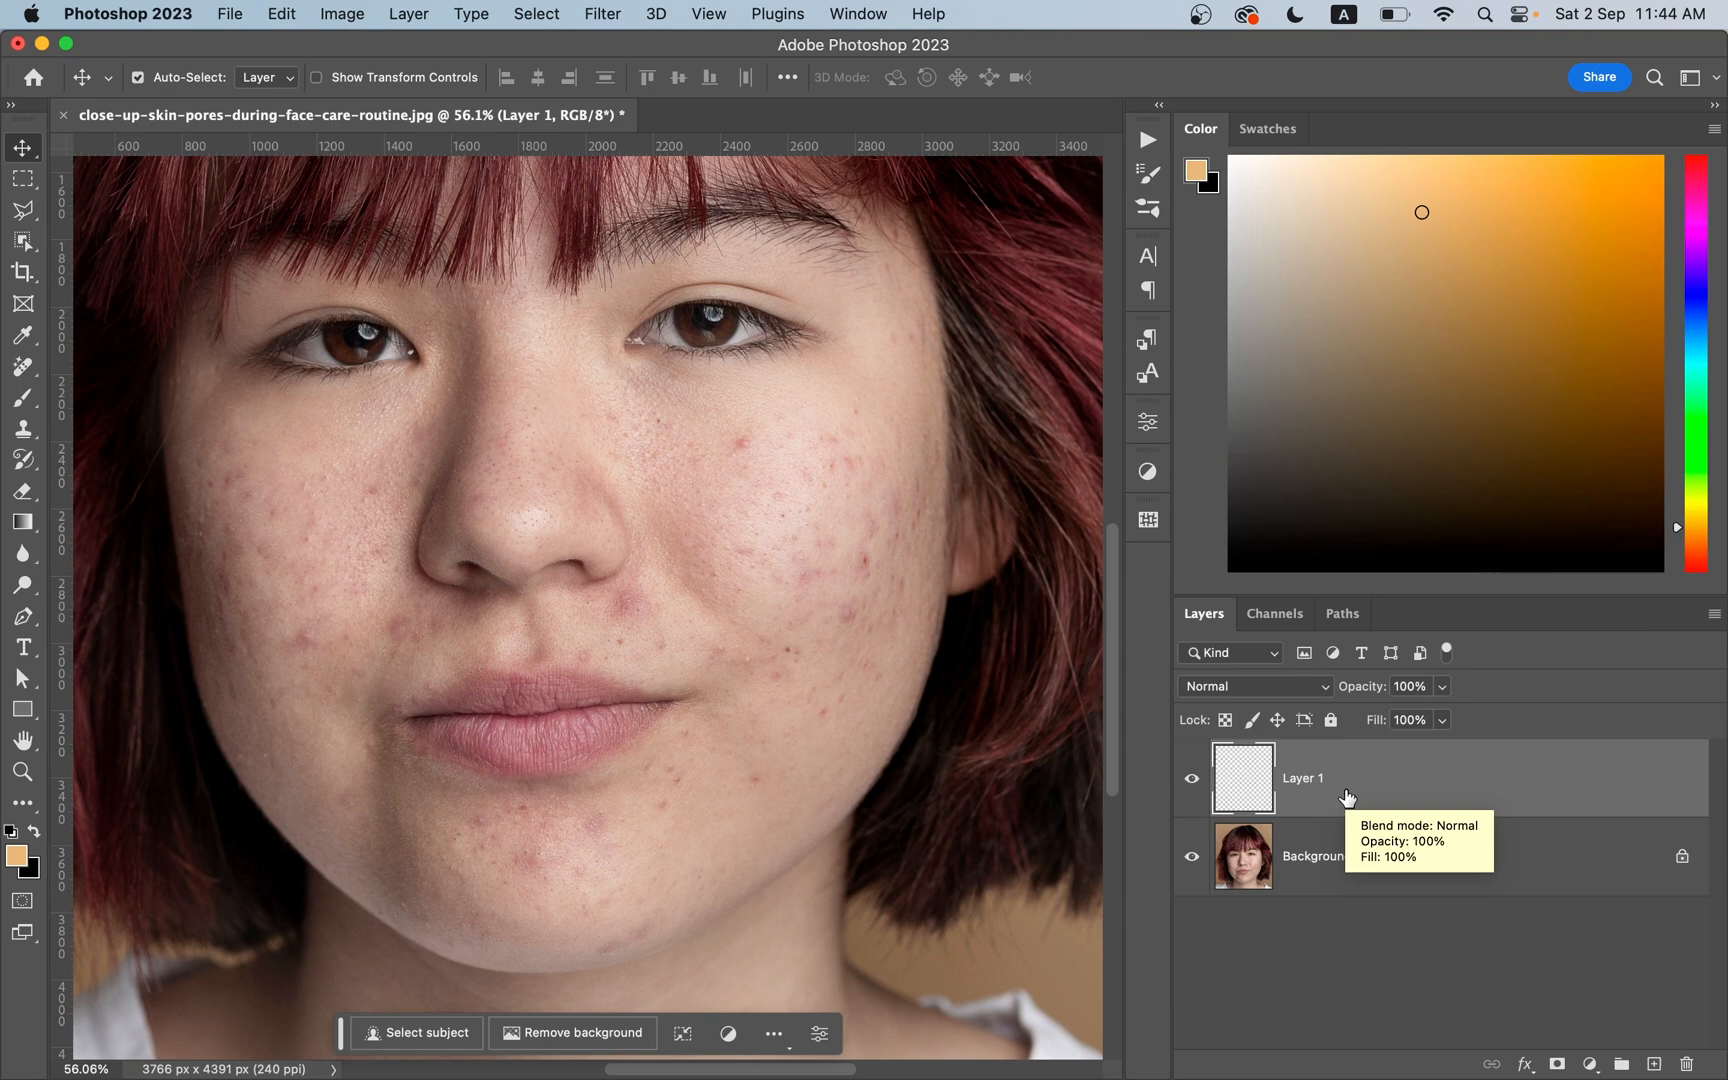
mouse_move(1424, 890)
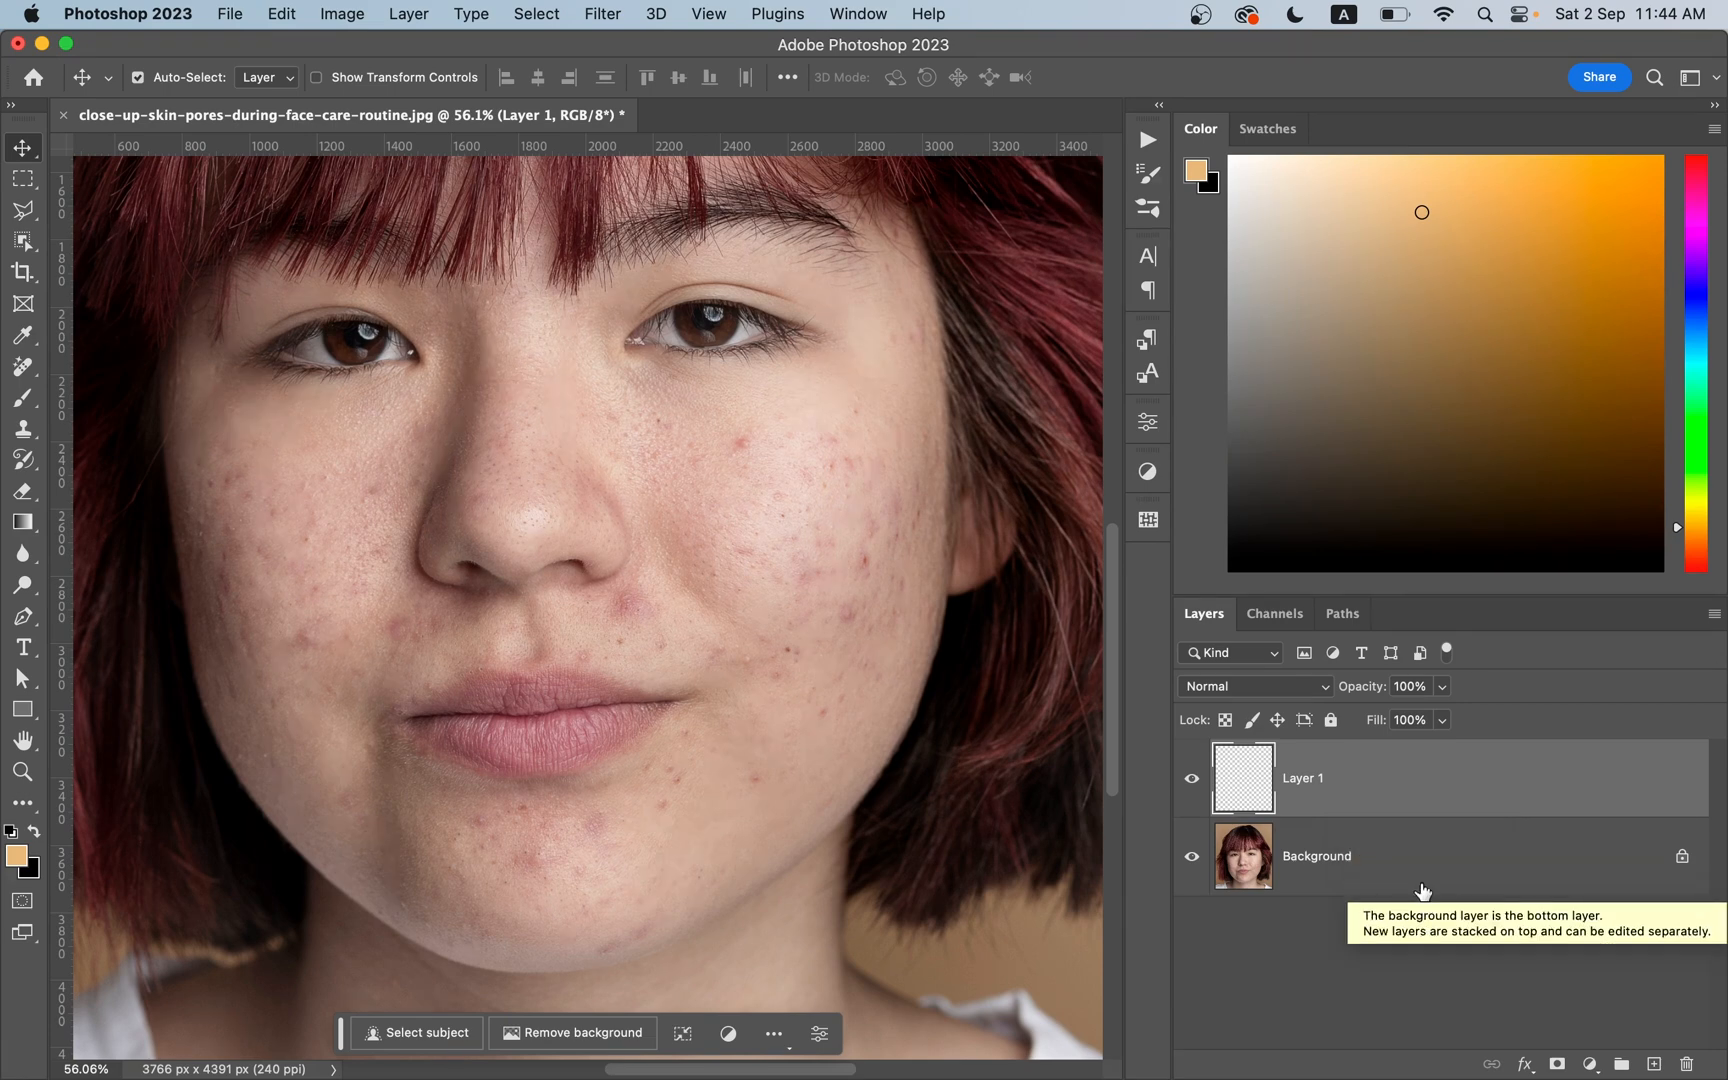
mouse_move(1422, 890)
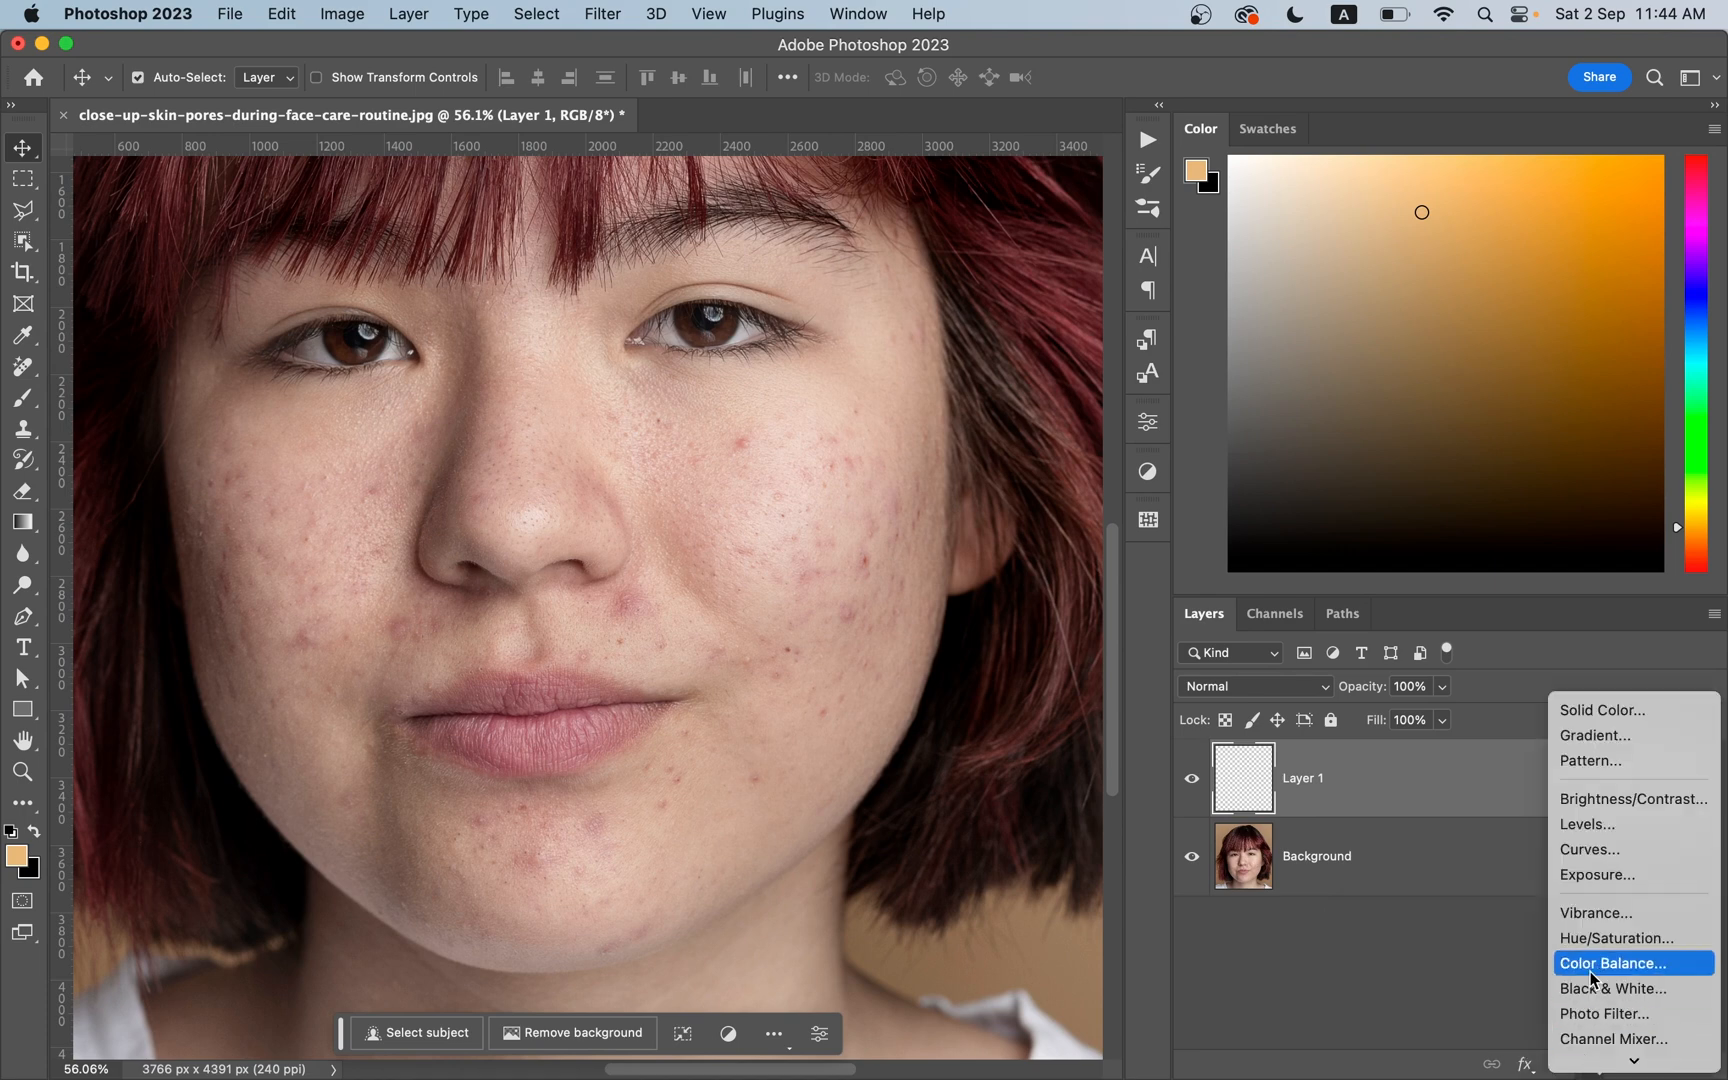
mouse_move(1612, 988)
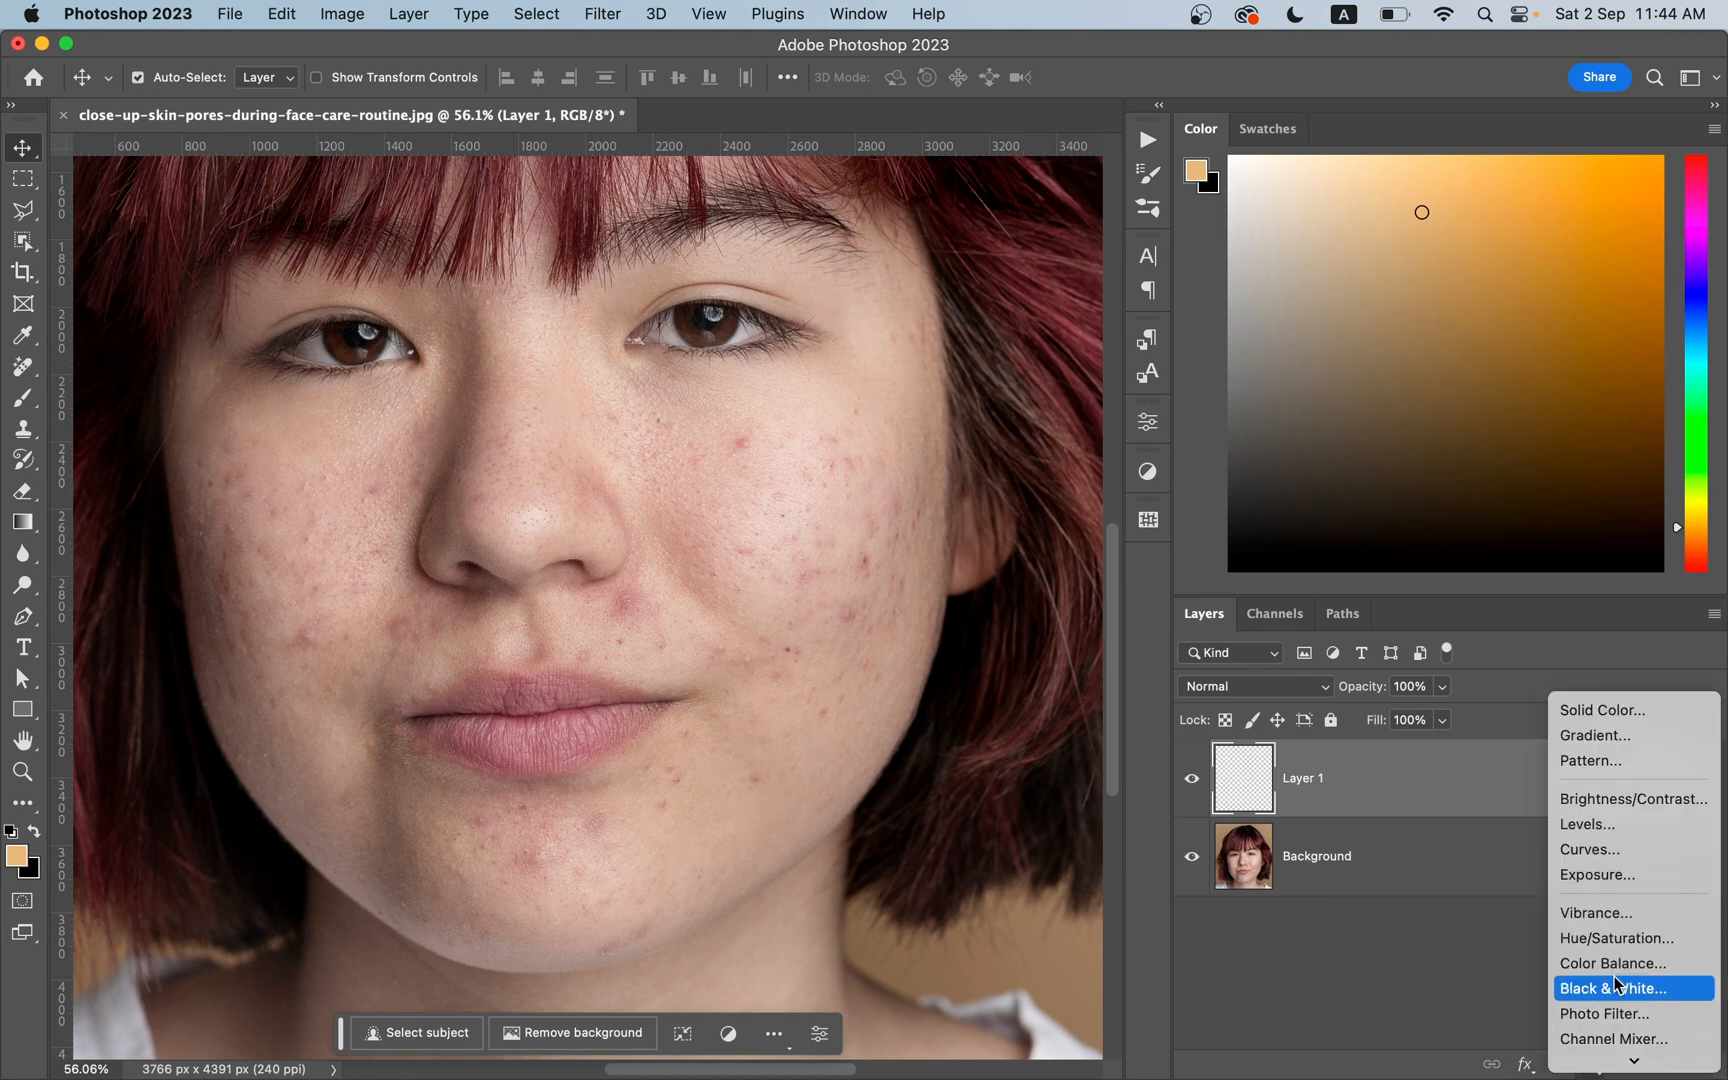
- Add a Black & White adjustment with Reds pushed to about -145 and Yellows darkened to reveal blemishes
left_click(1610, 988)
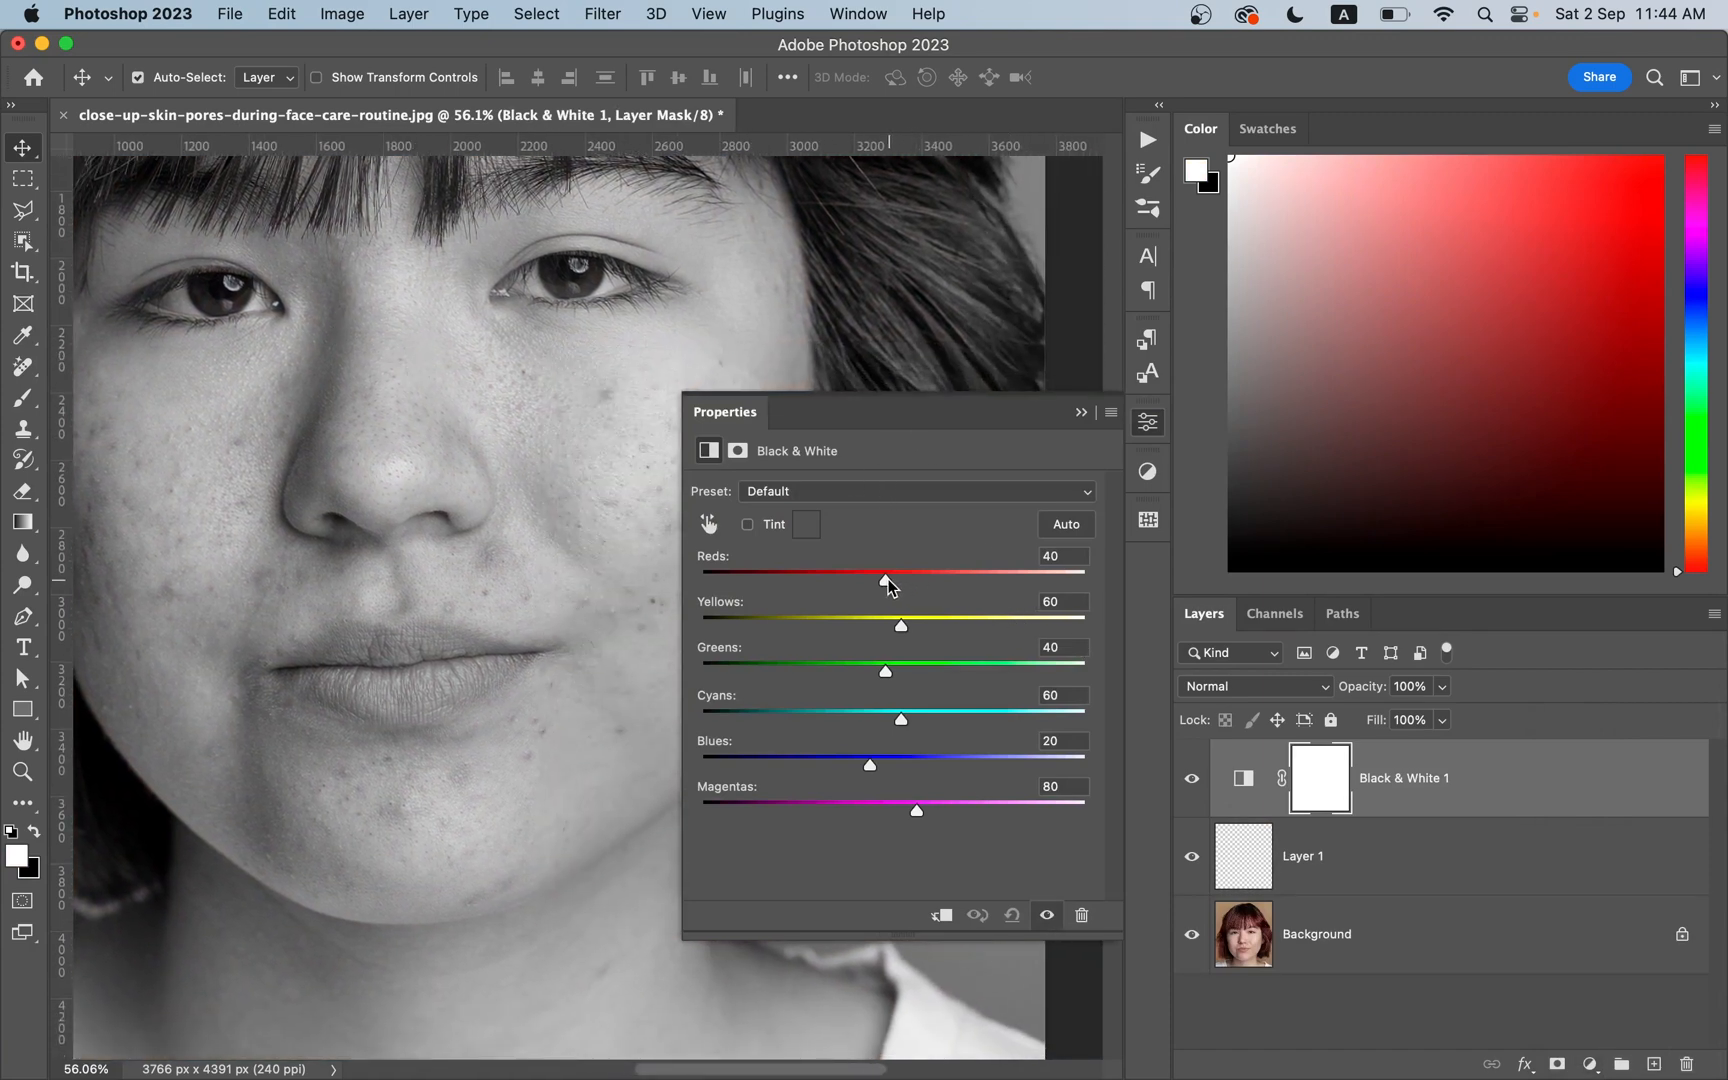
left_click_drag(884, 578, 818, 578)
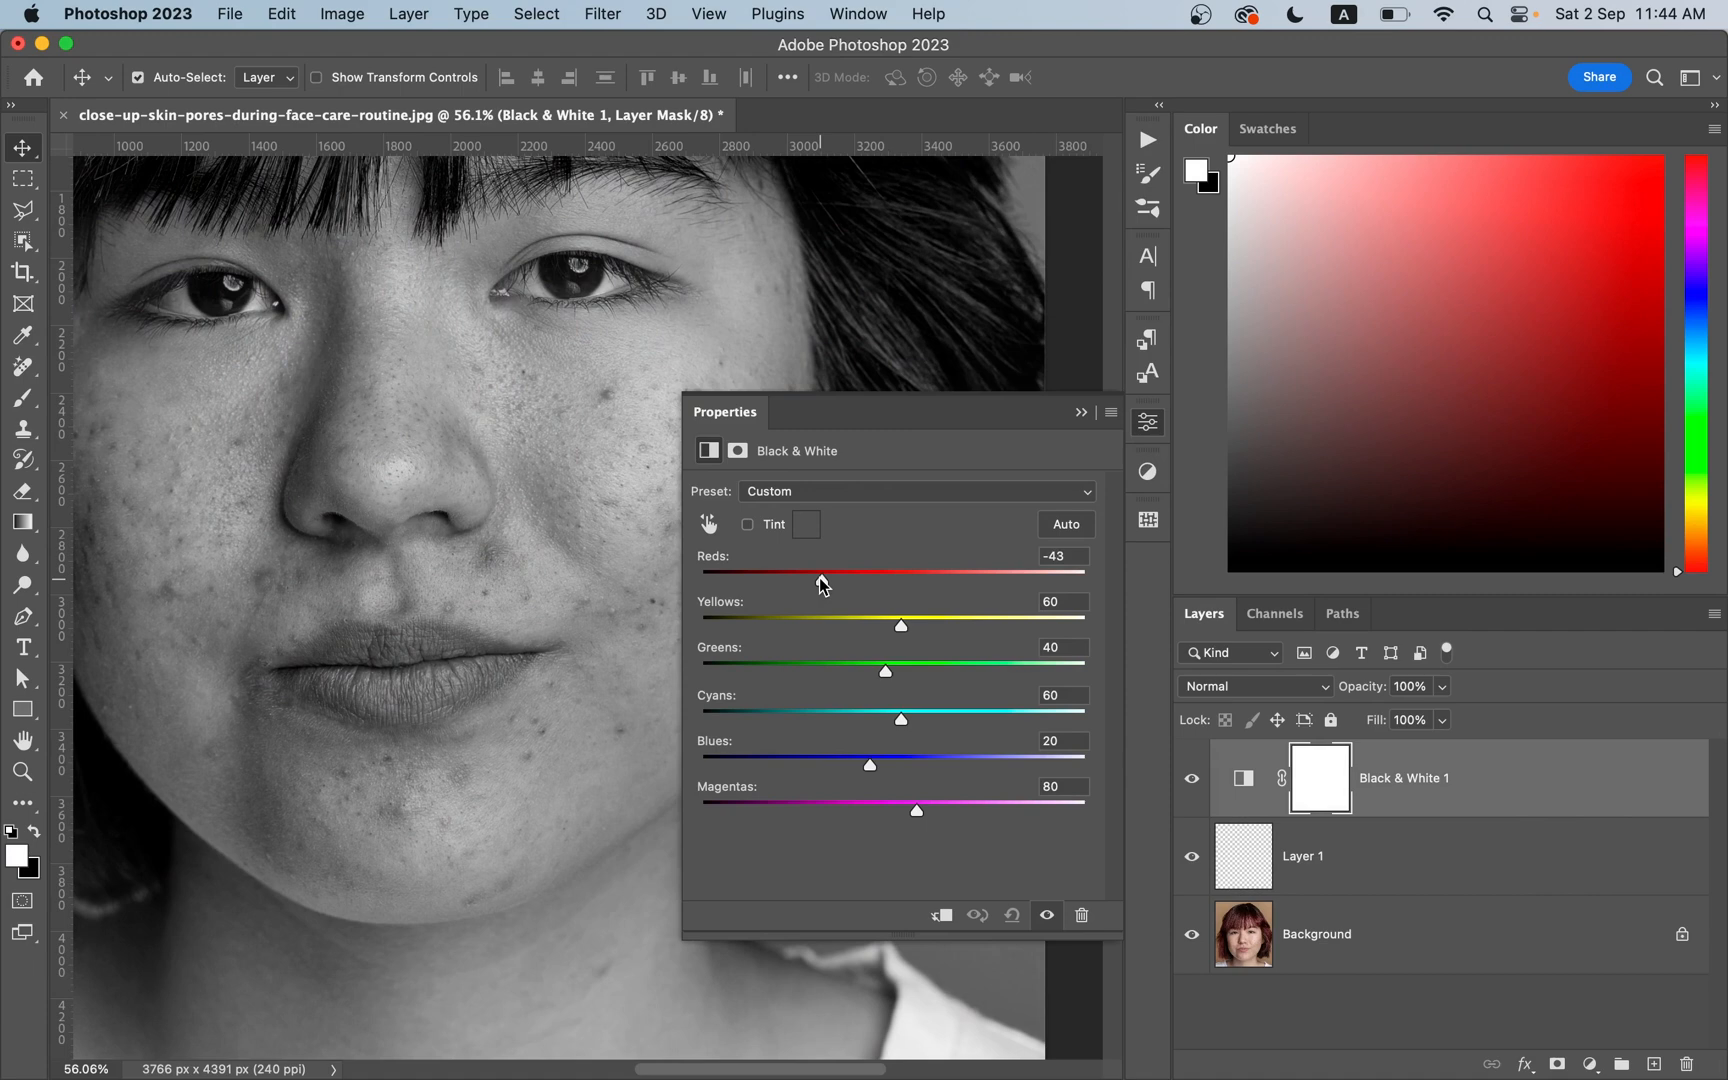
left_click_drag(822, 574, 768, 574)
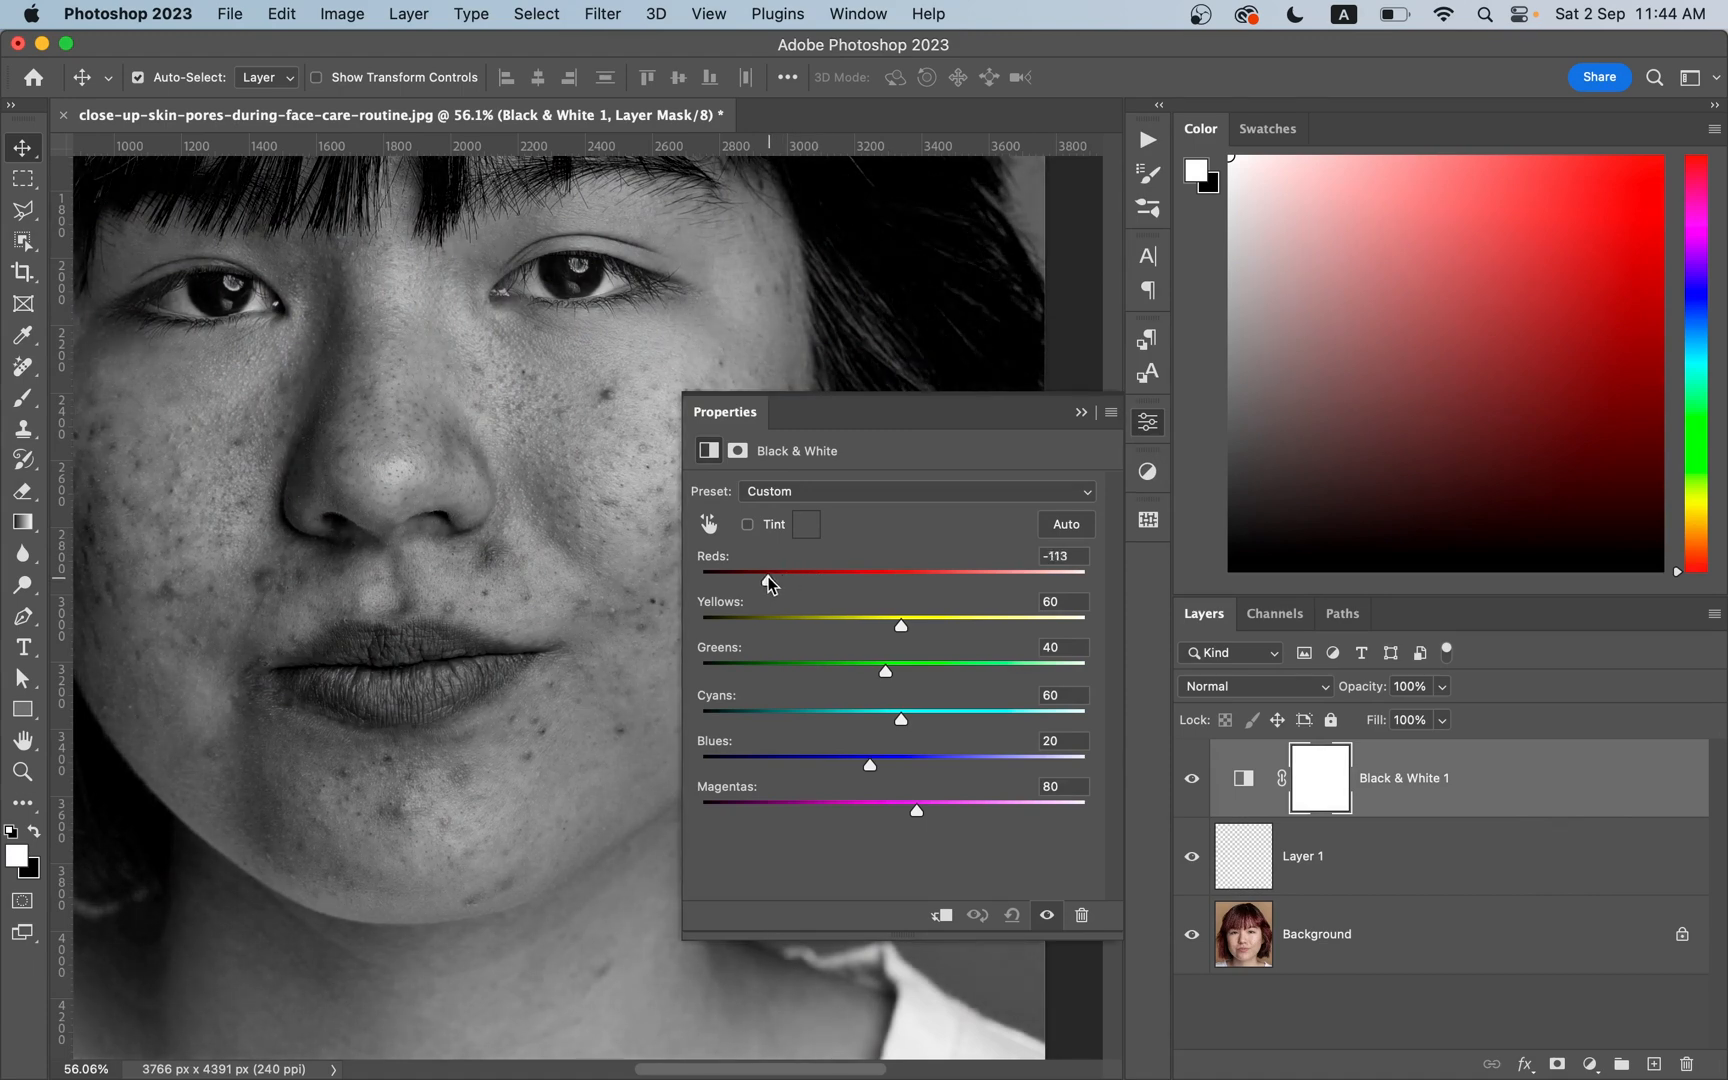
left_click_drag(770, 574, 756, 574)
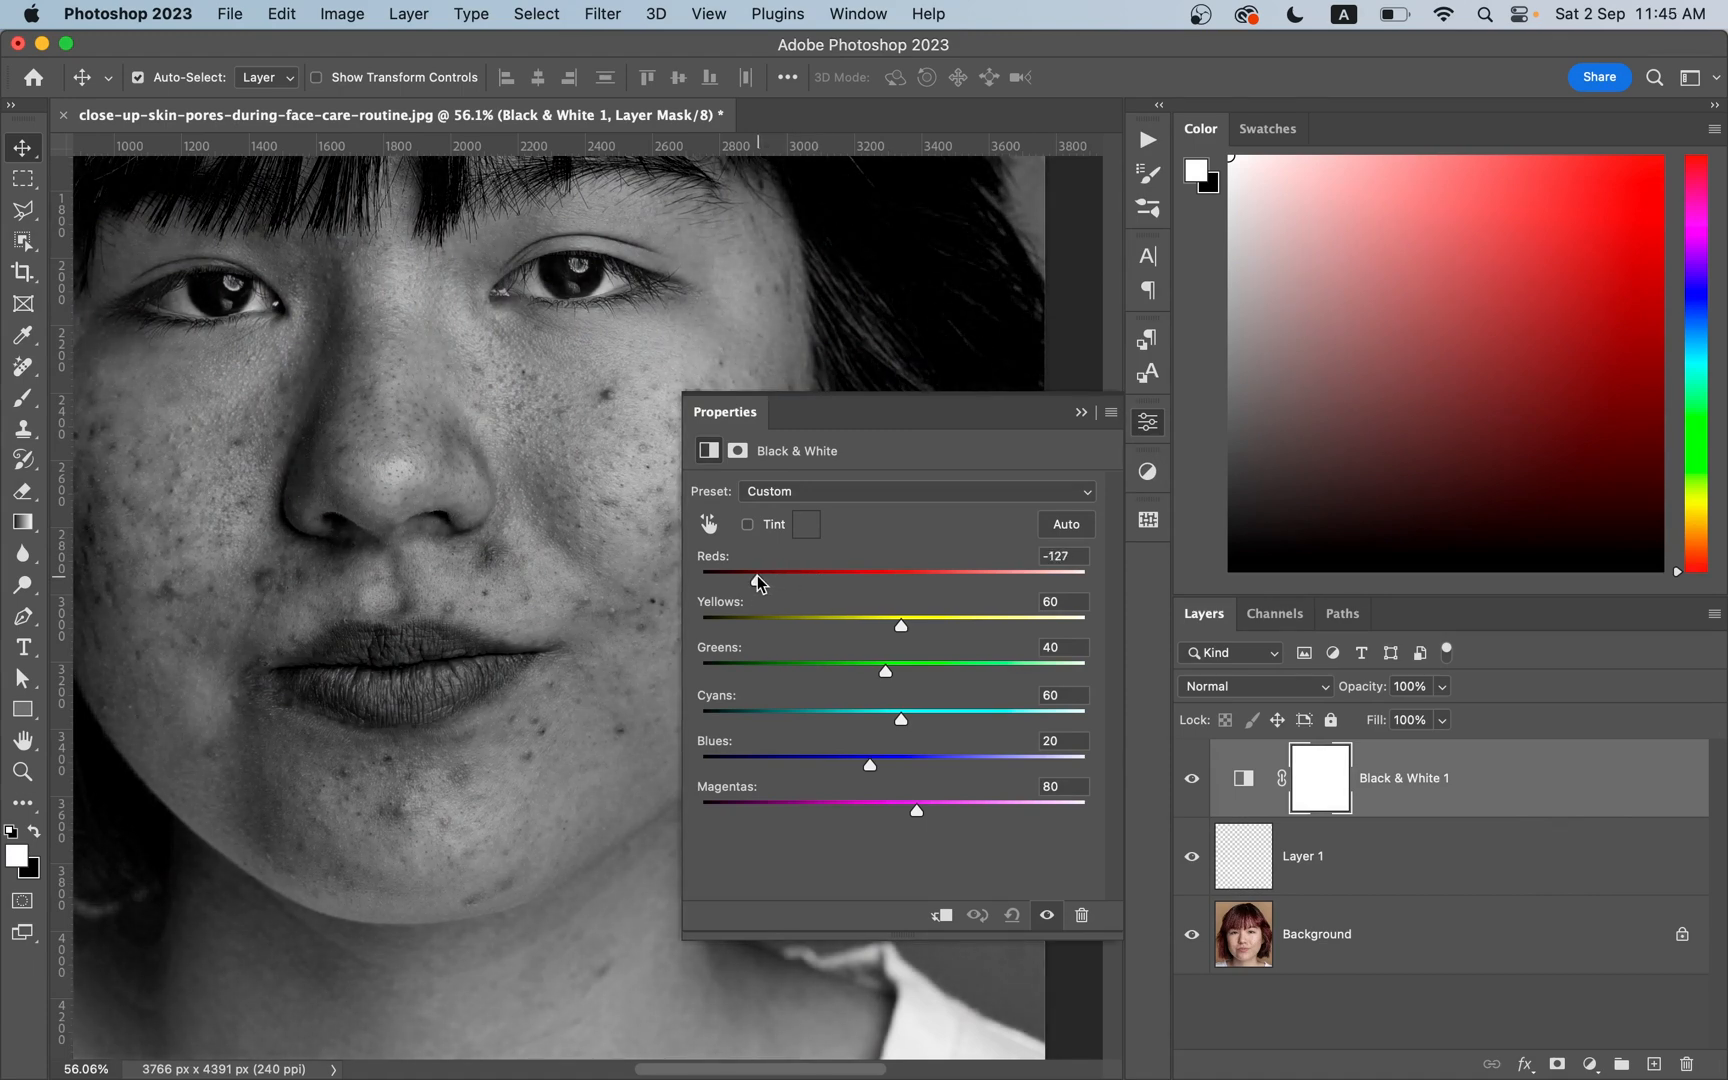
left_click_drag(760, 574, 744, 574)
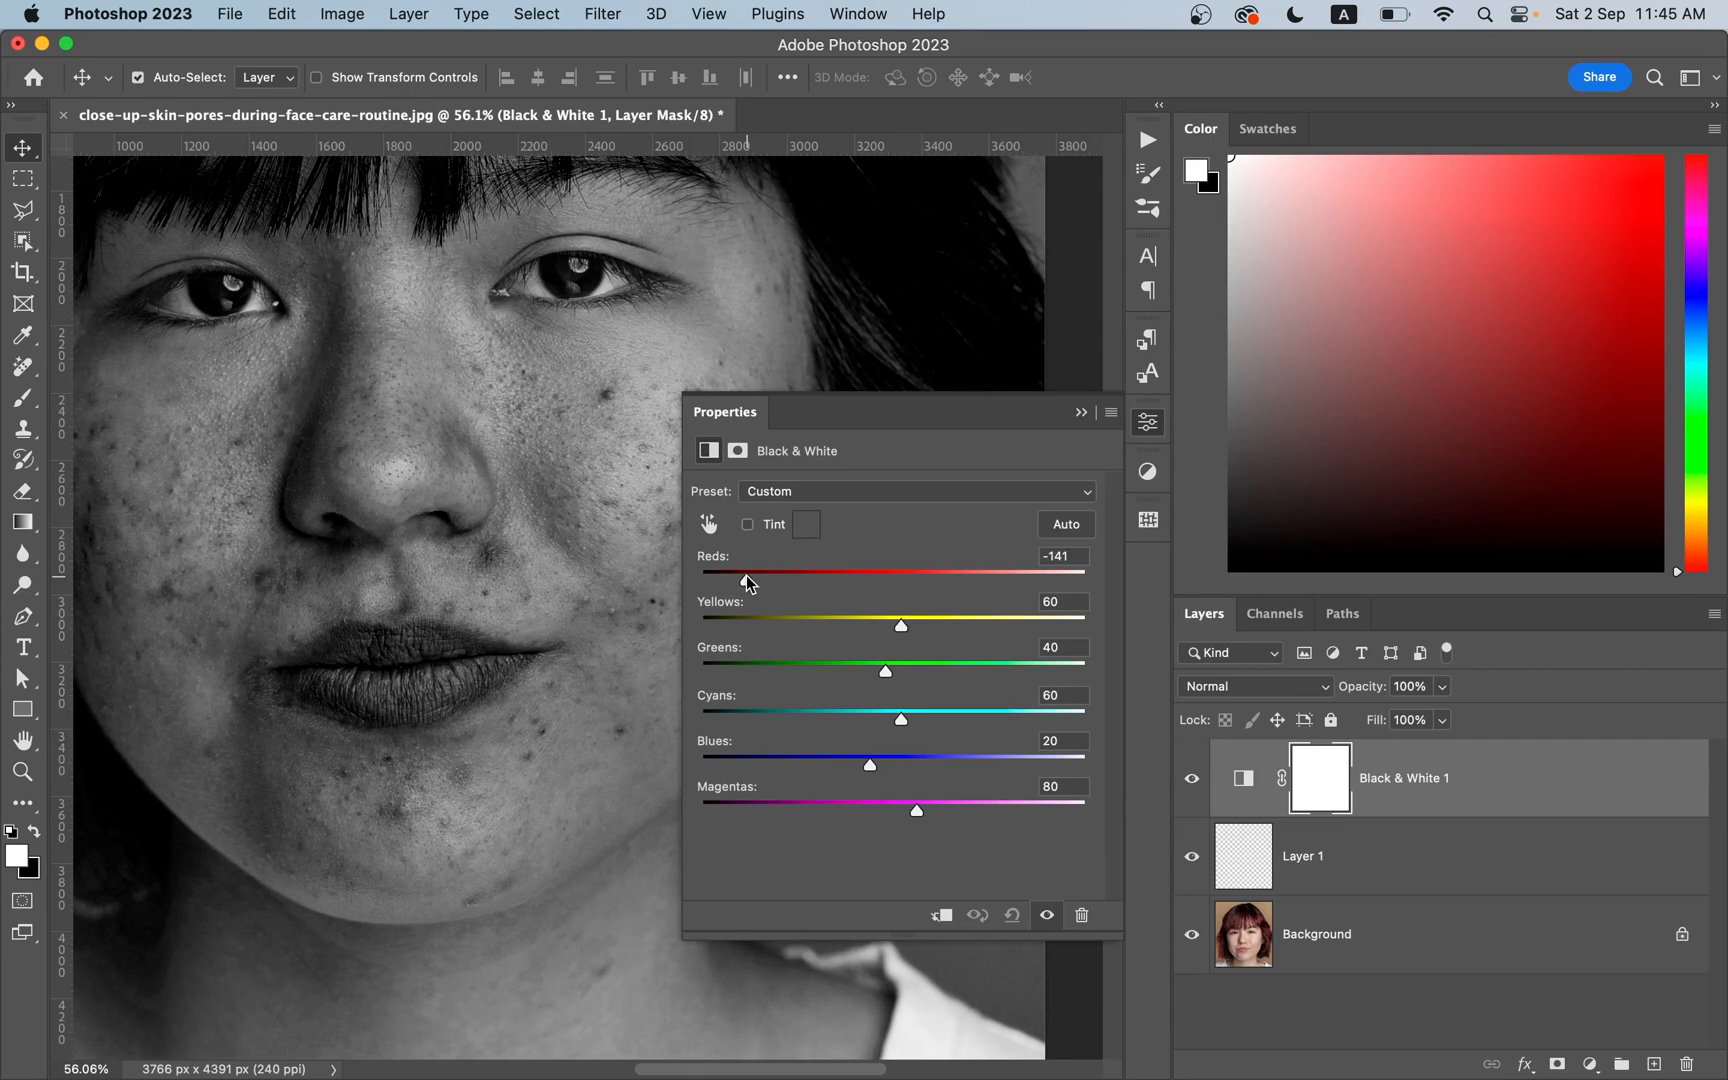
left_click_drag(748, 578, 742, 578)
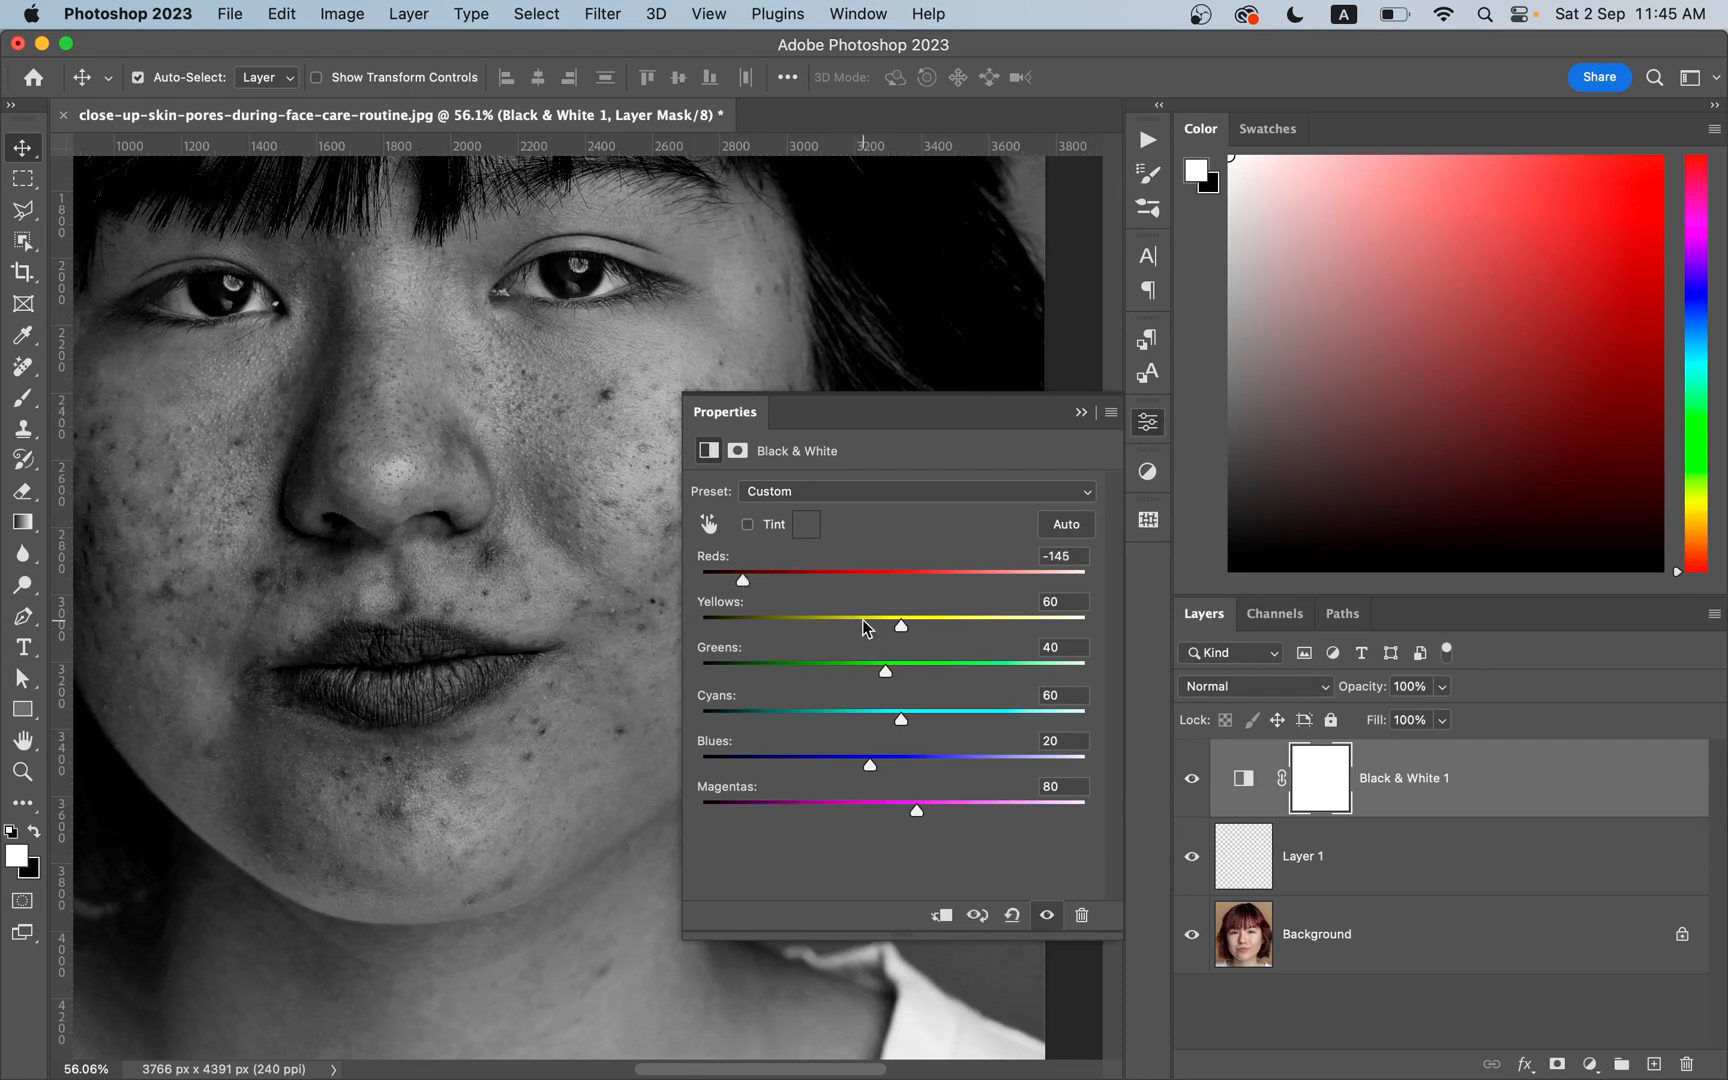
left_click_drag(900, 626, 834, 626)
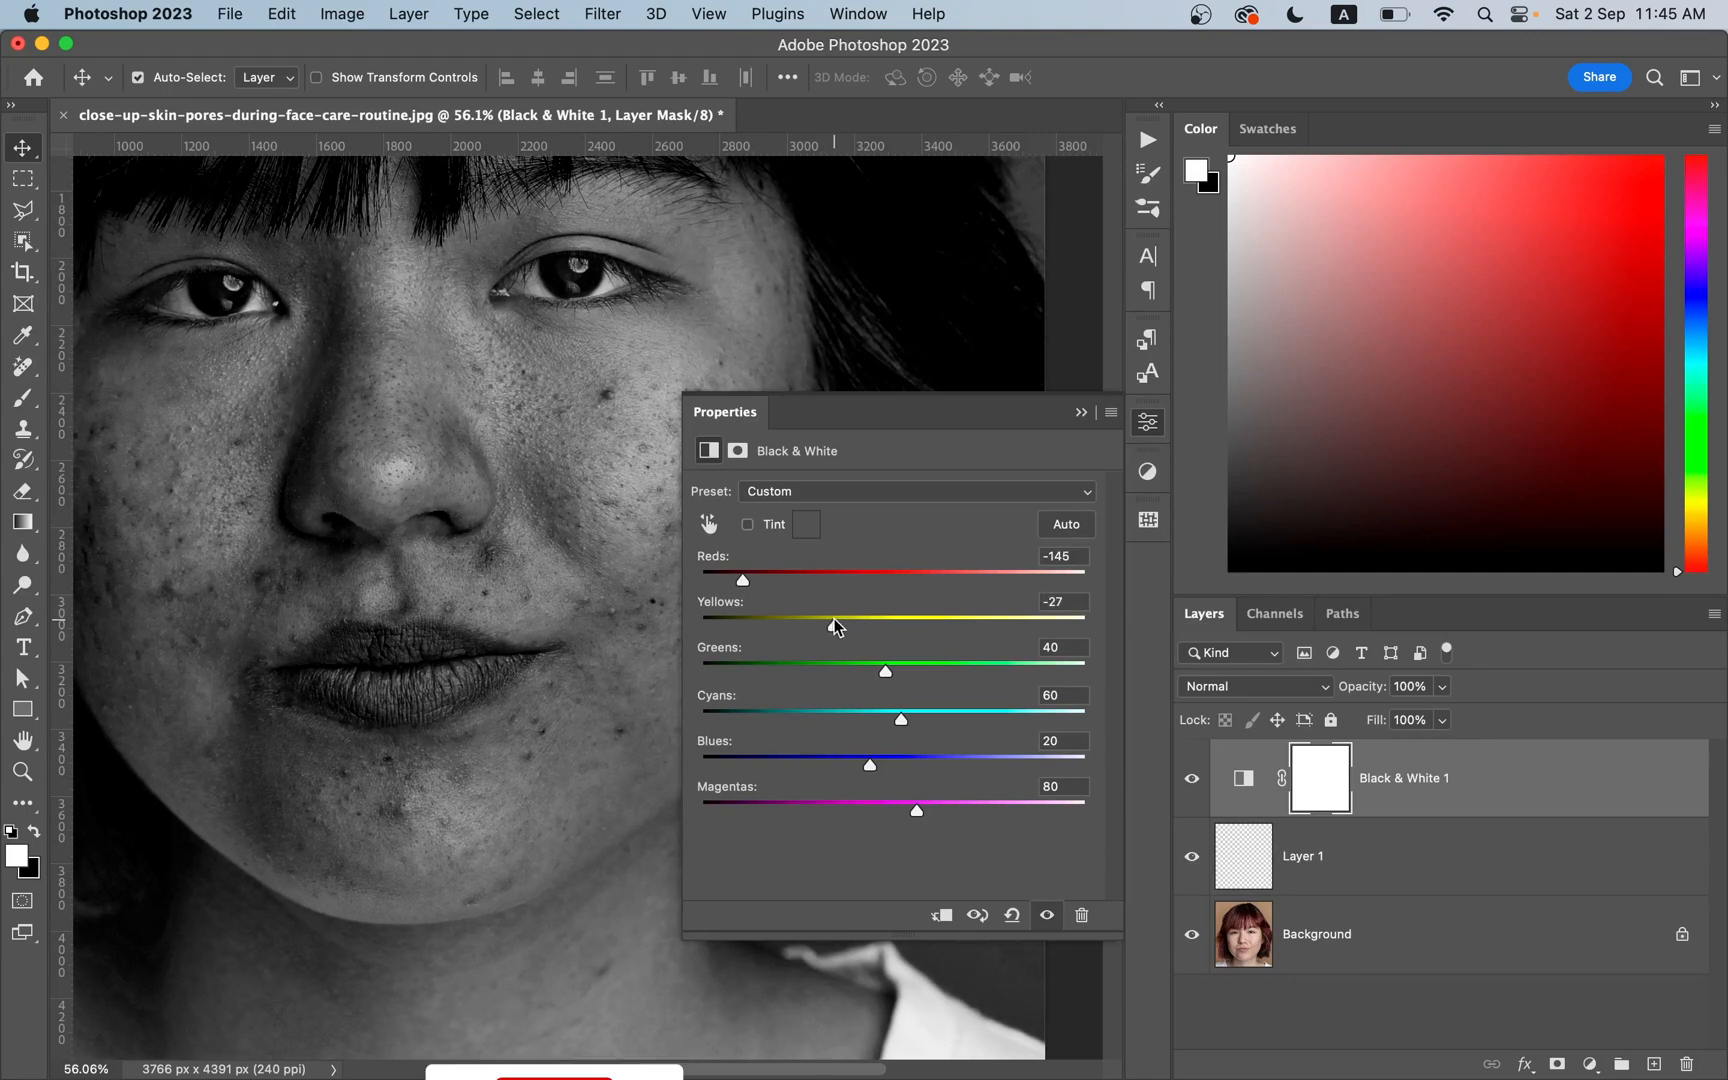
left_click_drag(834, 626, 828, 626)
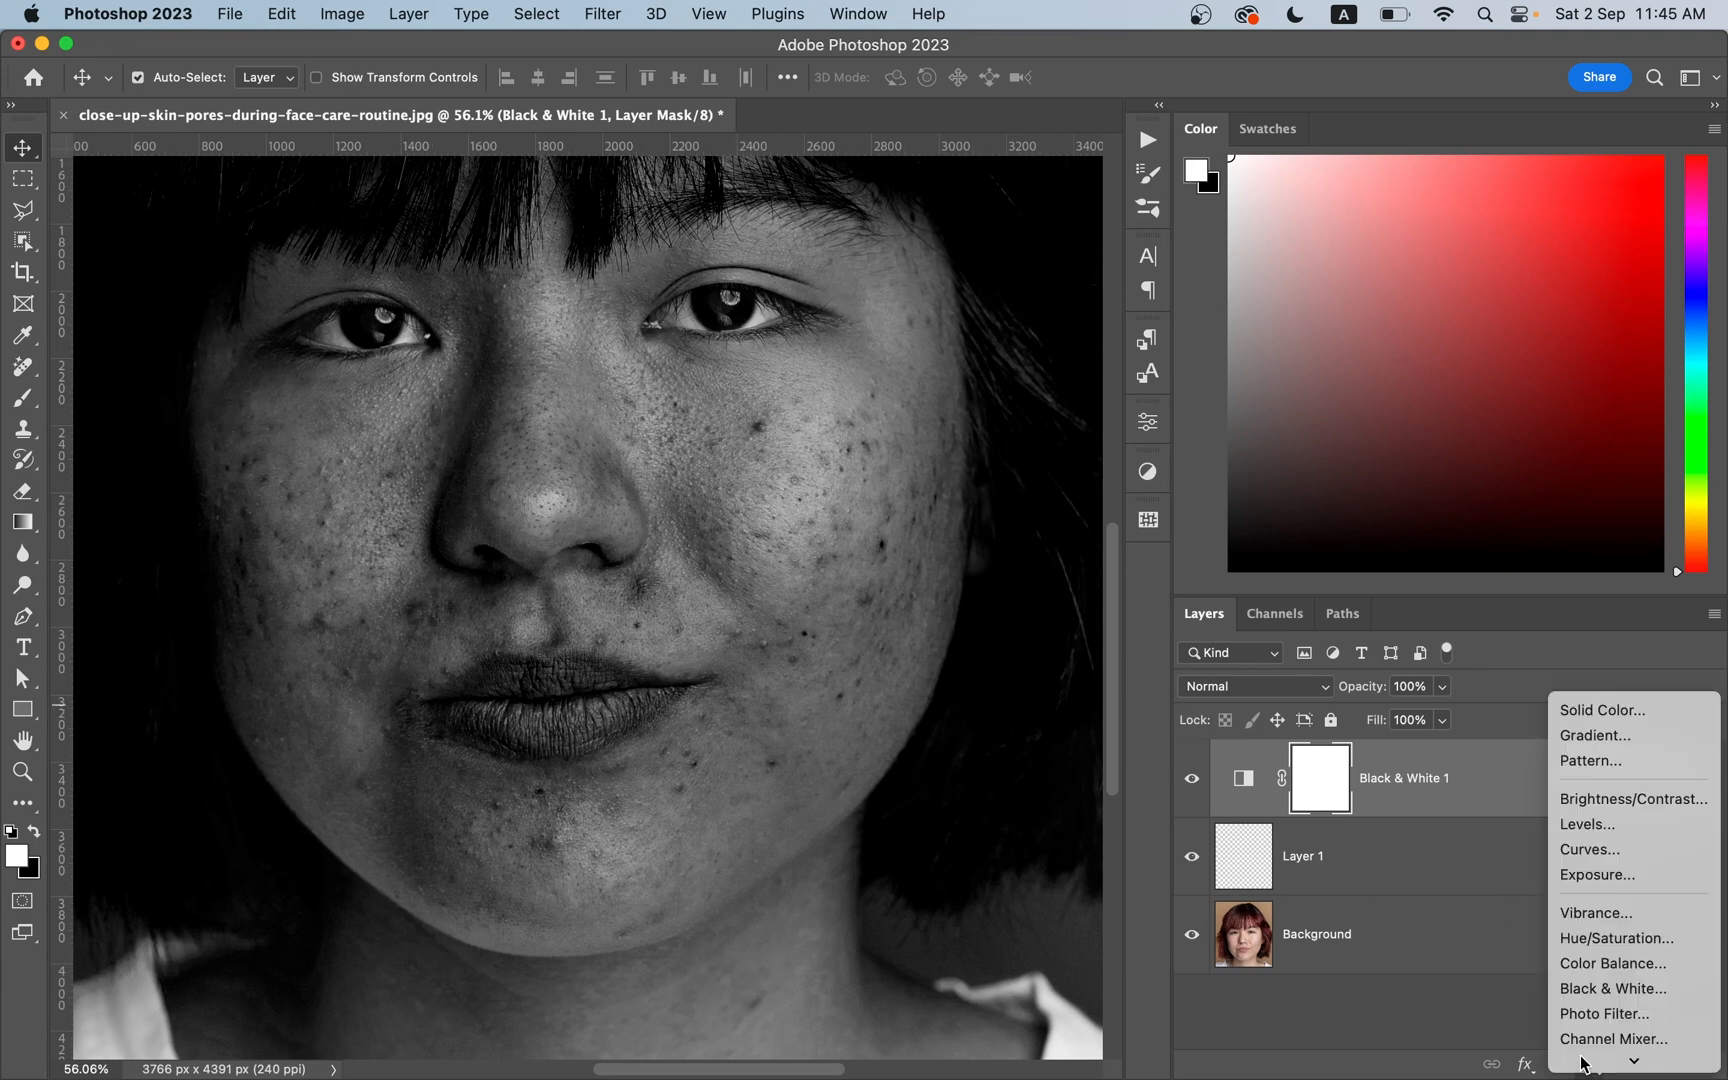
- Add a Curves adjustment and raise the RGB shadow point to lift the dark tones
left_click(1590, 850)
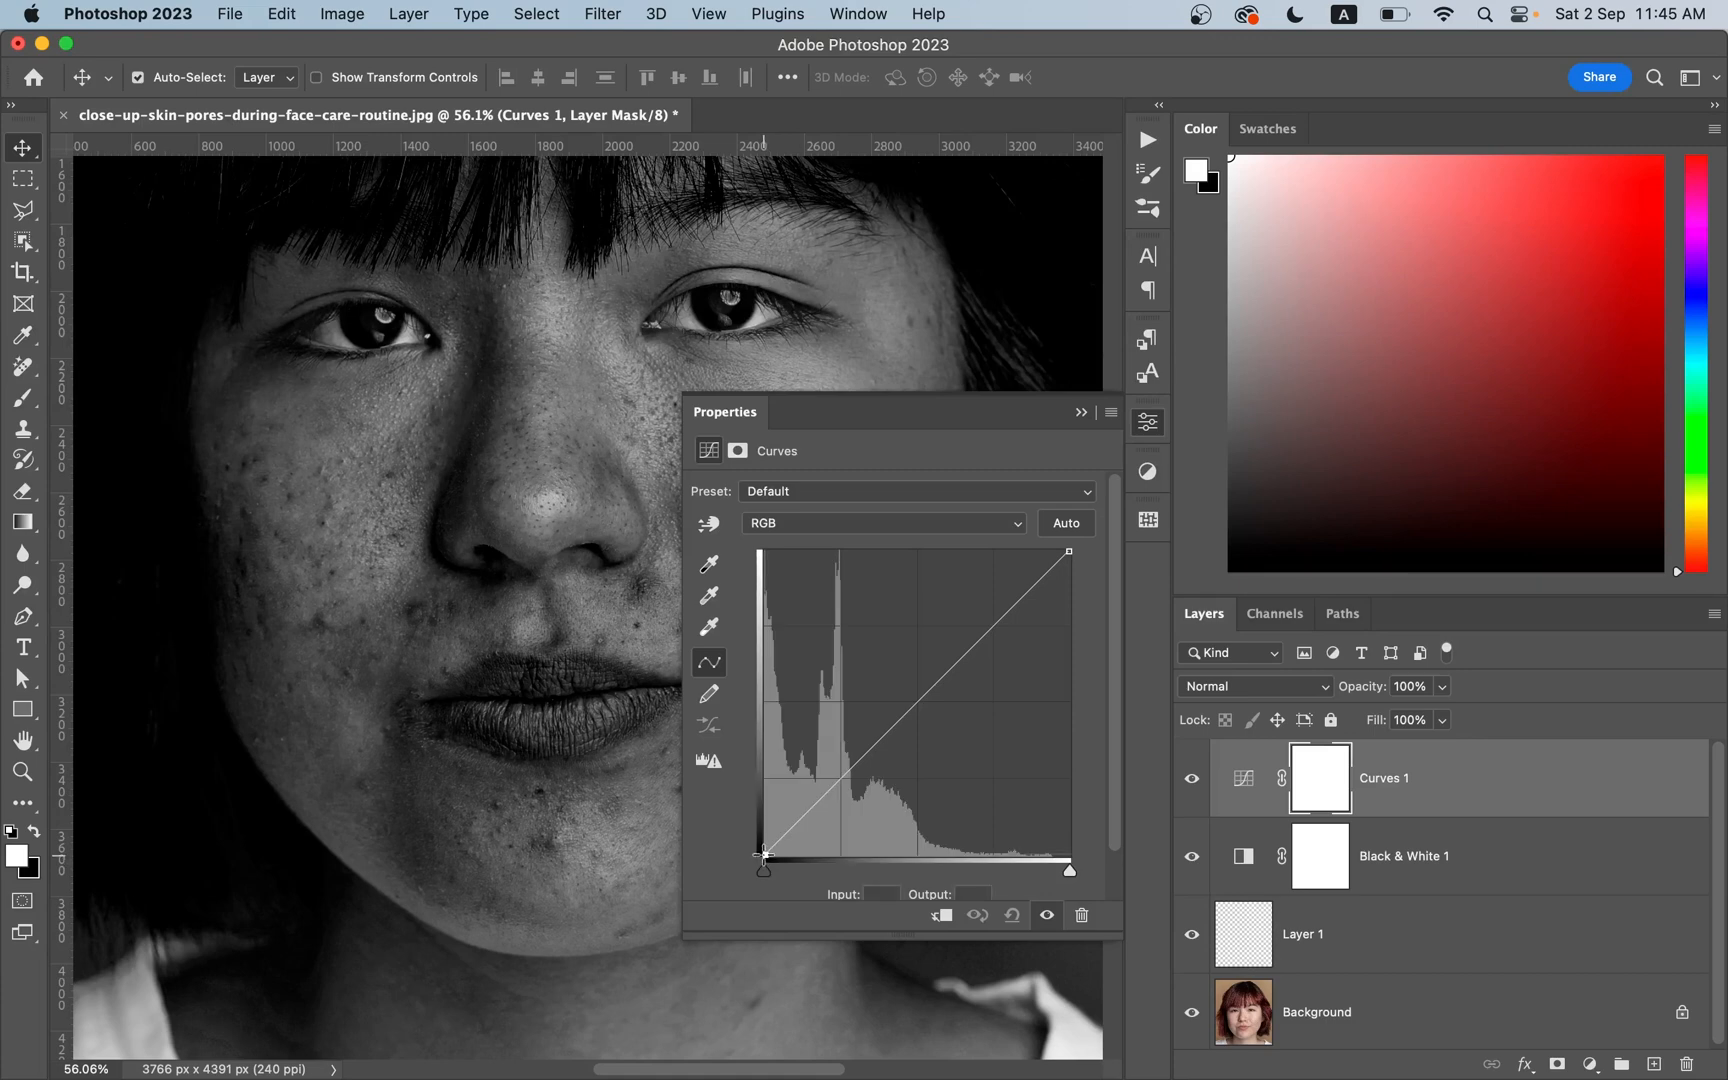
left_click_drag(760, 856, 760, 826)
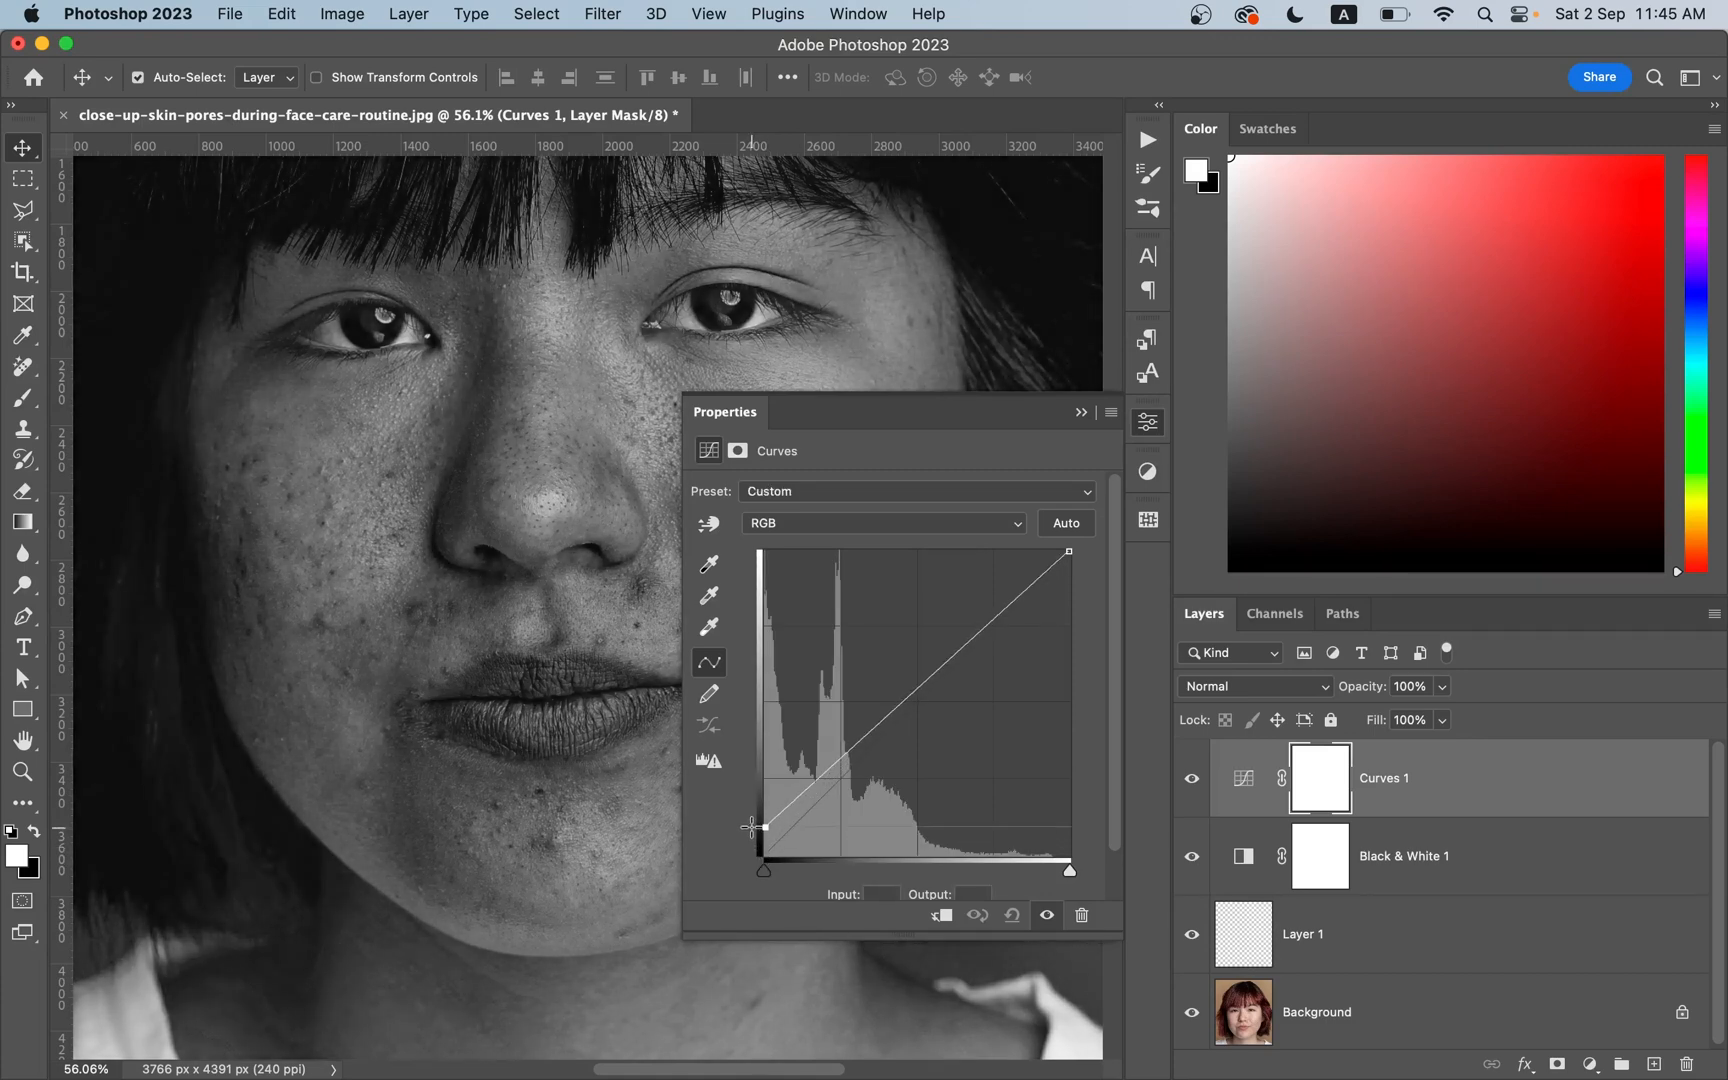
left_click_drag(750, 826, 752, 822)
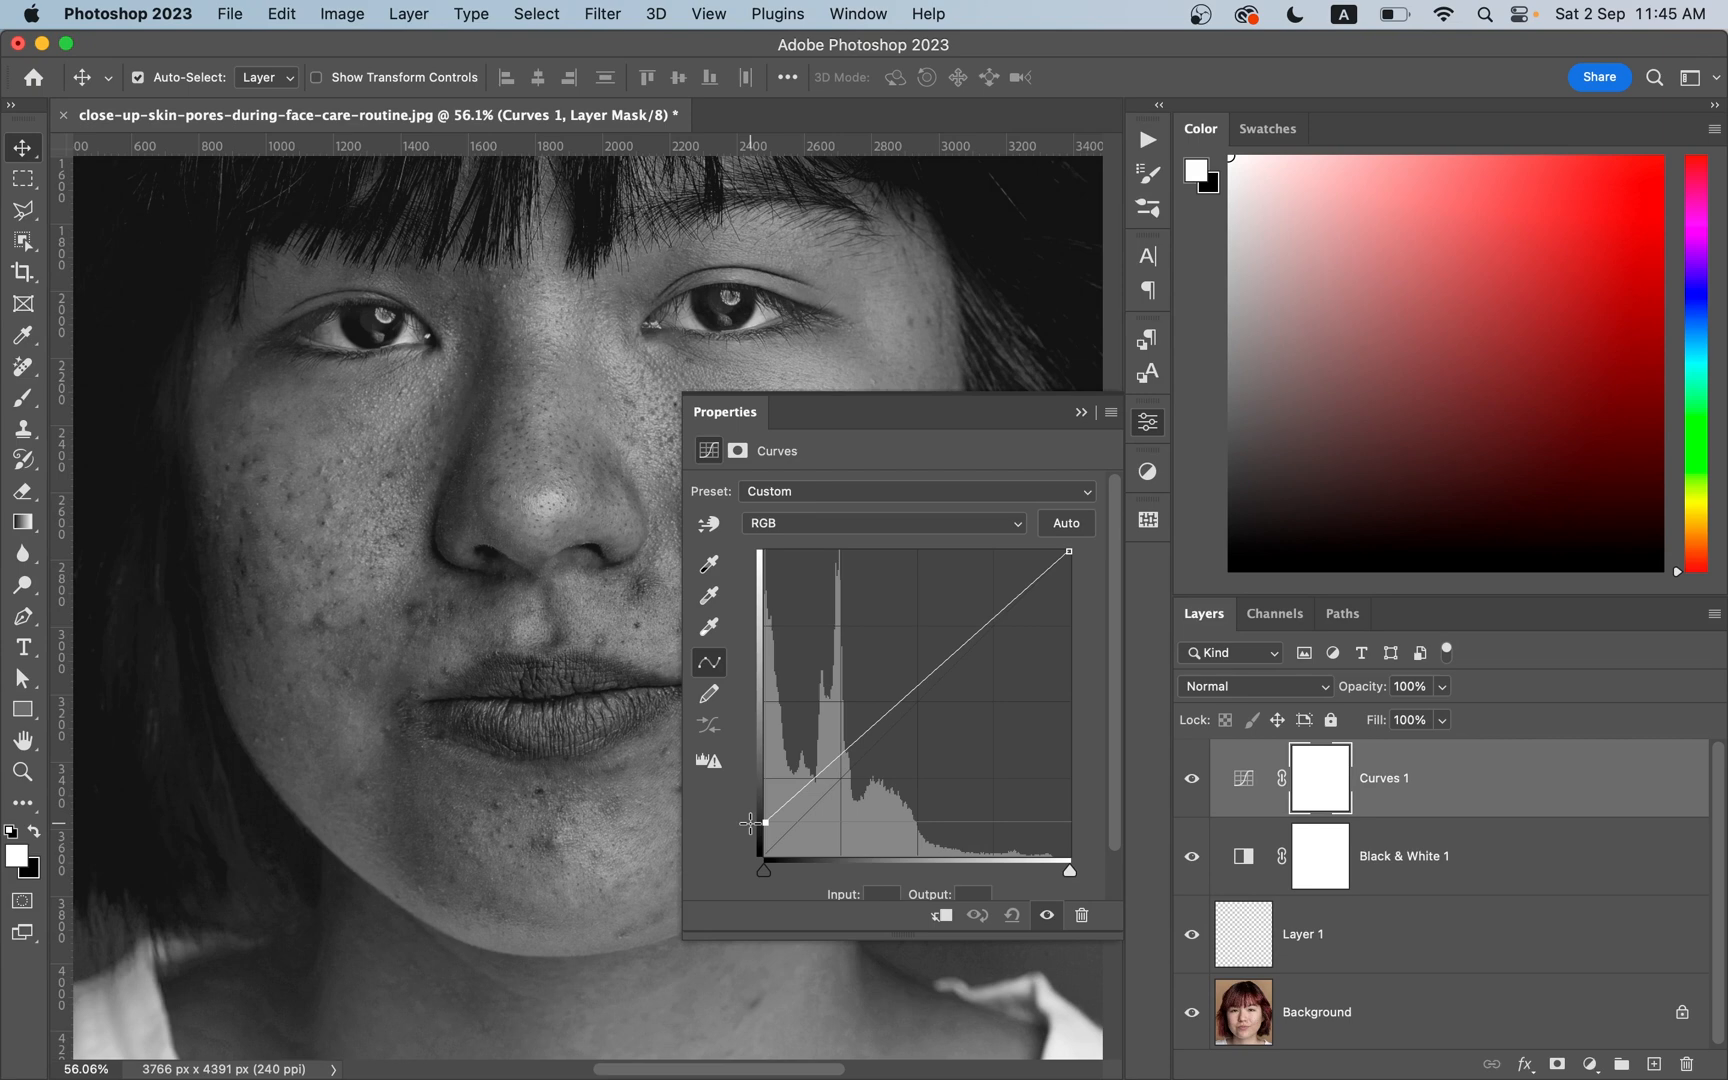
mouse_move(1206, 858)
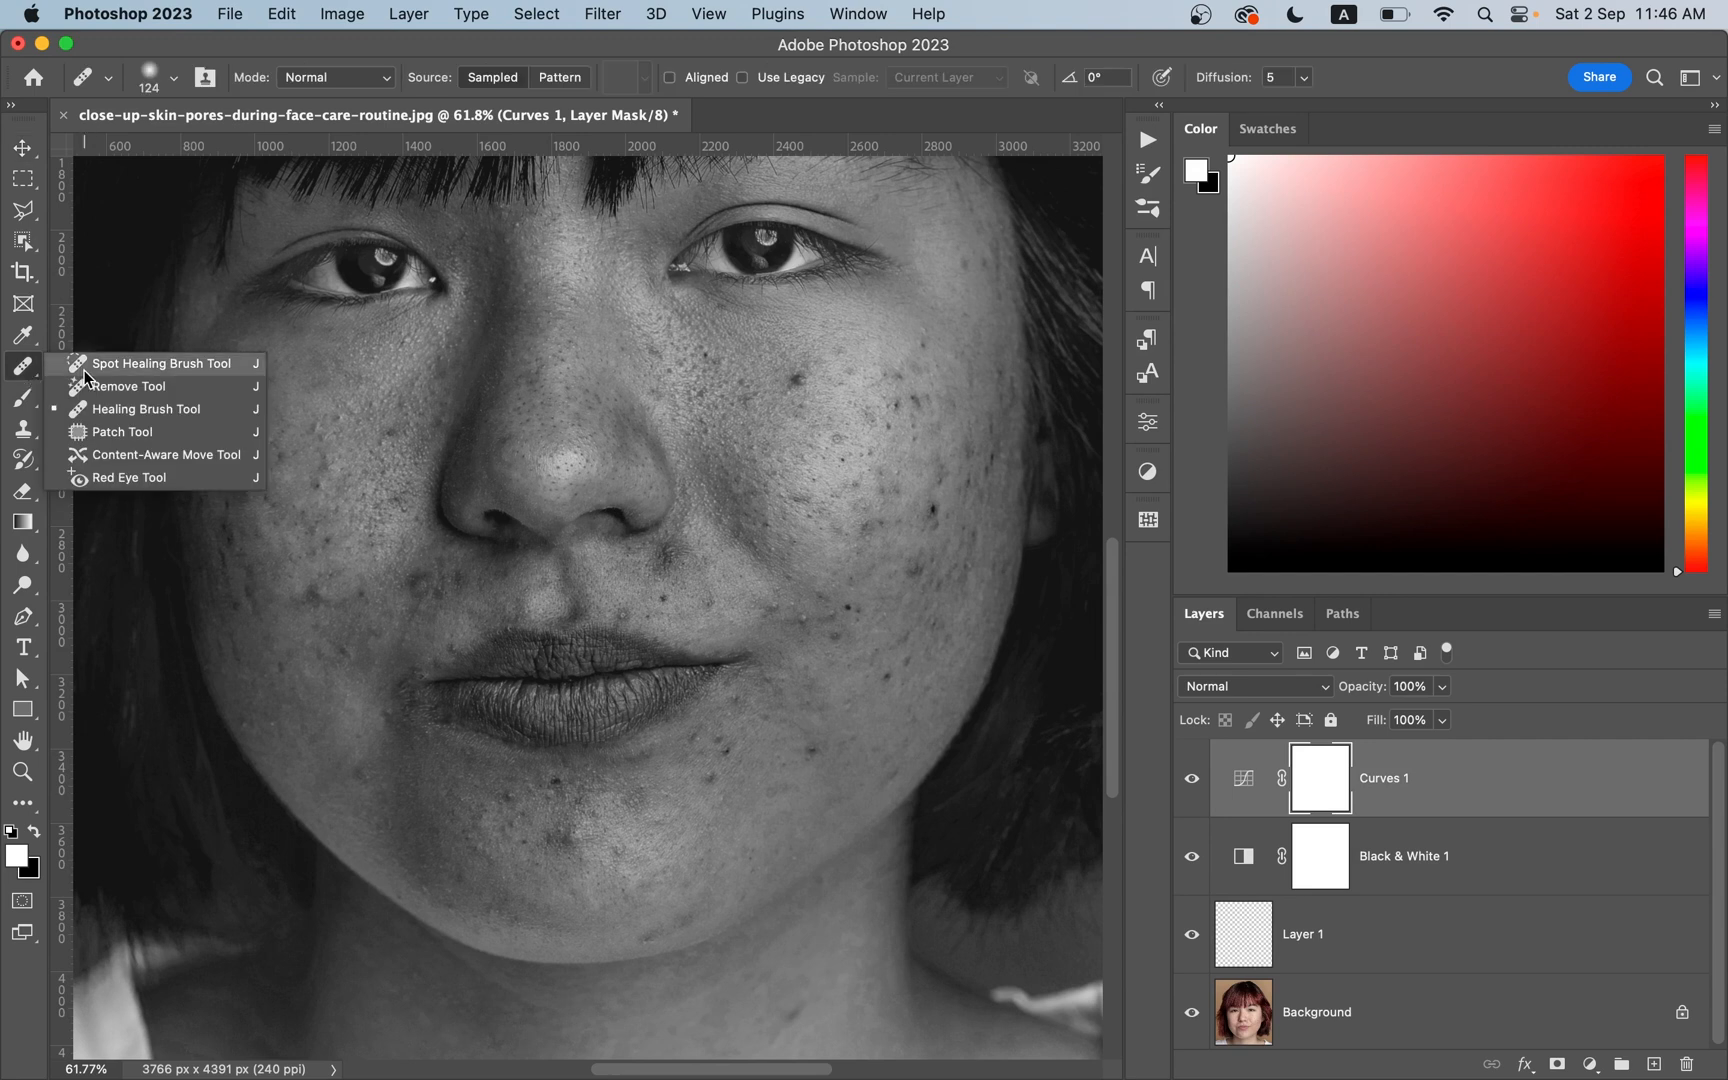
mouse_move(184, 430)
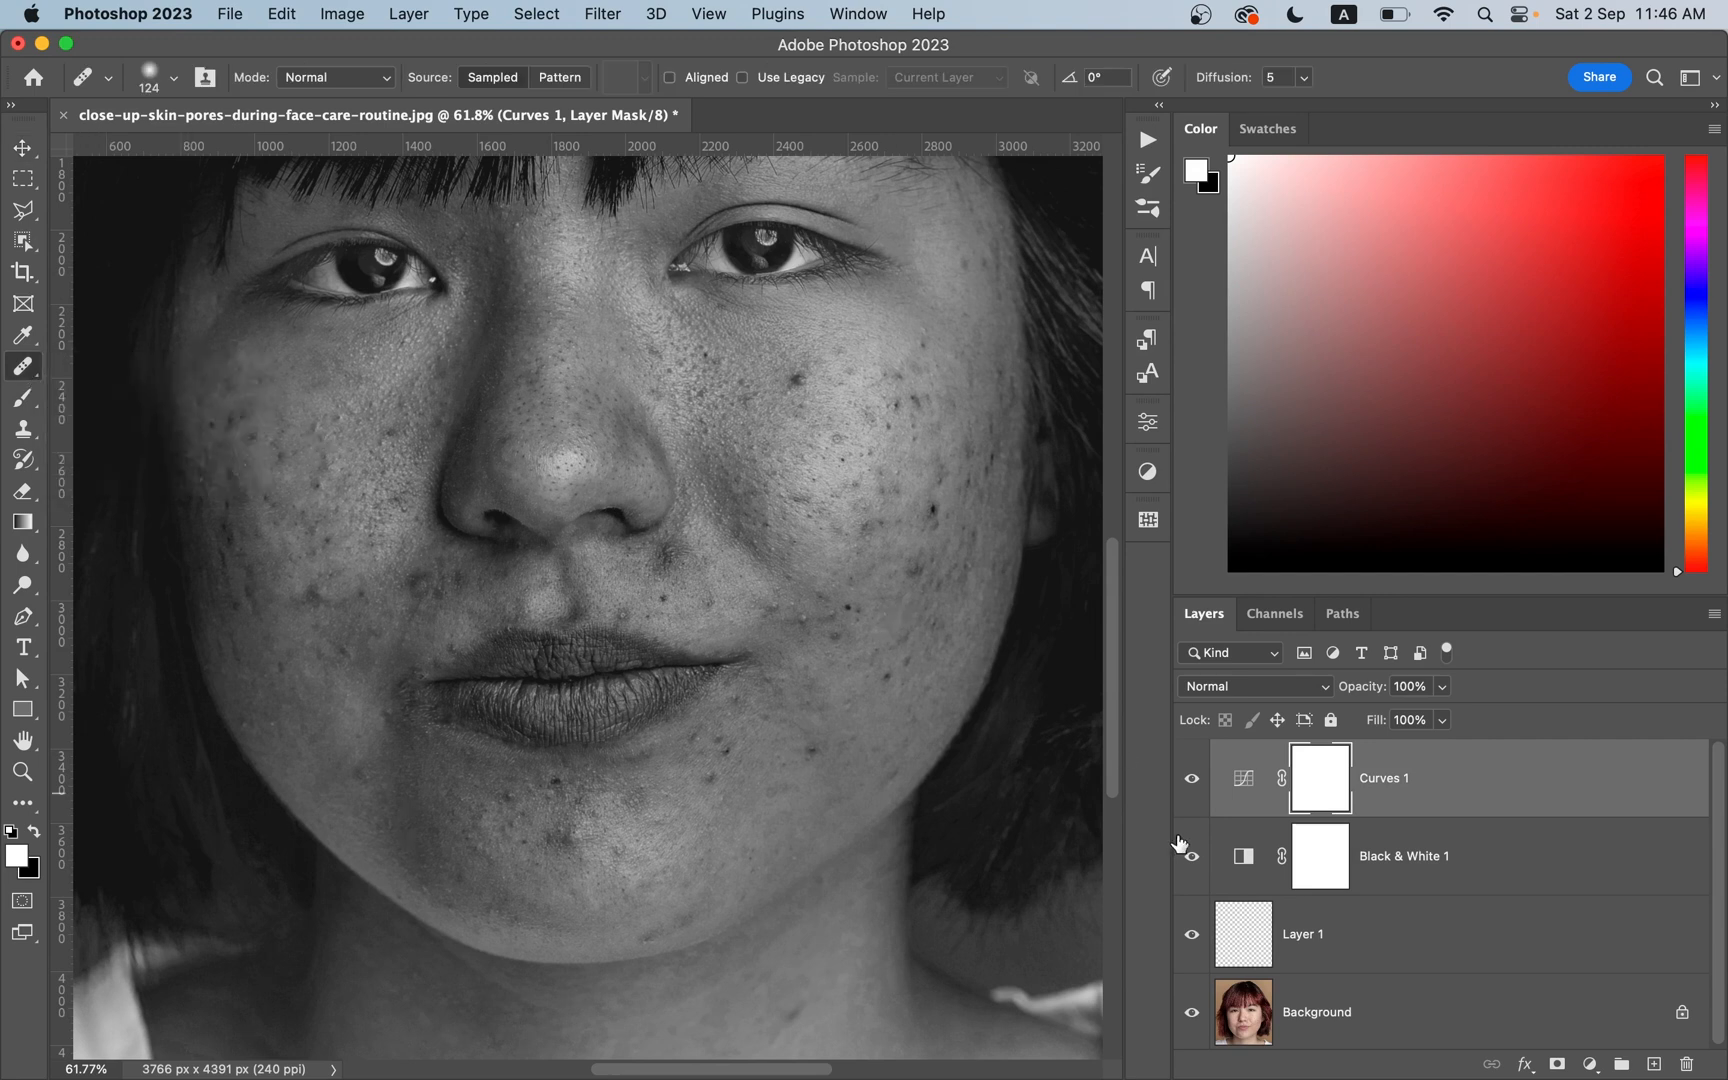
- Rename Layer 1 to 'blemishes' for the healing work
double_click(1302, 934)
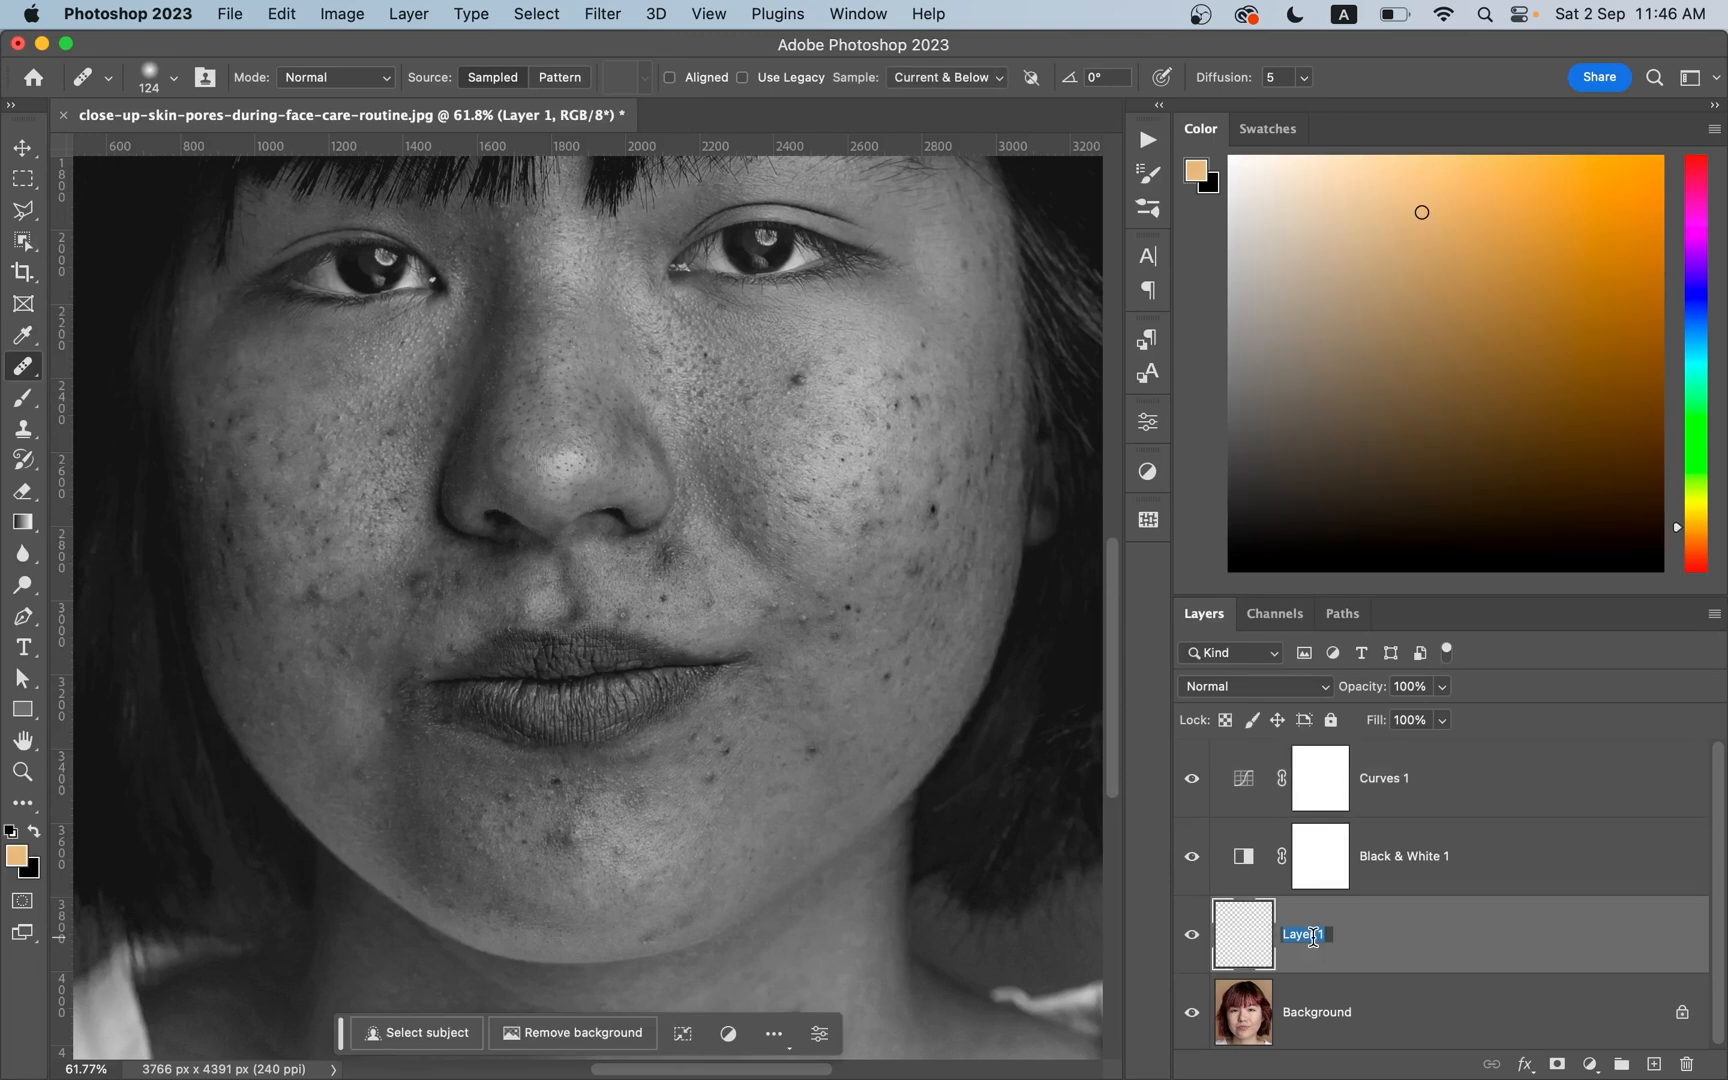
type("blemishes")
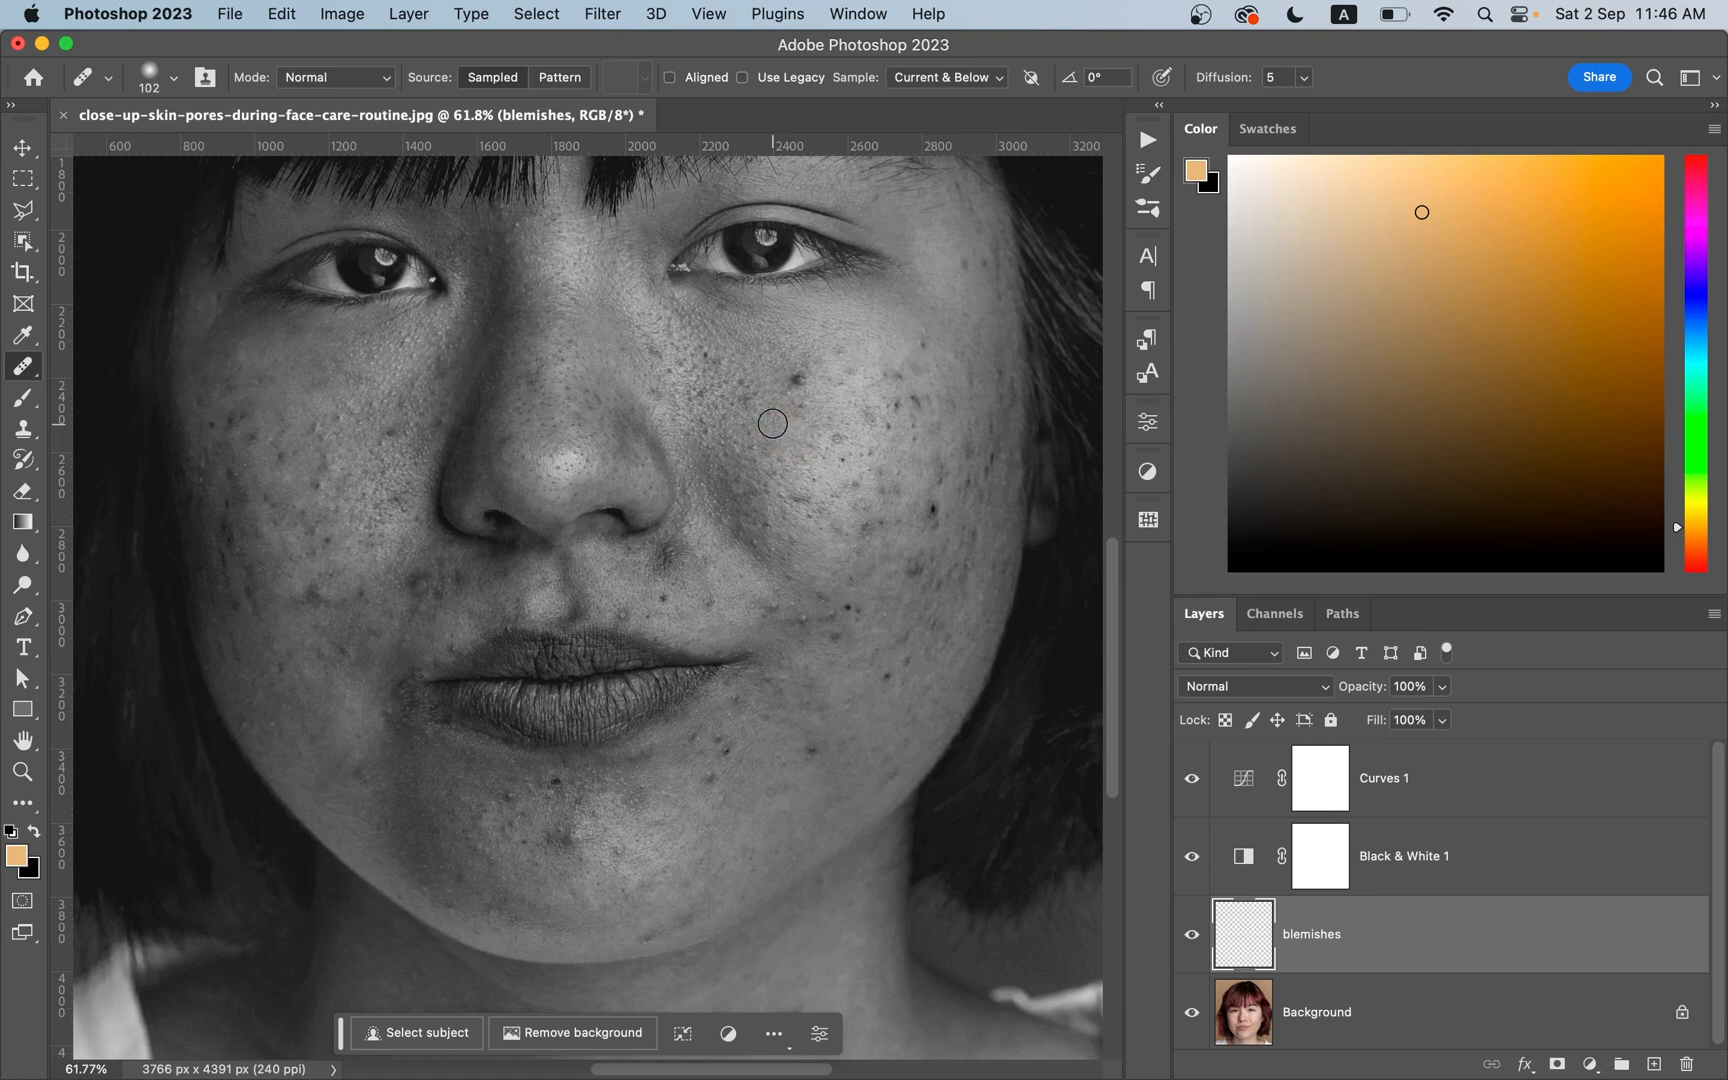
mouse_move(778, 424)
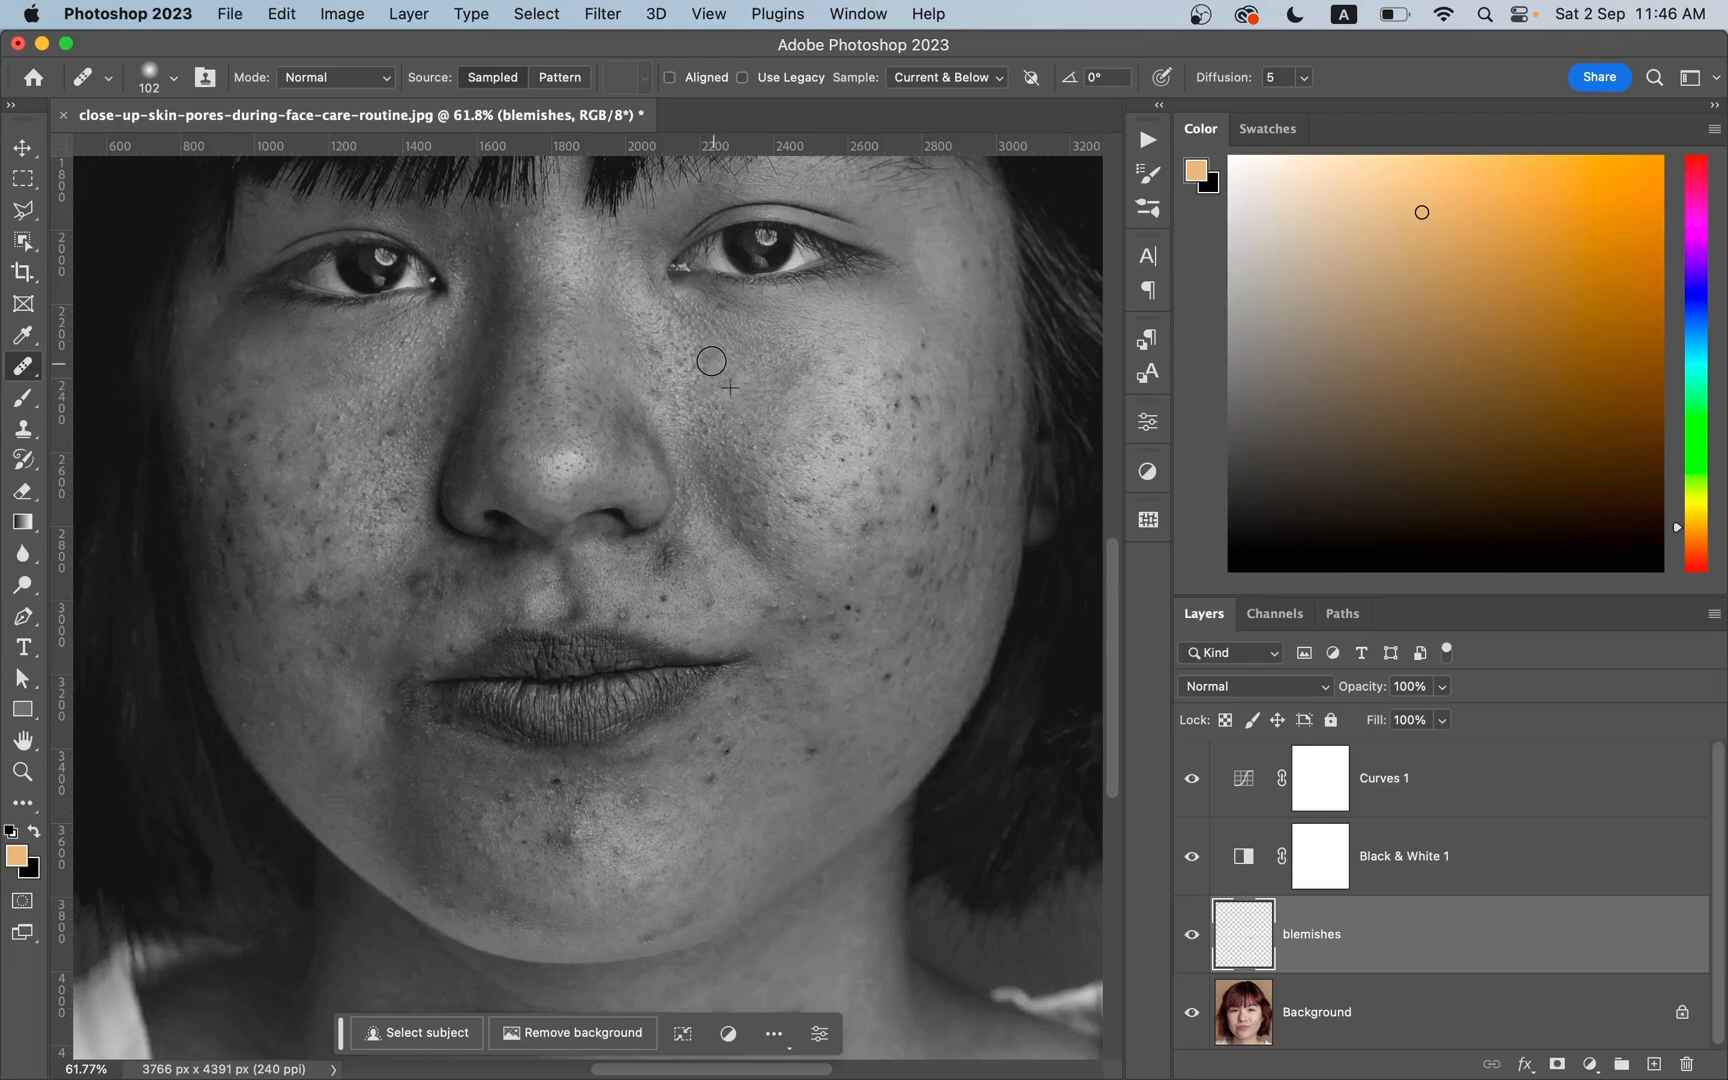
mouse_move(970, 258)
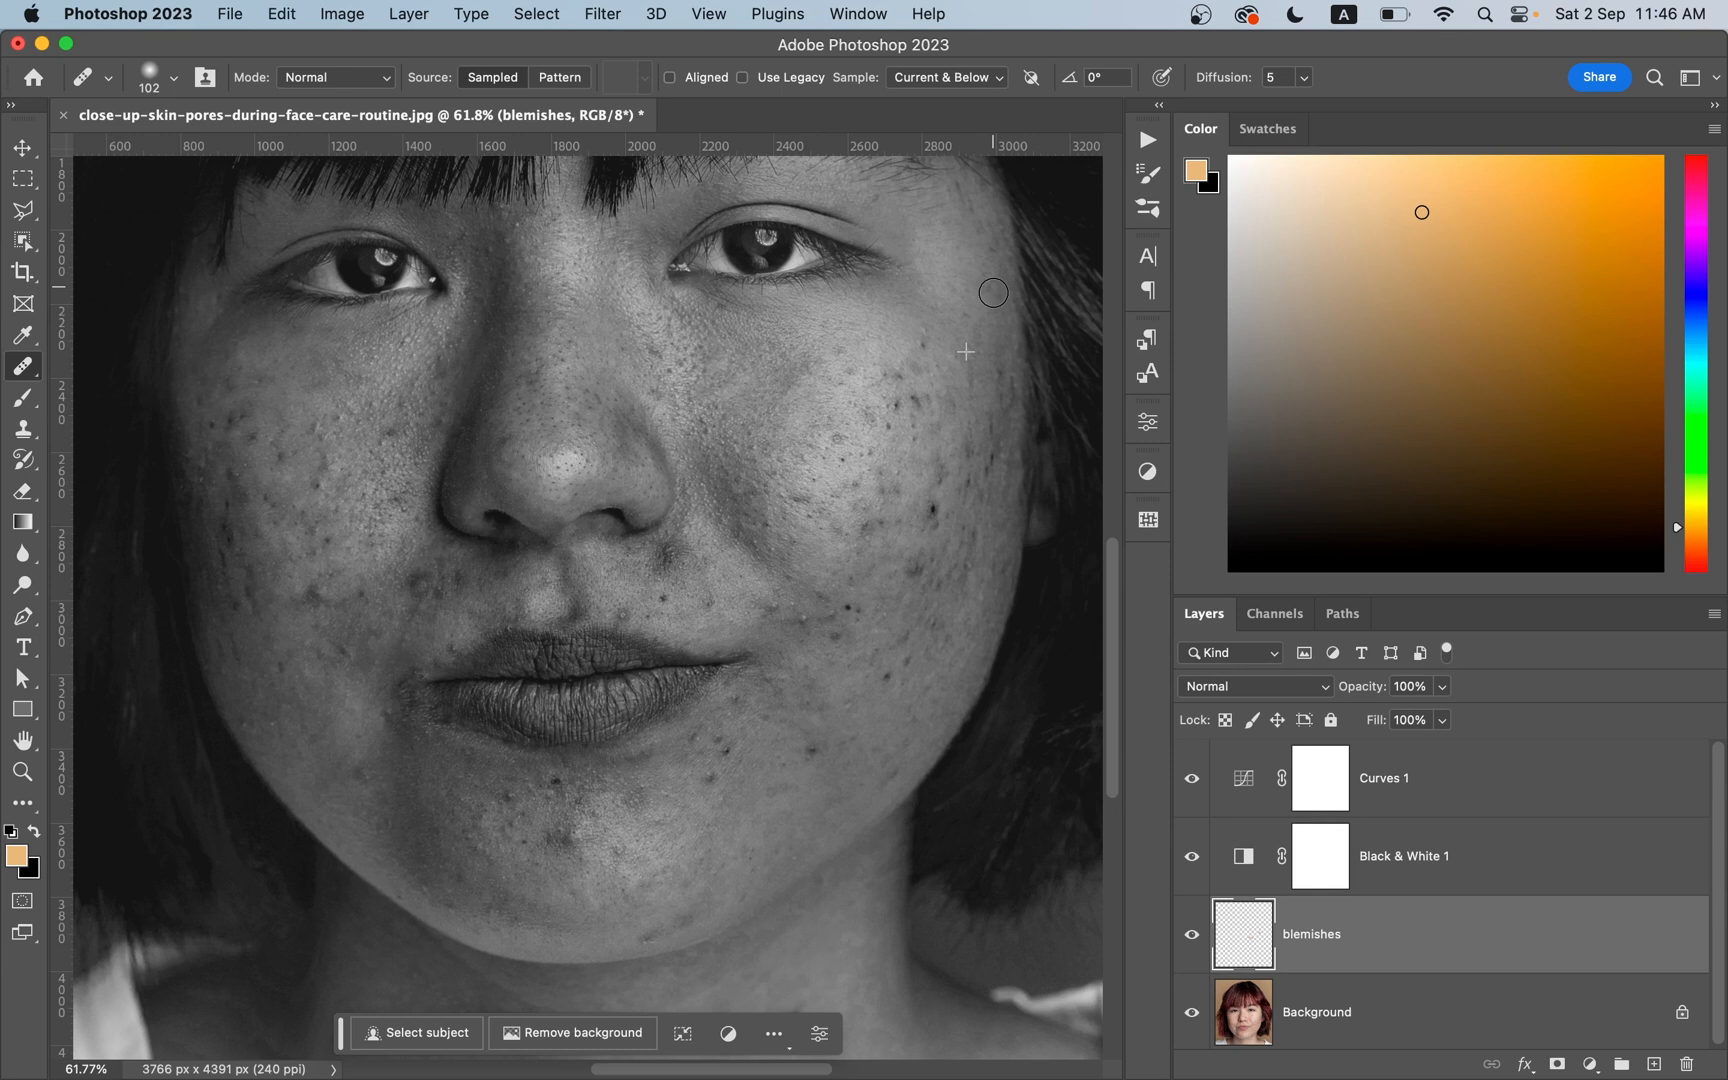
mouse_move(936, 326)
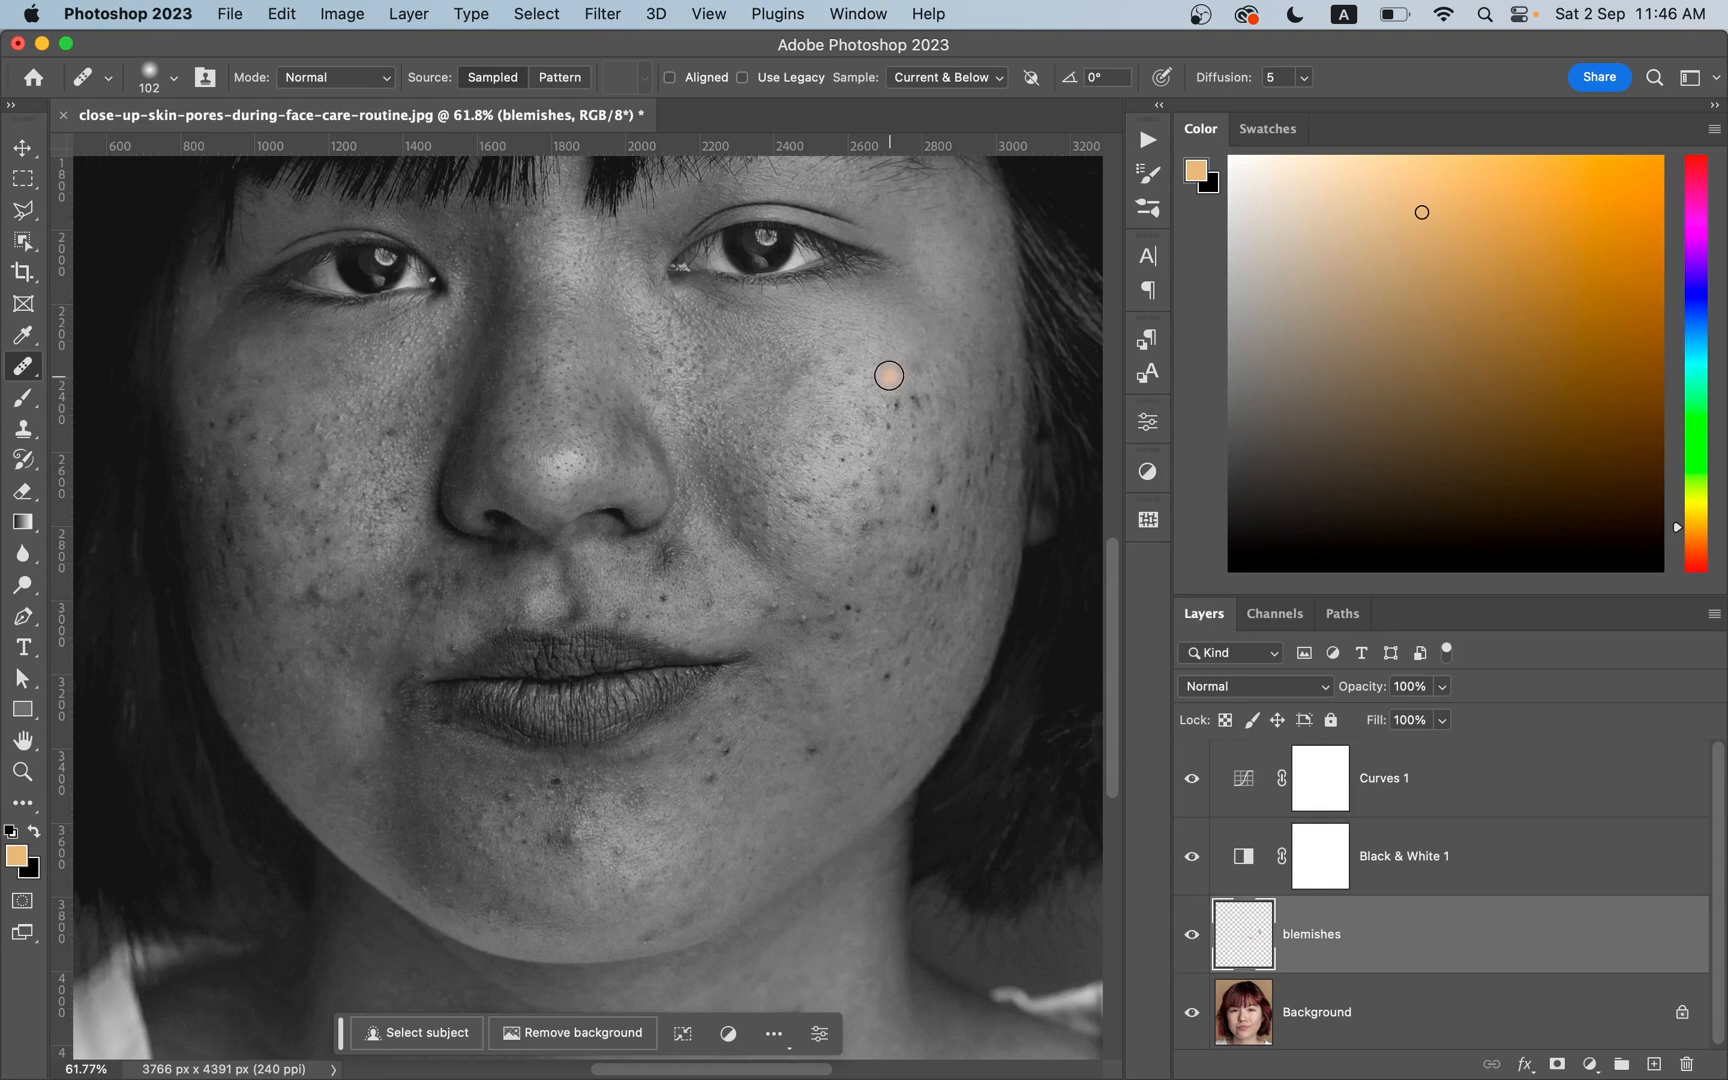
- Heal the dark spots on the right cheek, beside the mouth, the chin, below the lip and the left cheek
left_click_drag(890, 374, 924, 404)
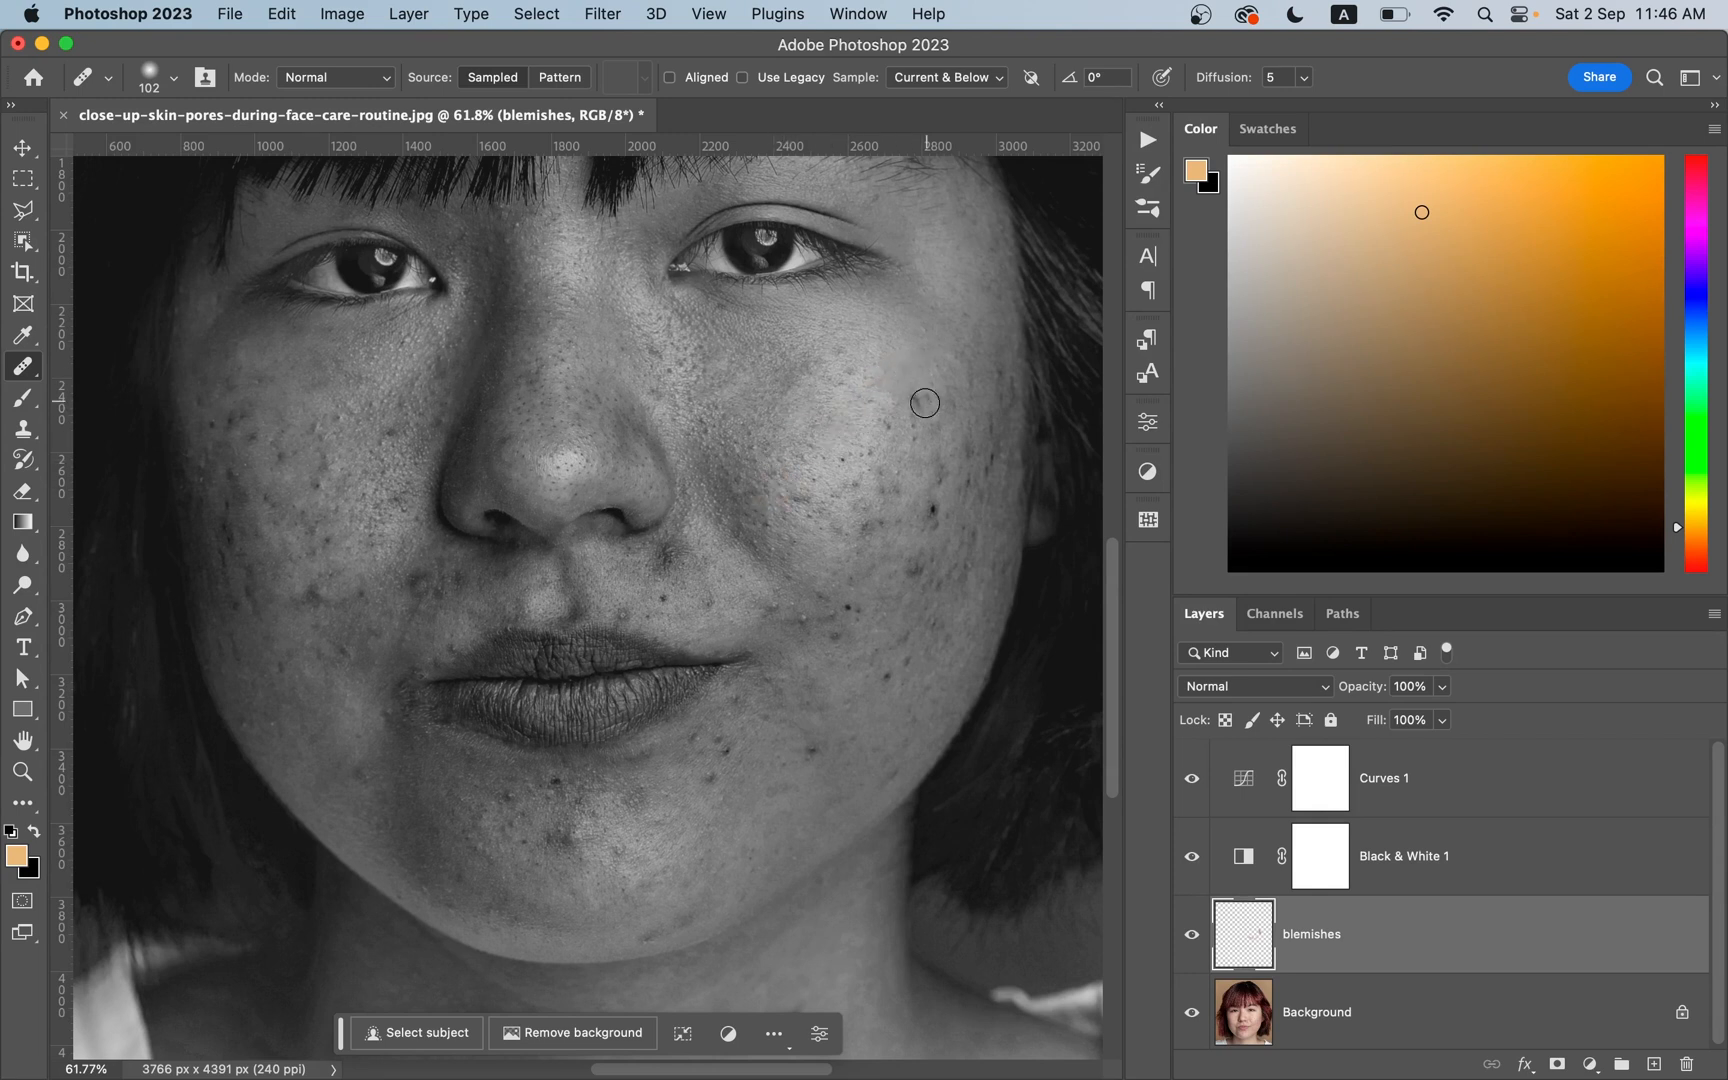
left_click_drag(926, 404, 936, 512)
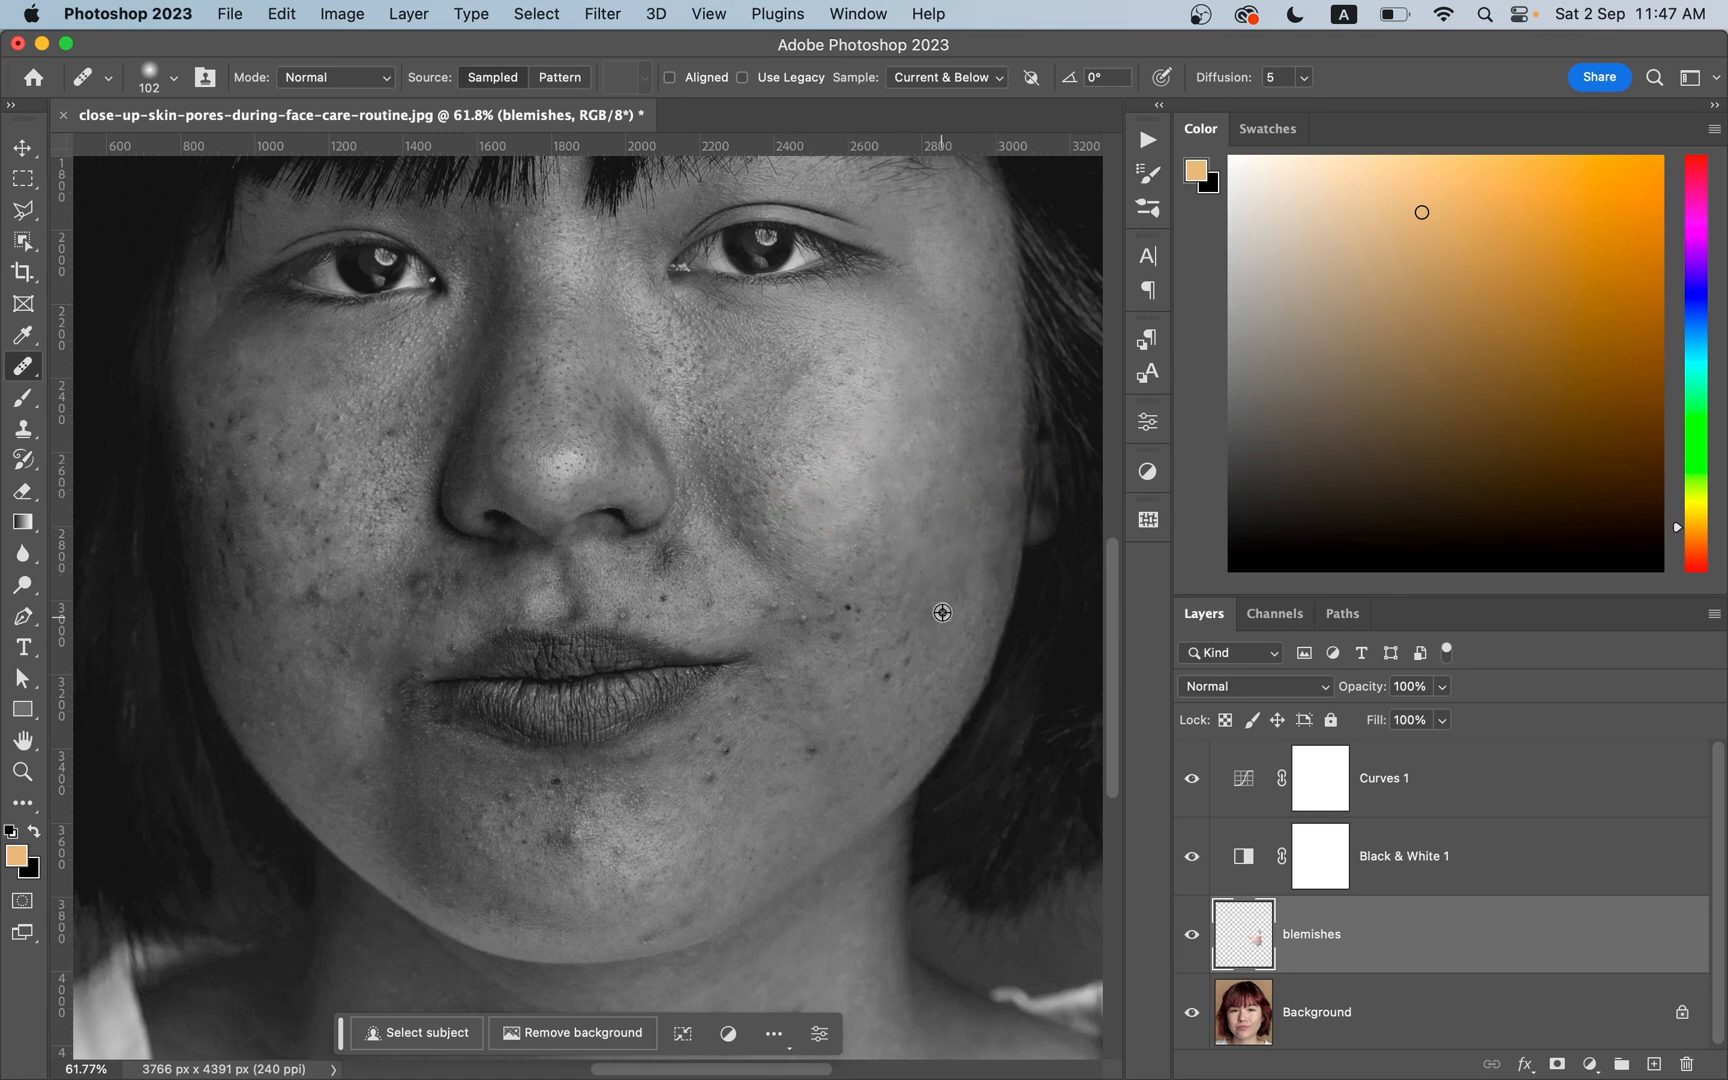
left_click_drag(942, 612, 884, 626)
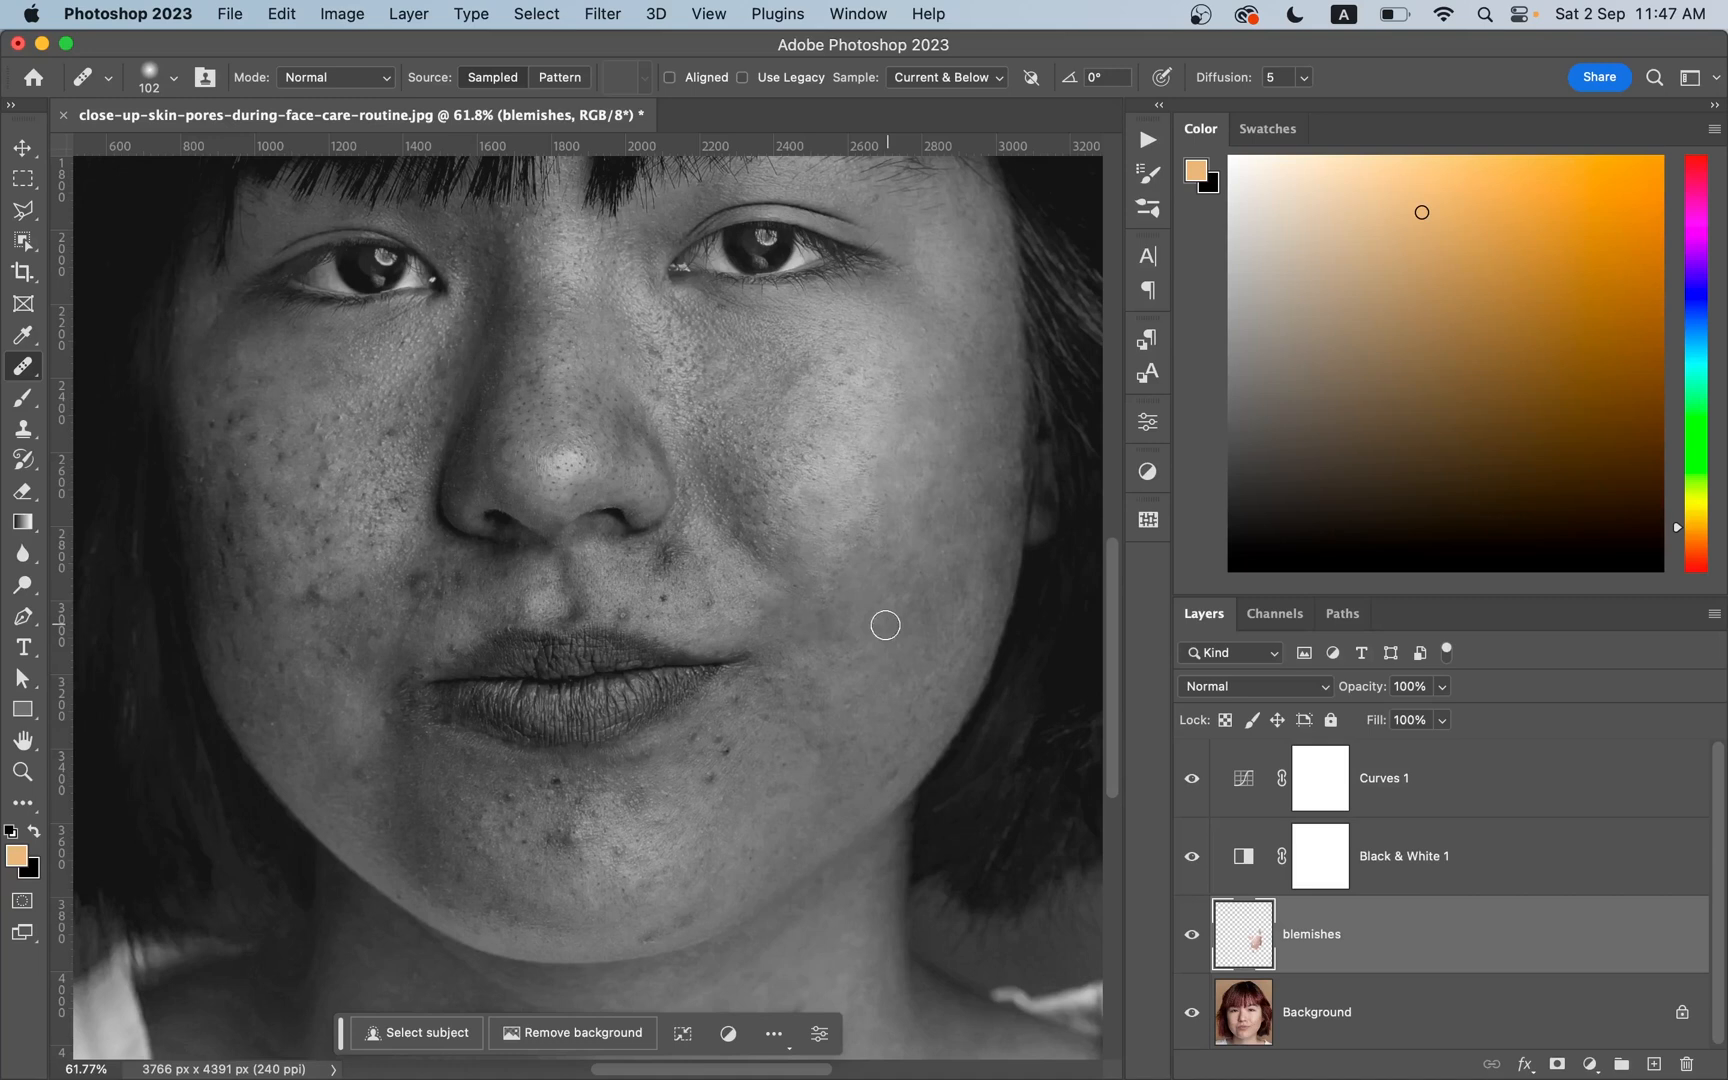
left_click(740, 696)
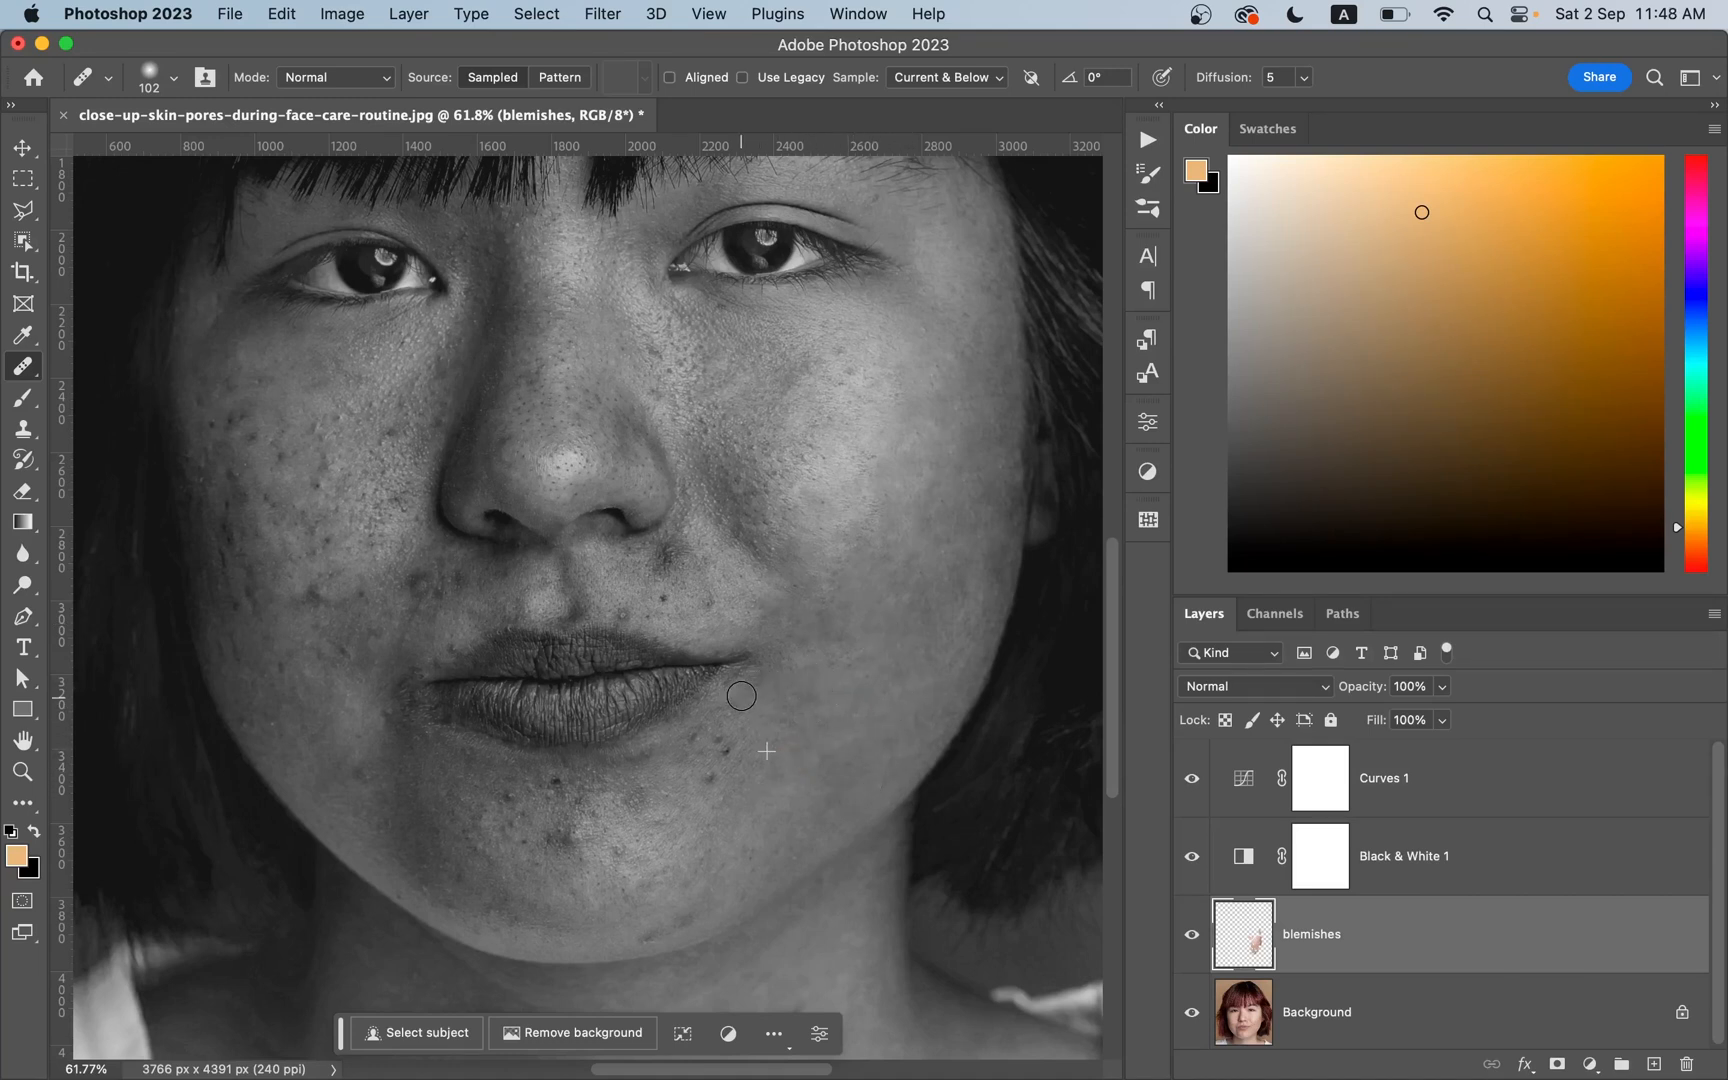
left_click(684, 788)
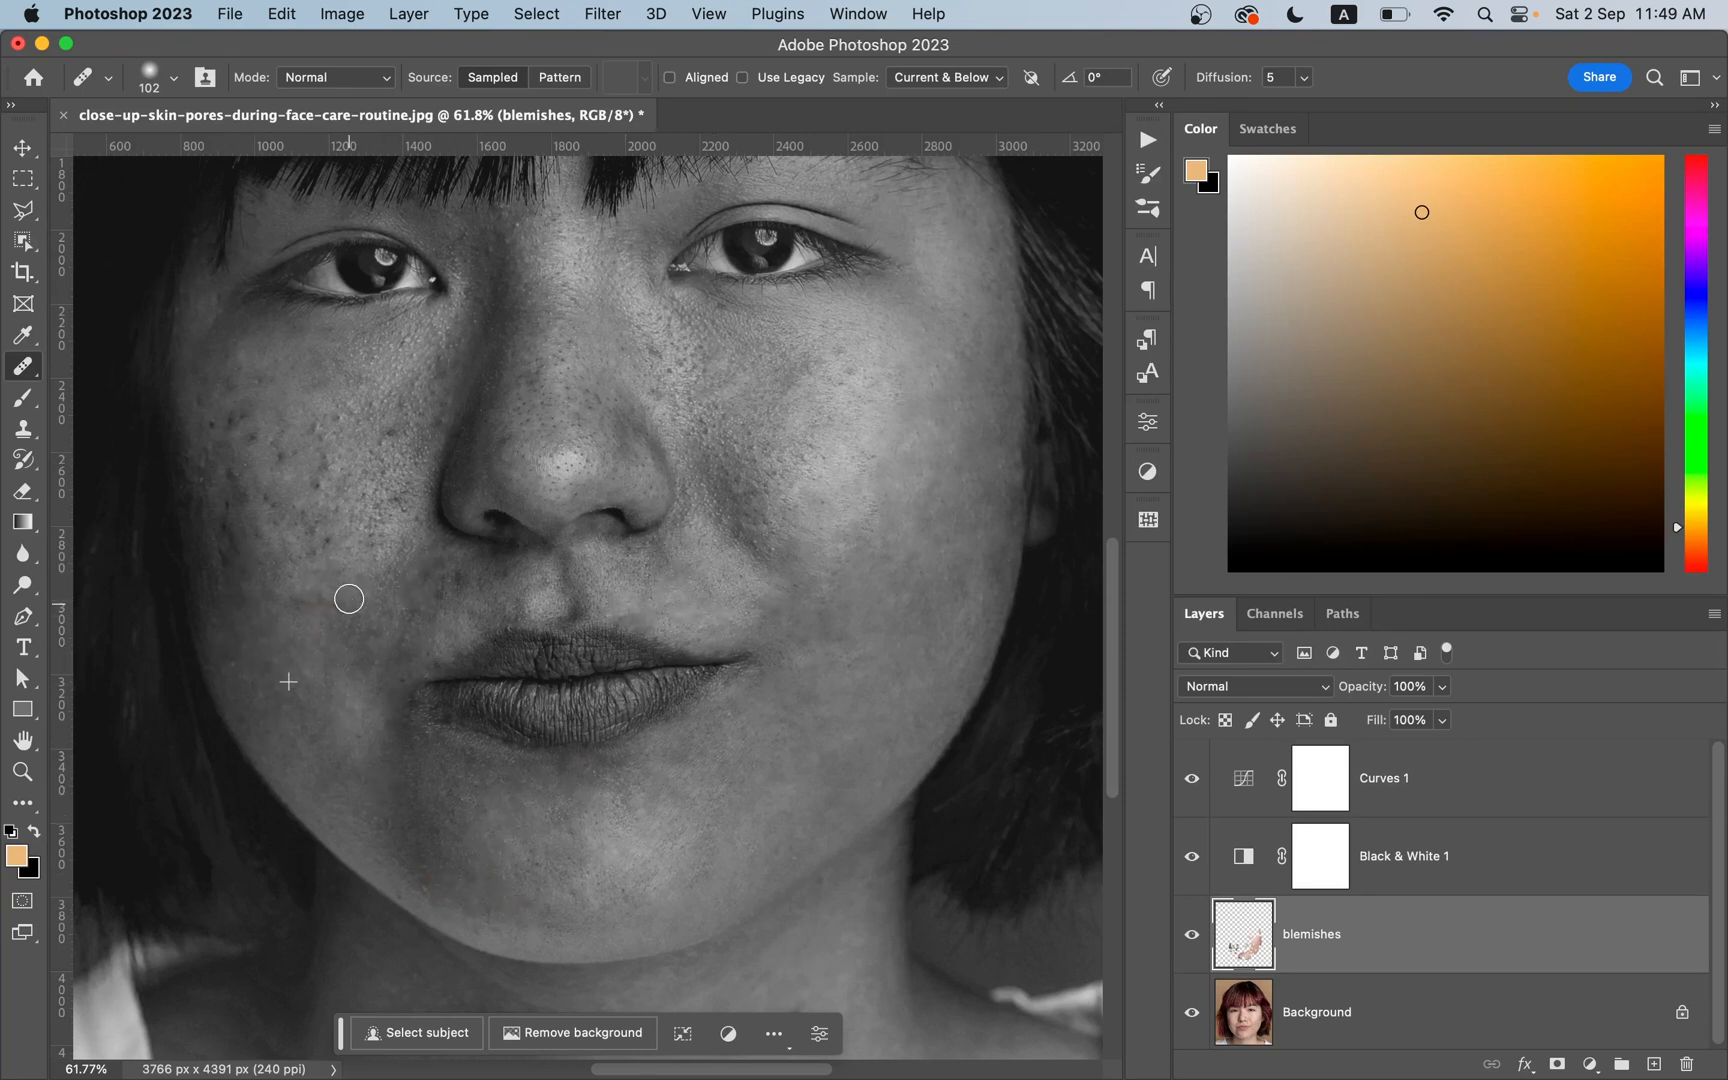
left_click_drag(348, 598, 374, 440)
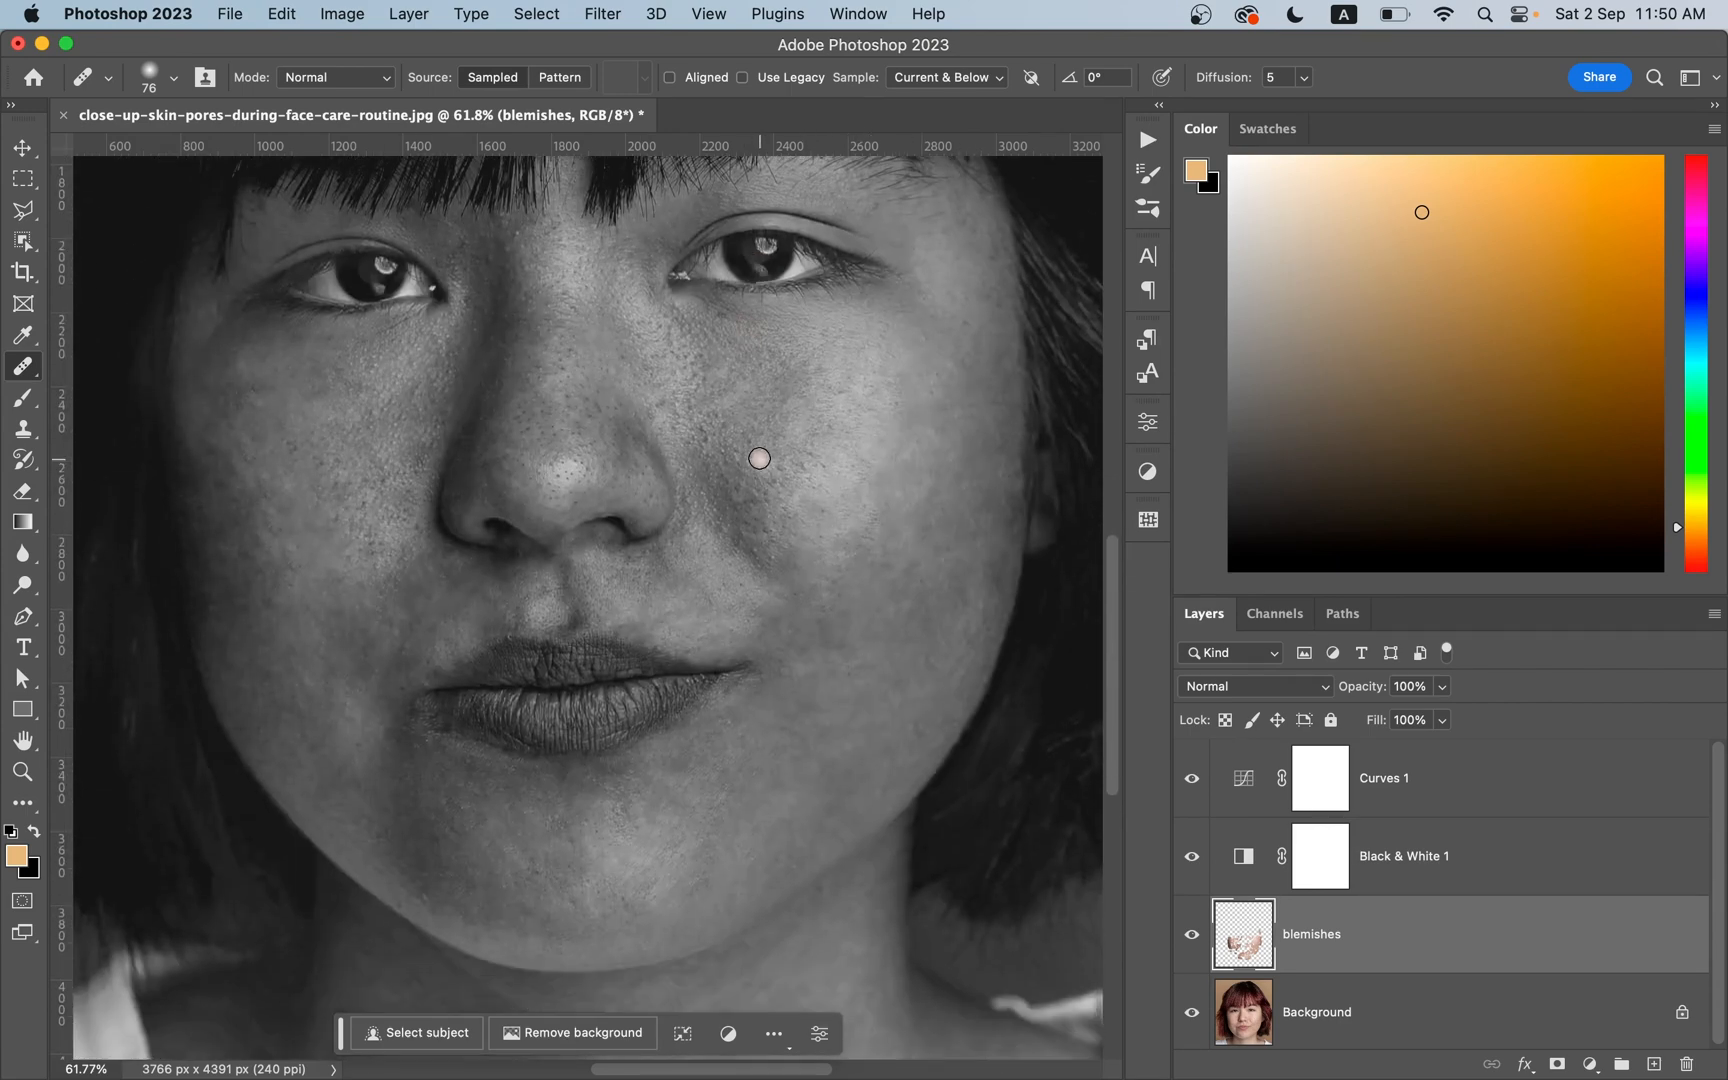
- Keep healing sample on Current & Below, then toggle the blemishes layer to compare before and after
left_click(944, 78)
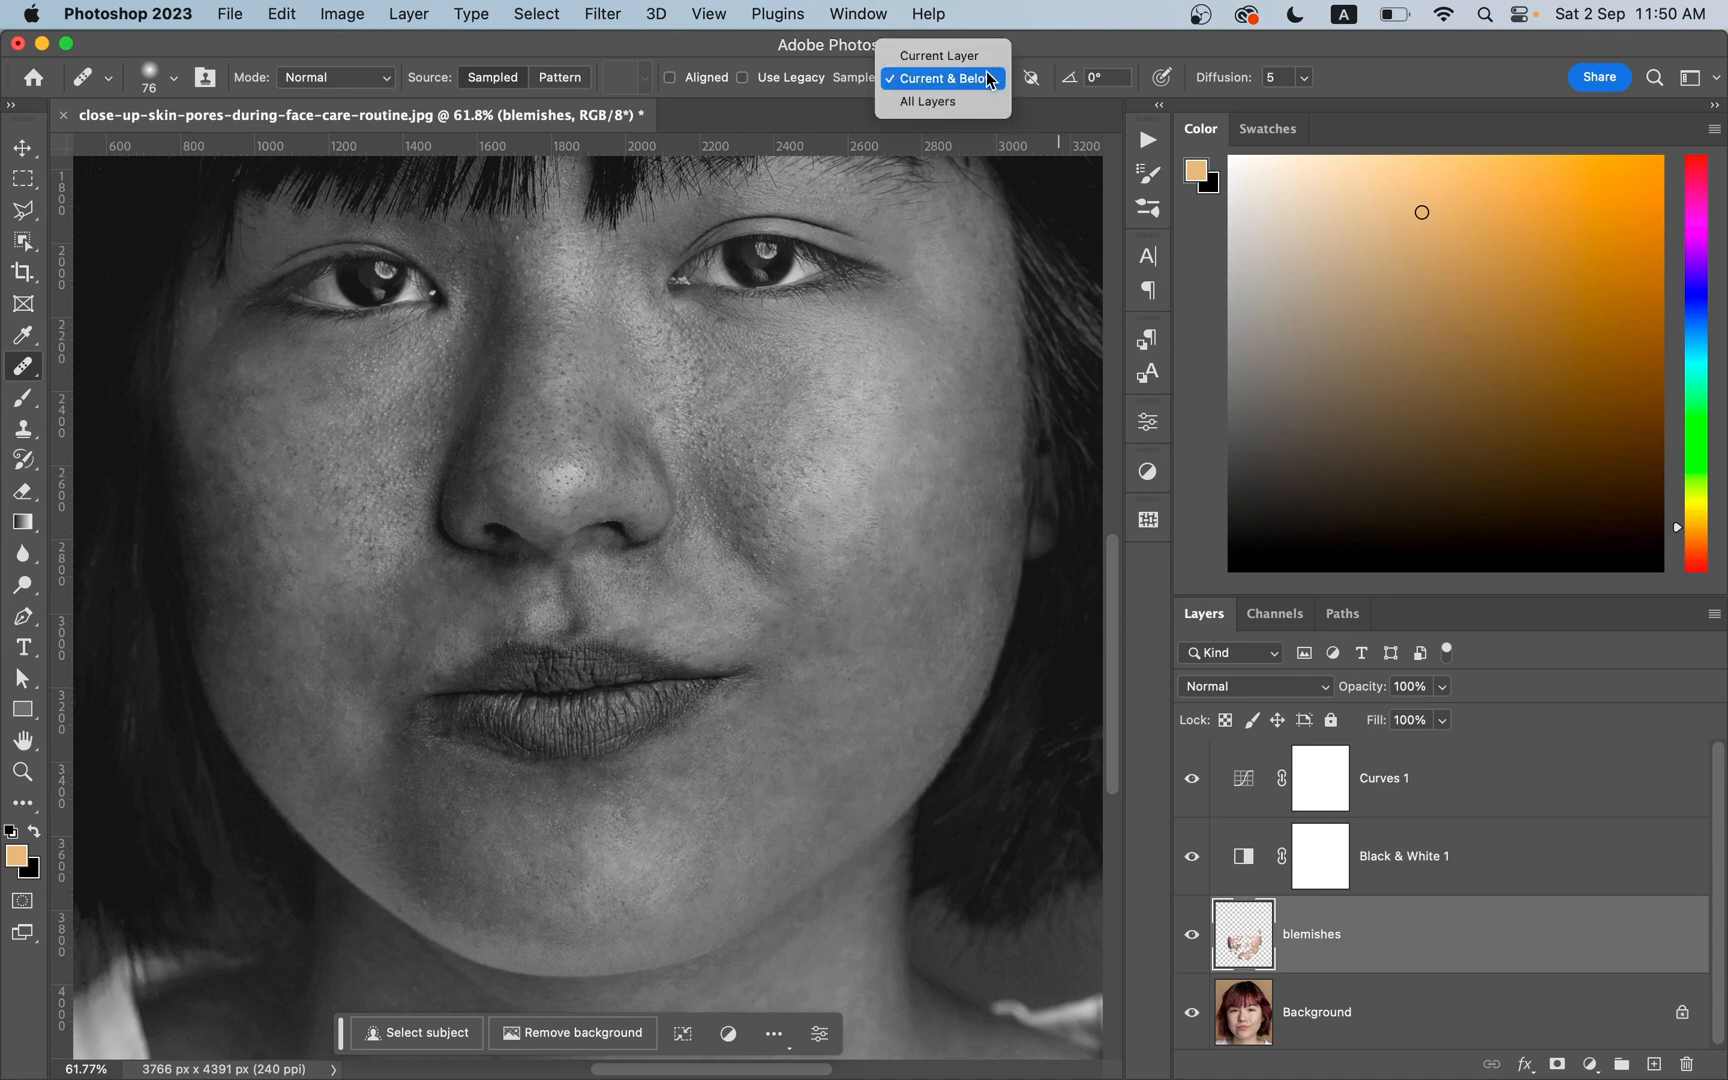
mouse_move(940, 84)
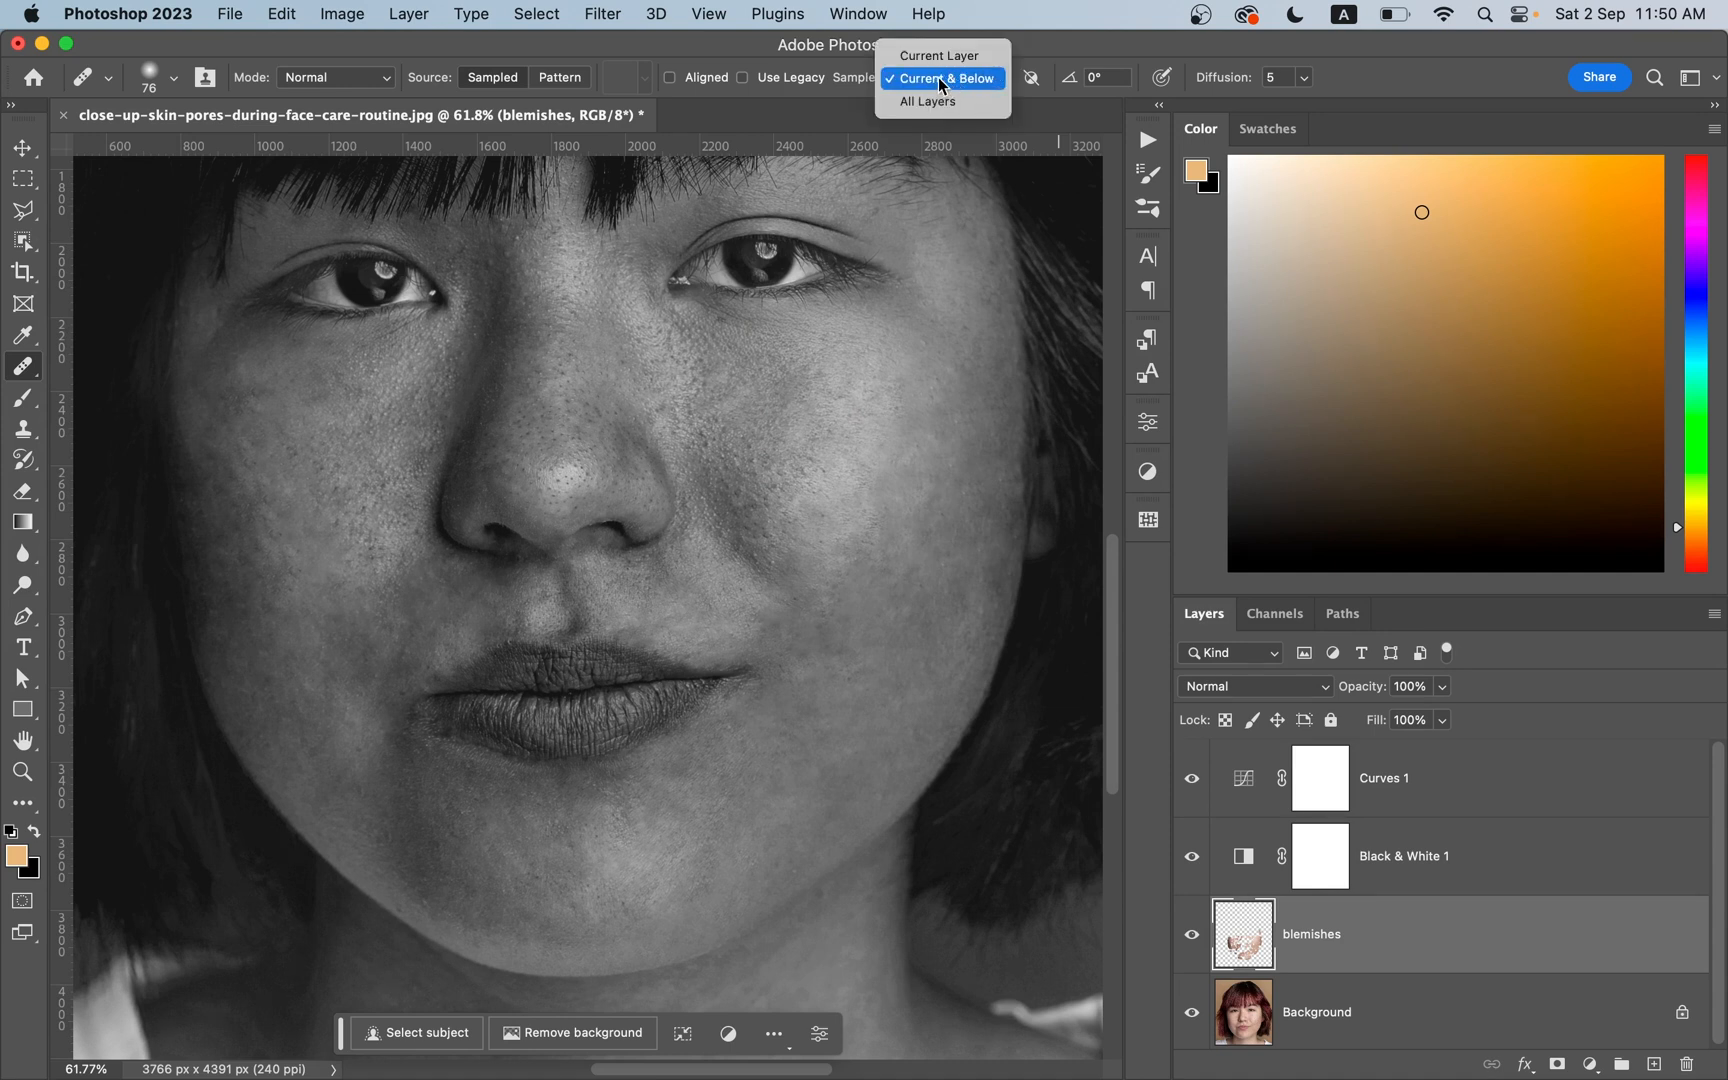
left_click(942, 78)
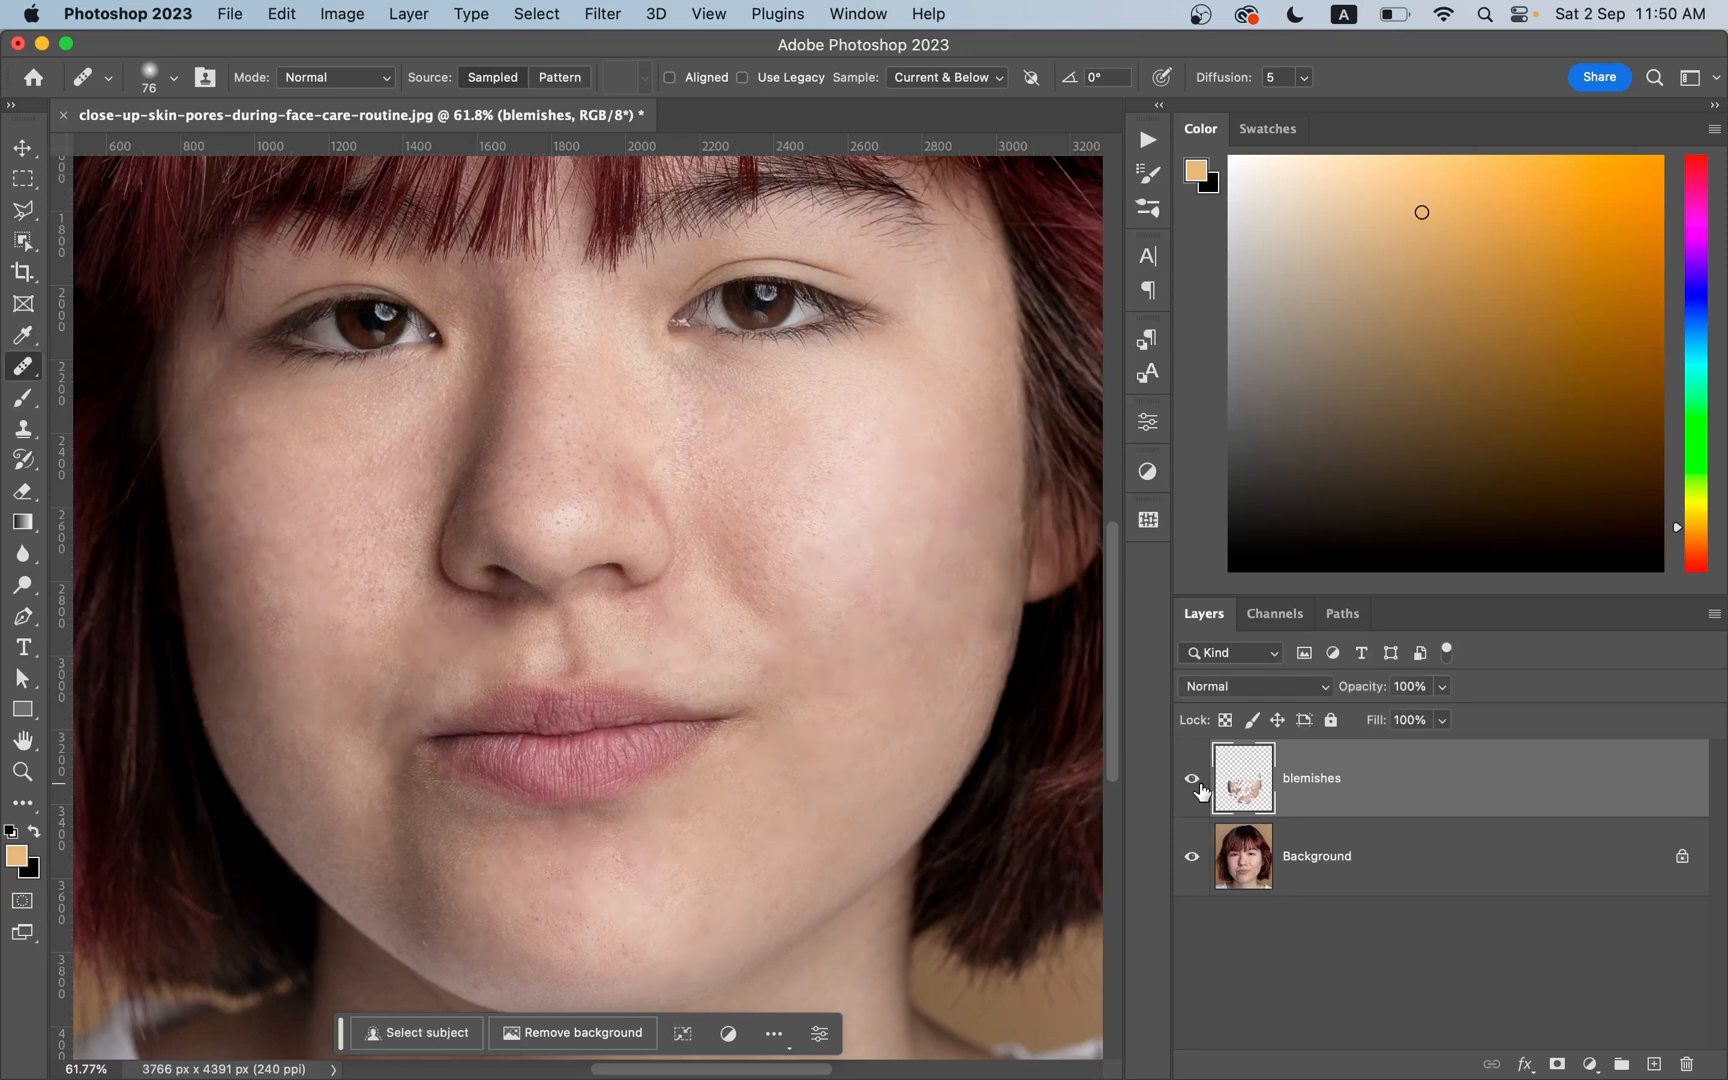
left_click(1192, 778)
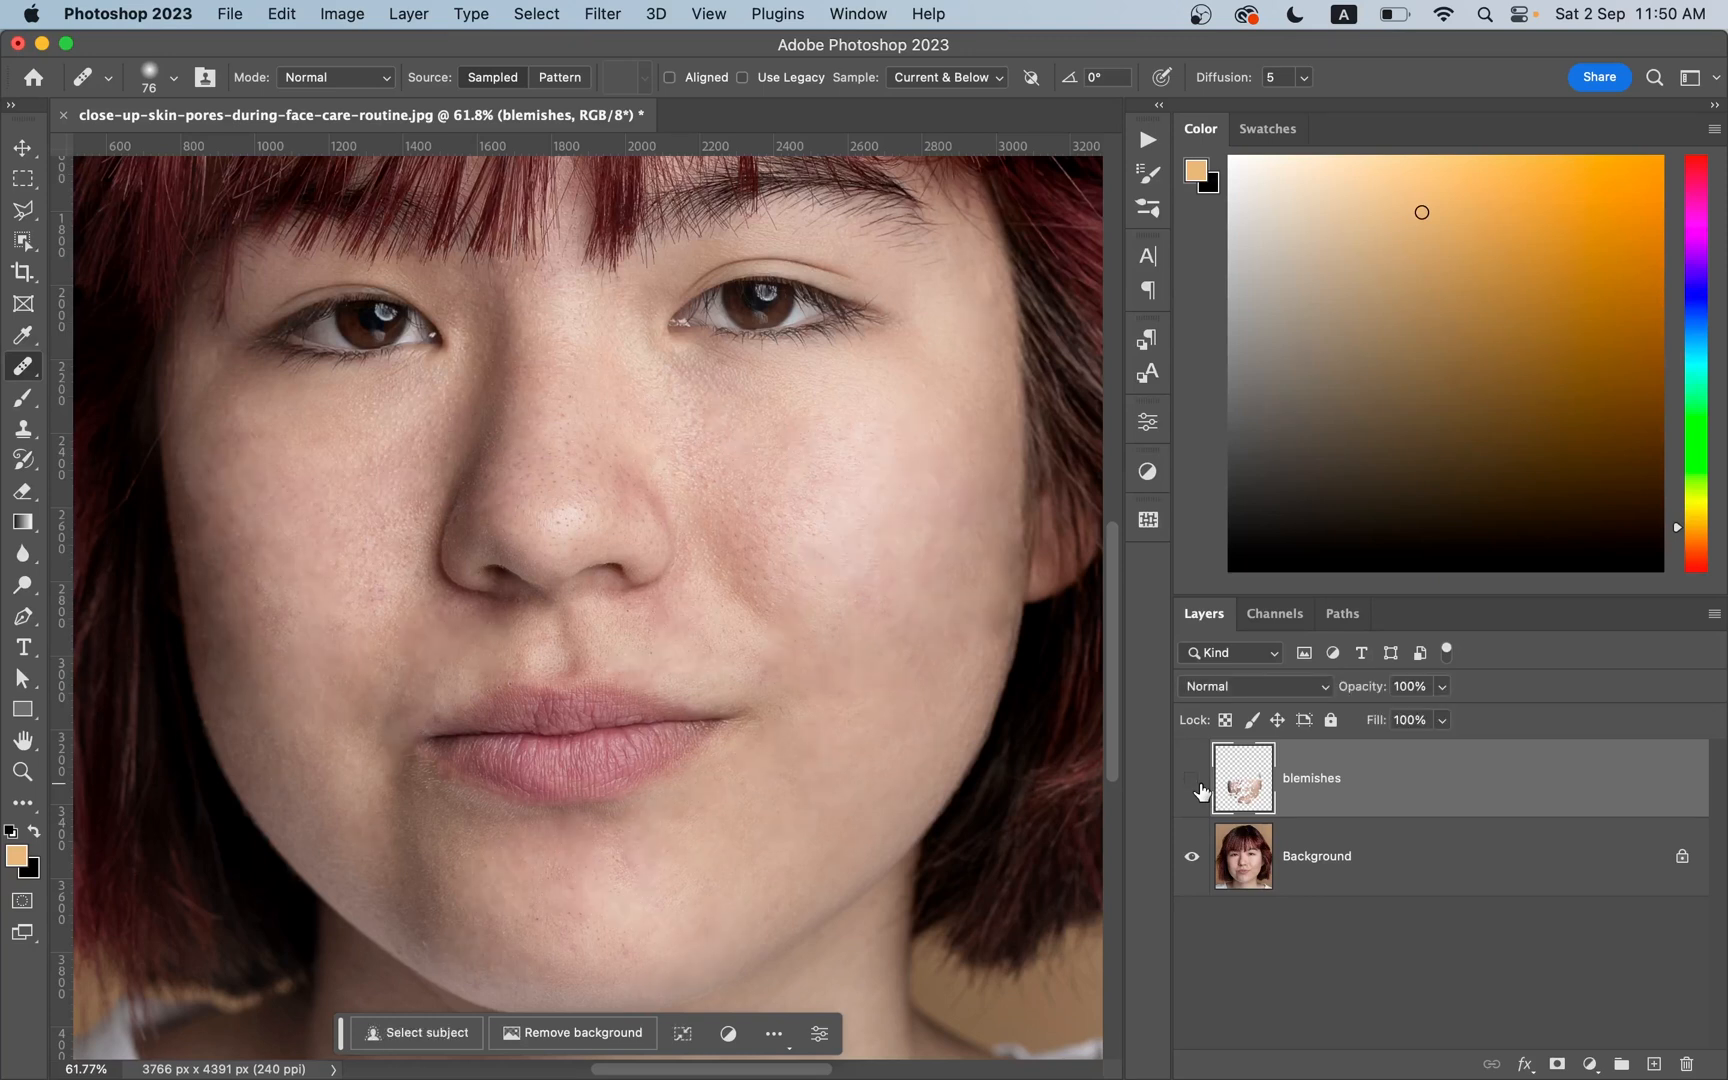
left_click(1192, 856)
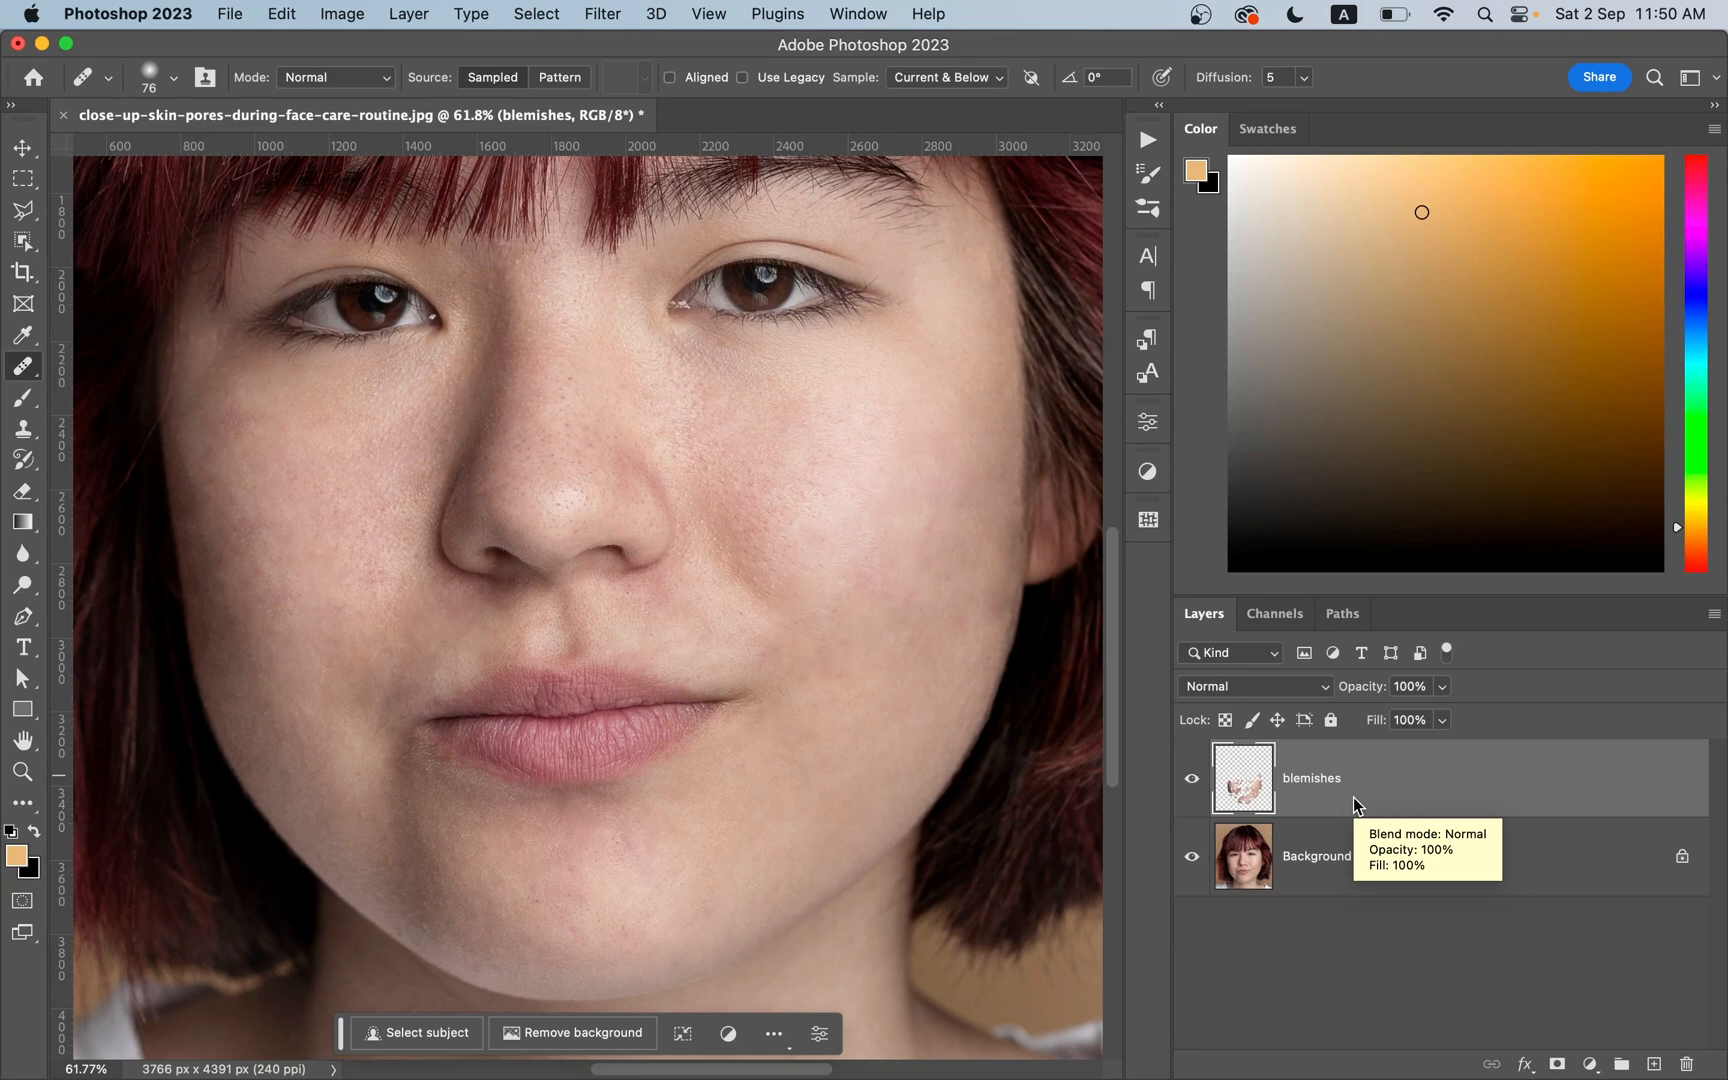
mouse_move(1354, 806)
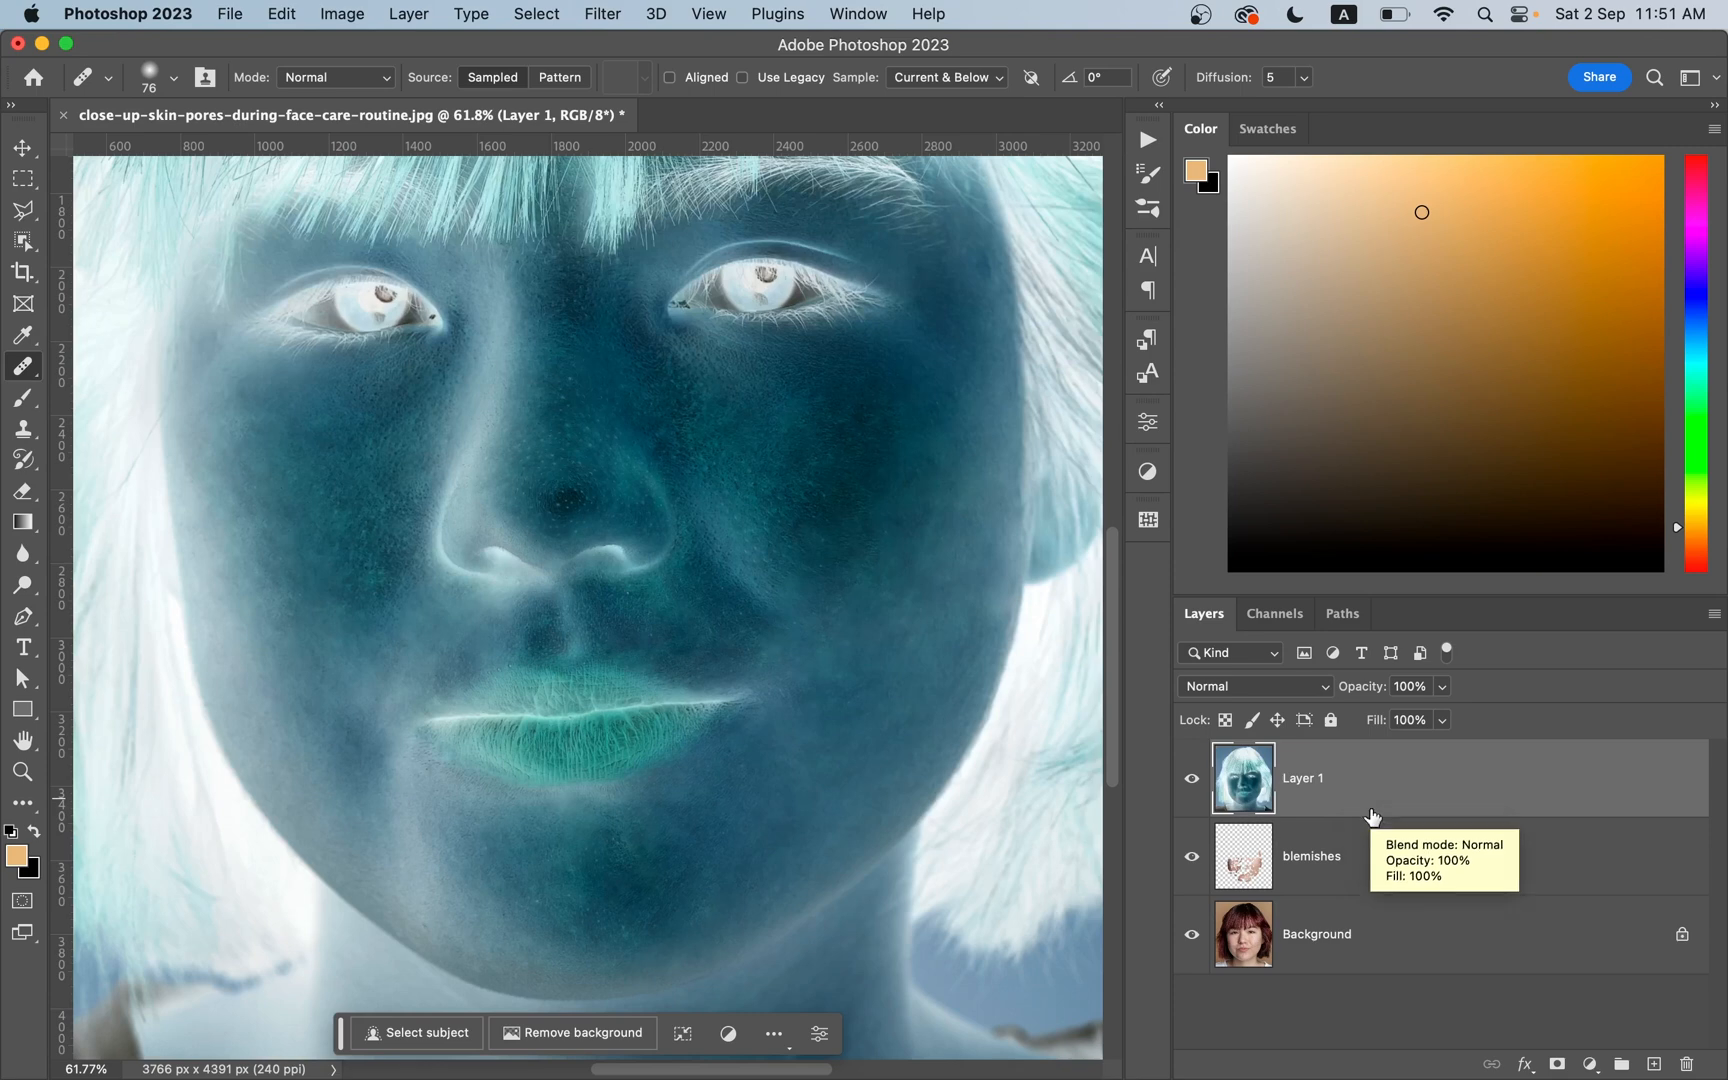
- Blend the inverted merged copy as Vivid Light and convert it to a smart object
left_click(1254, 686)
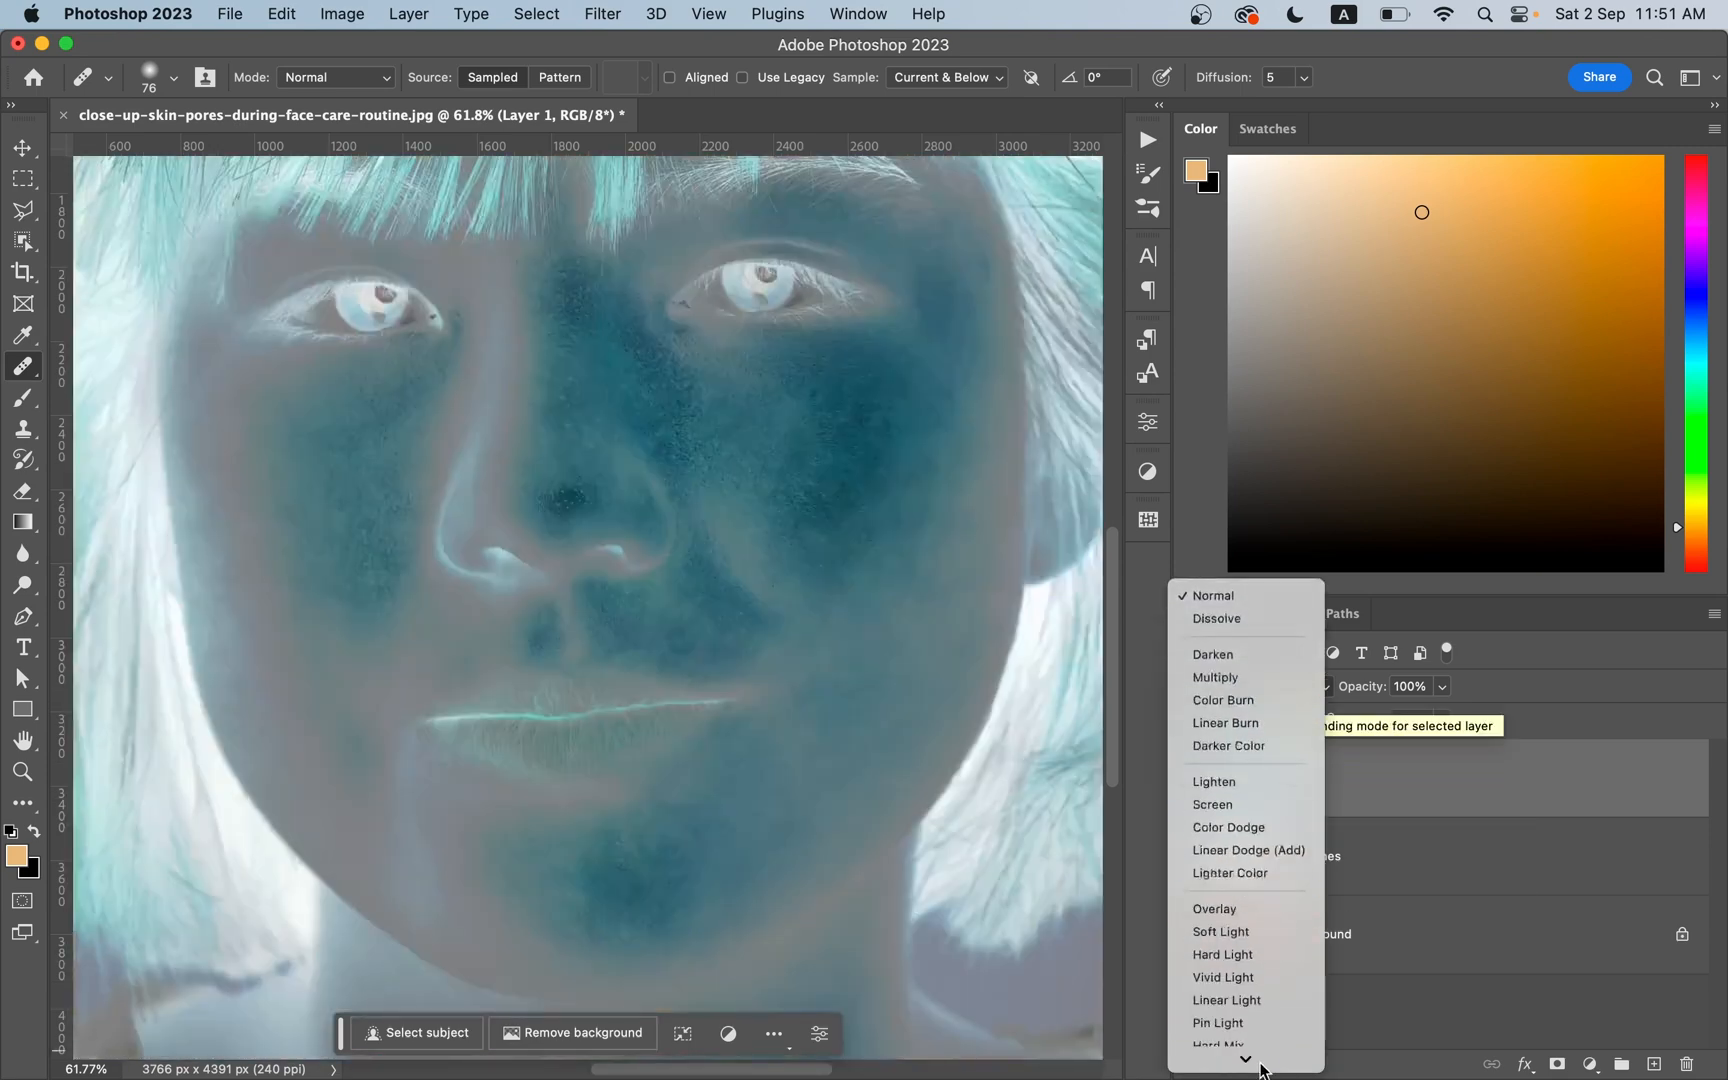
left_click(1224, 998)
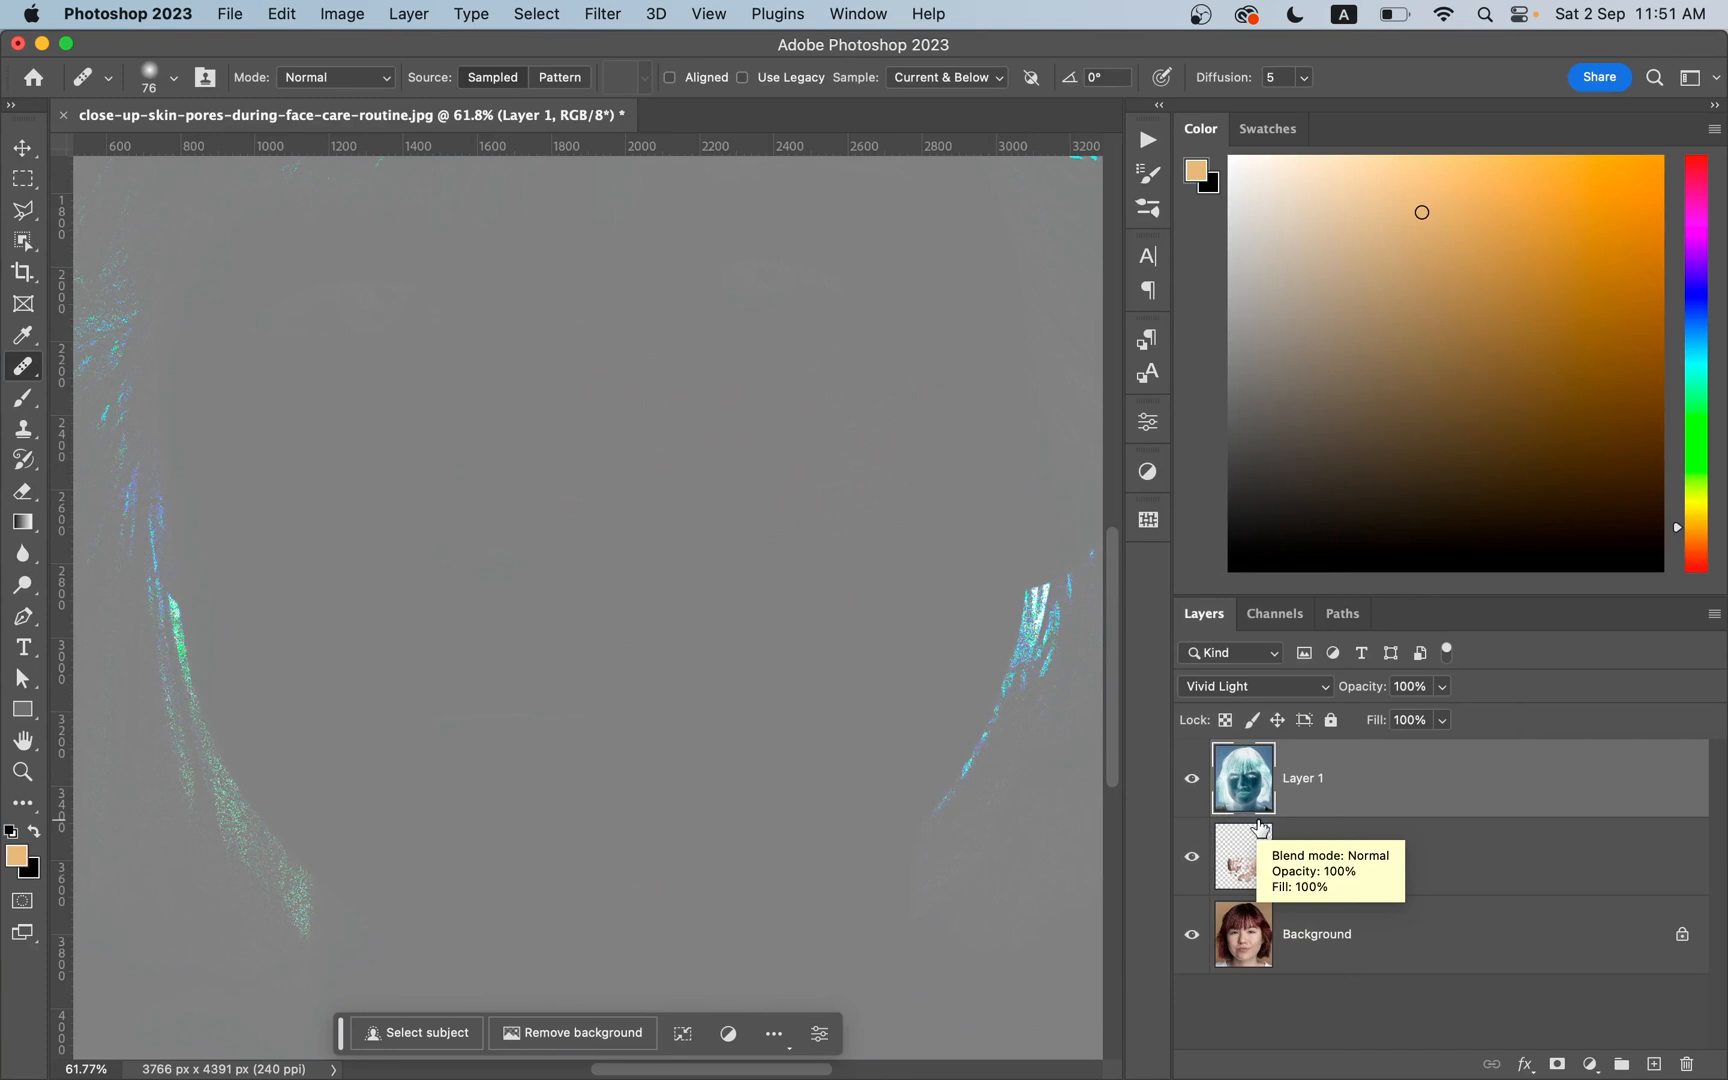
right_click(1244, 858)
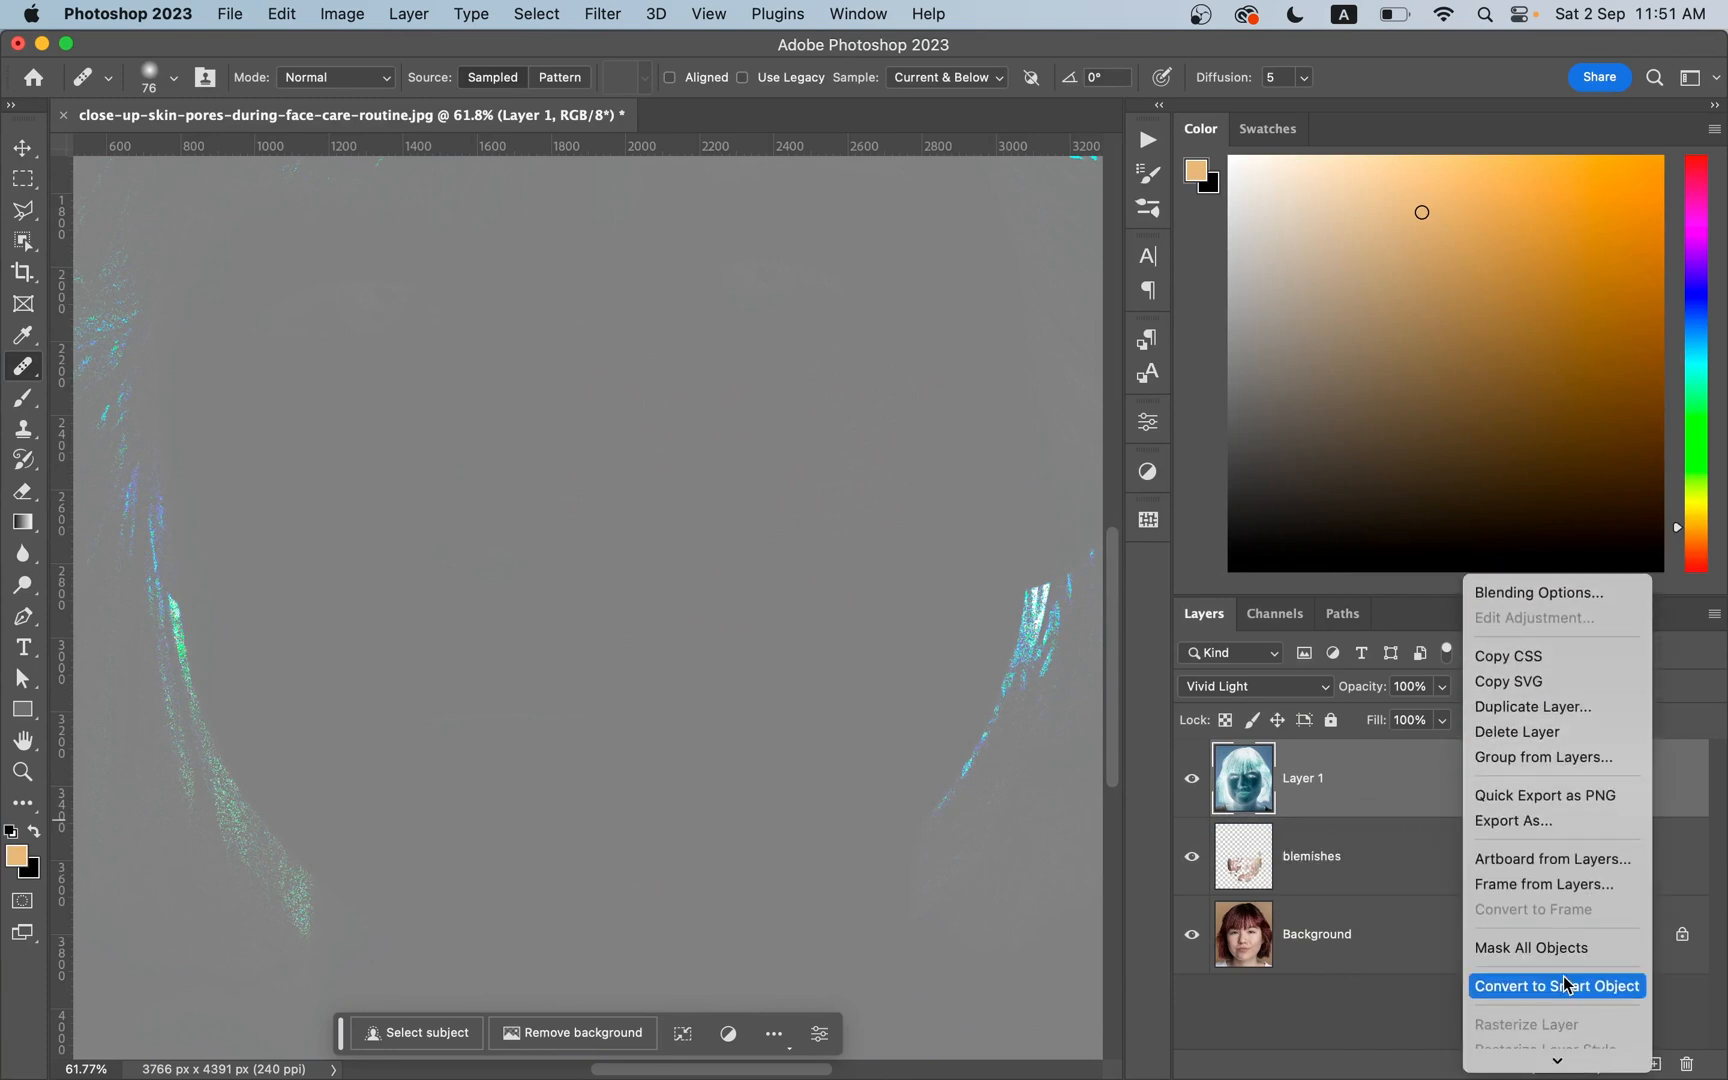
left_click(1554, 986)
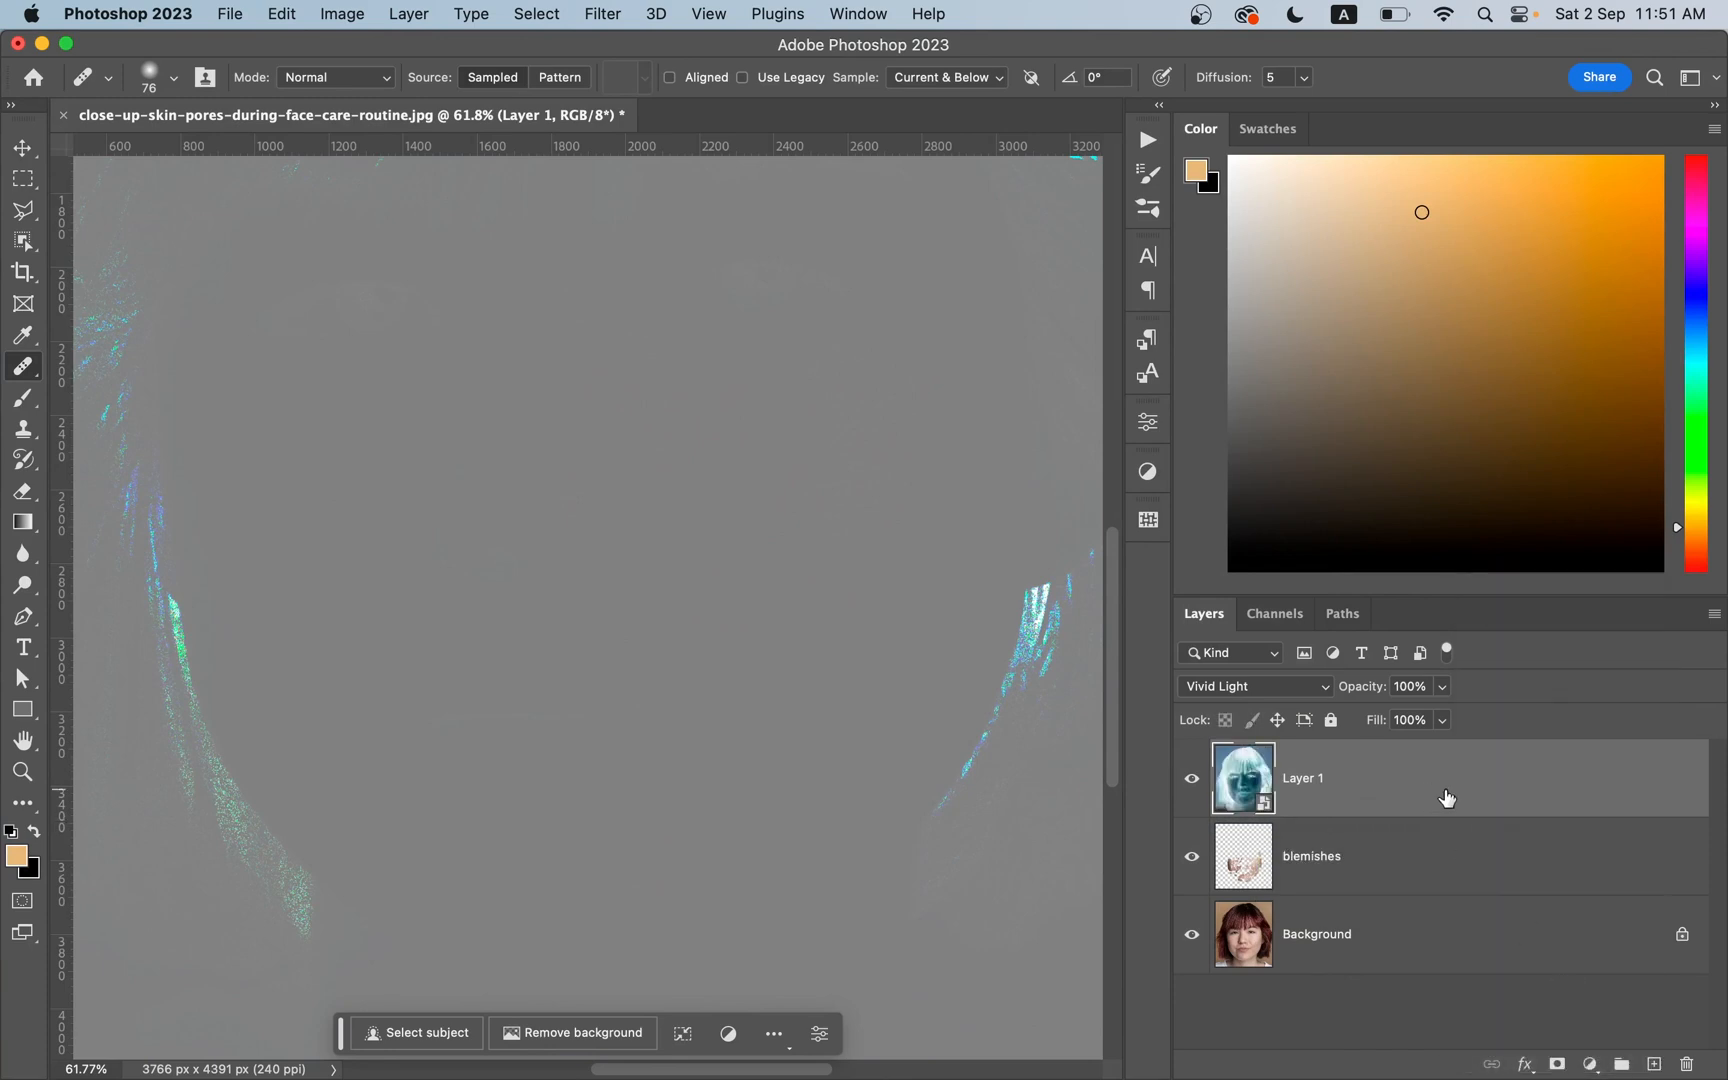
- Apply a High Pass smart filter to Layer 1 with a radius of about 25 pixels
left_click(602, 14)
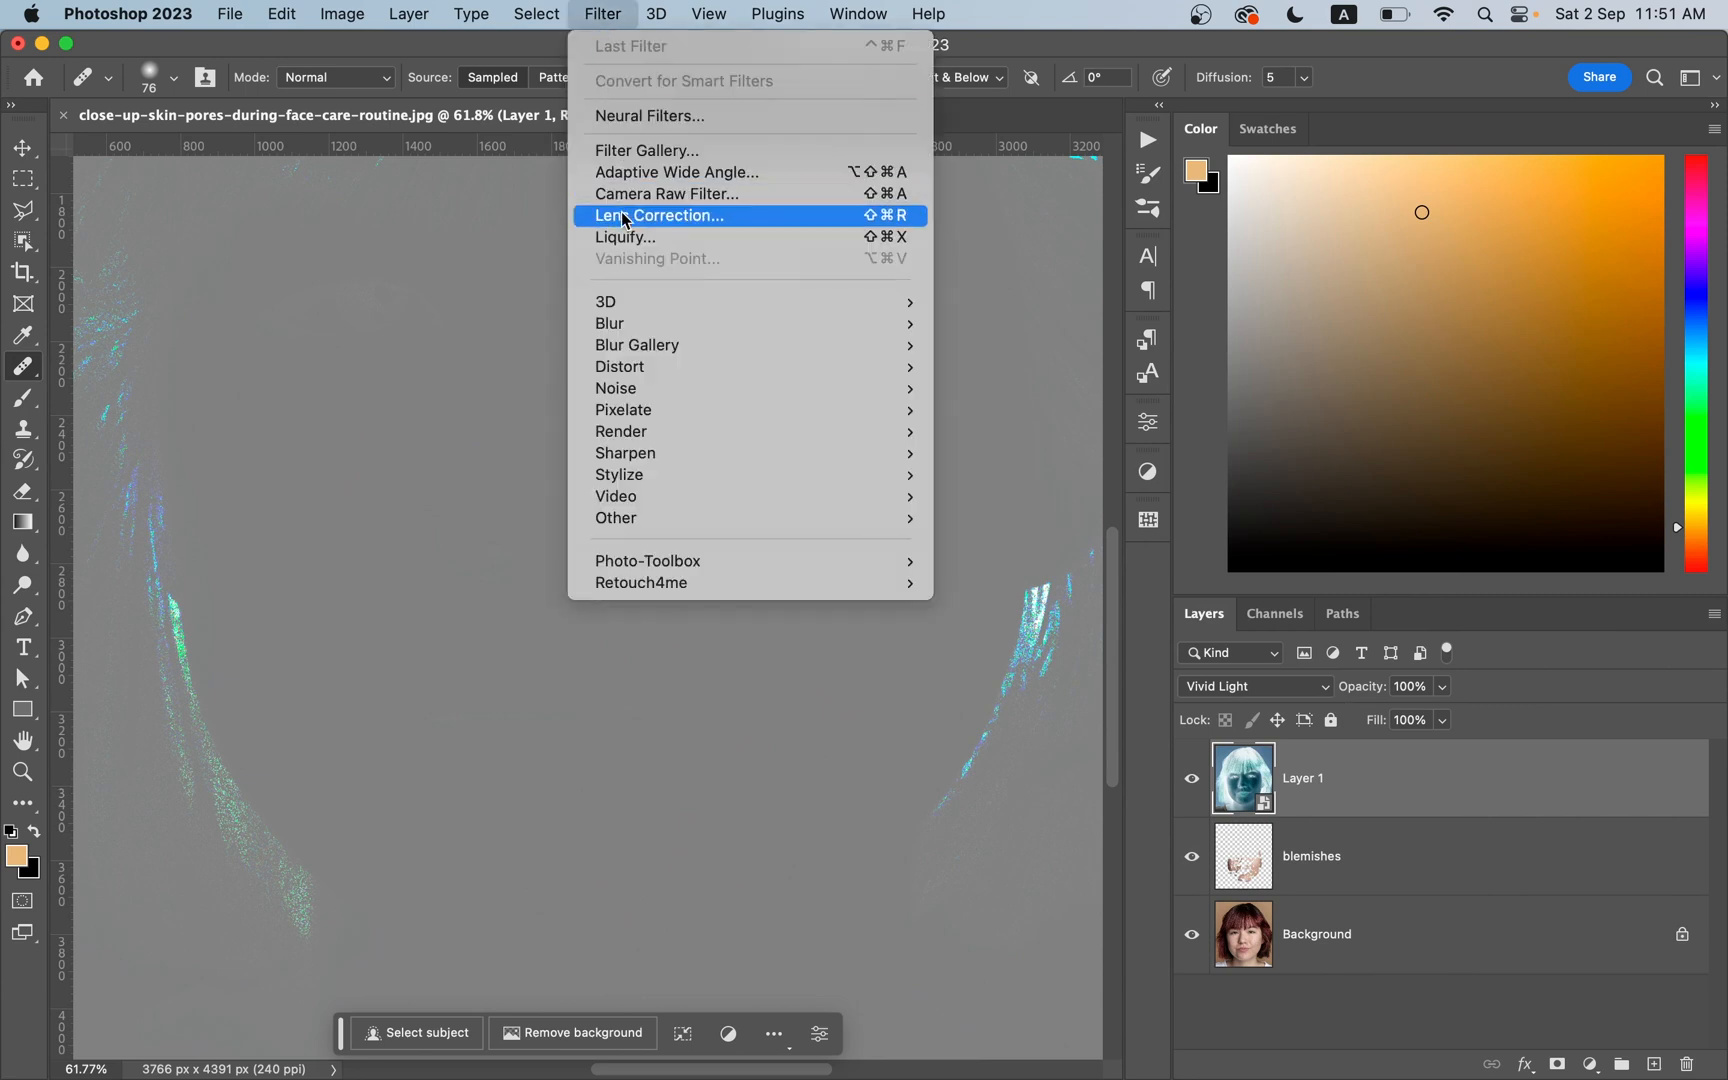
mouse_move(692, 530)
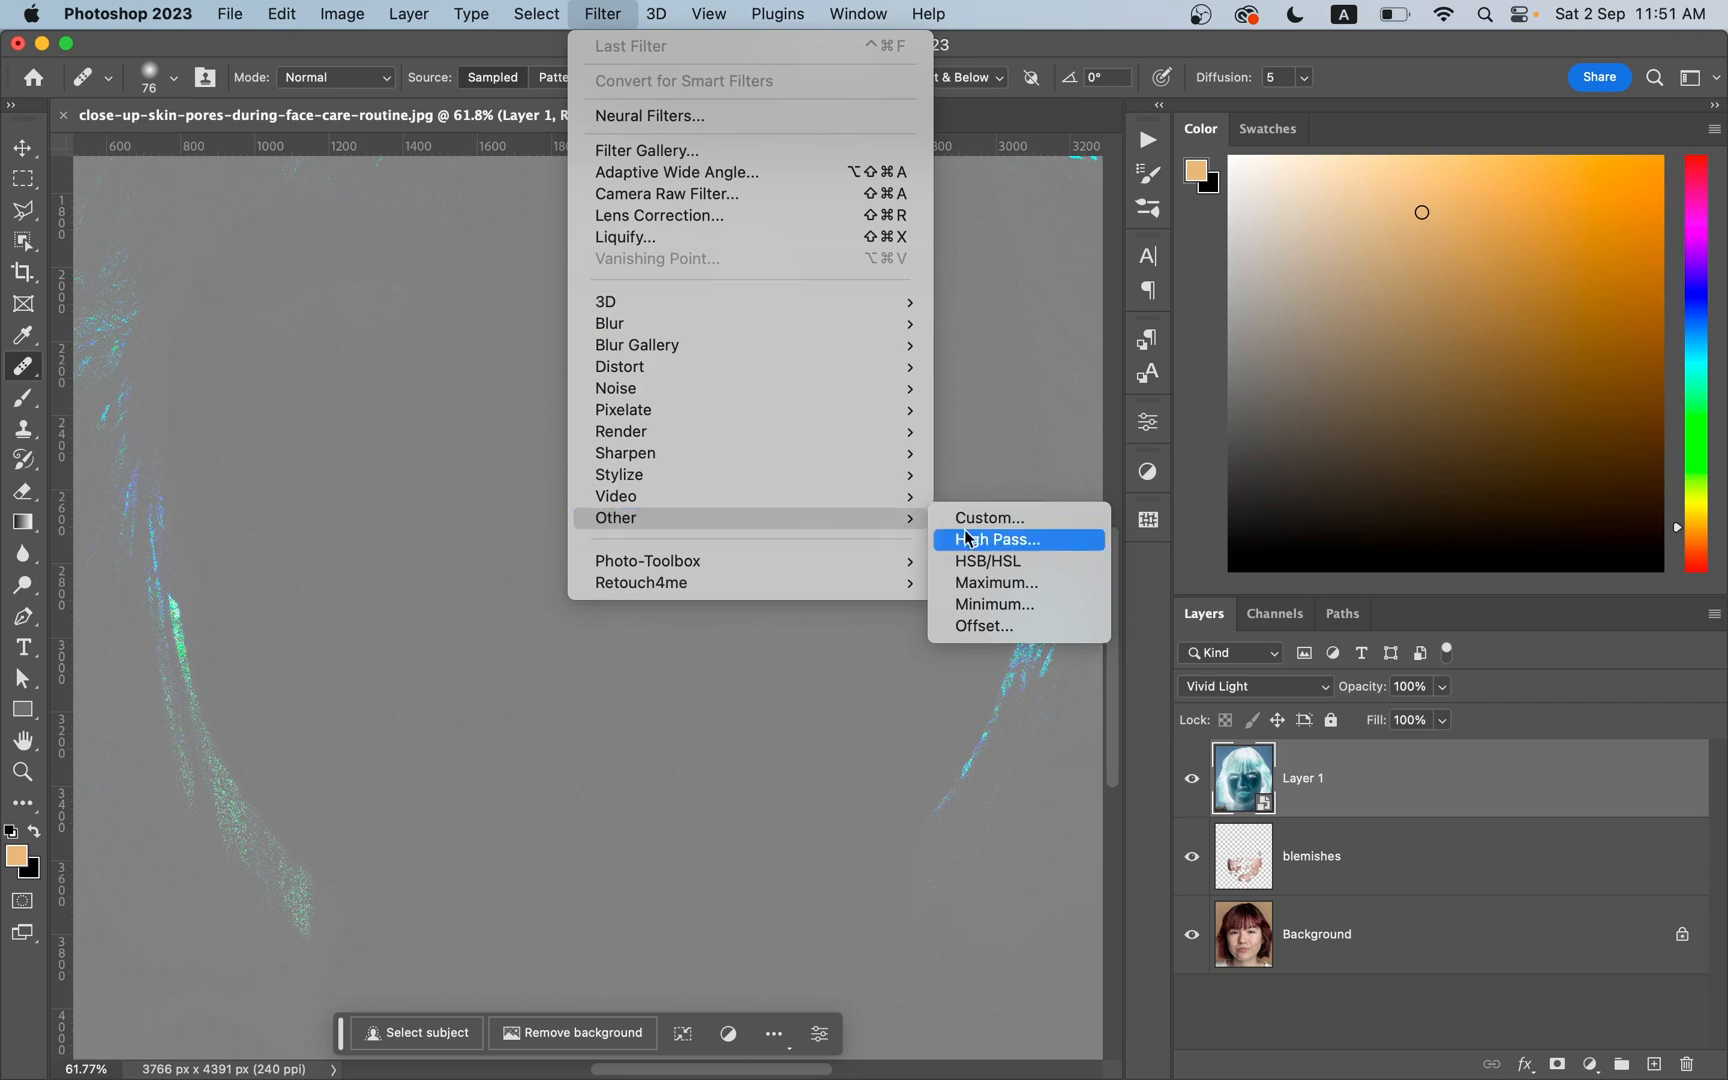
left_click(996, 538)
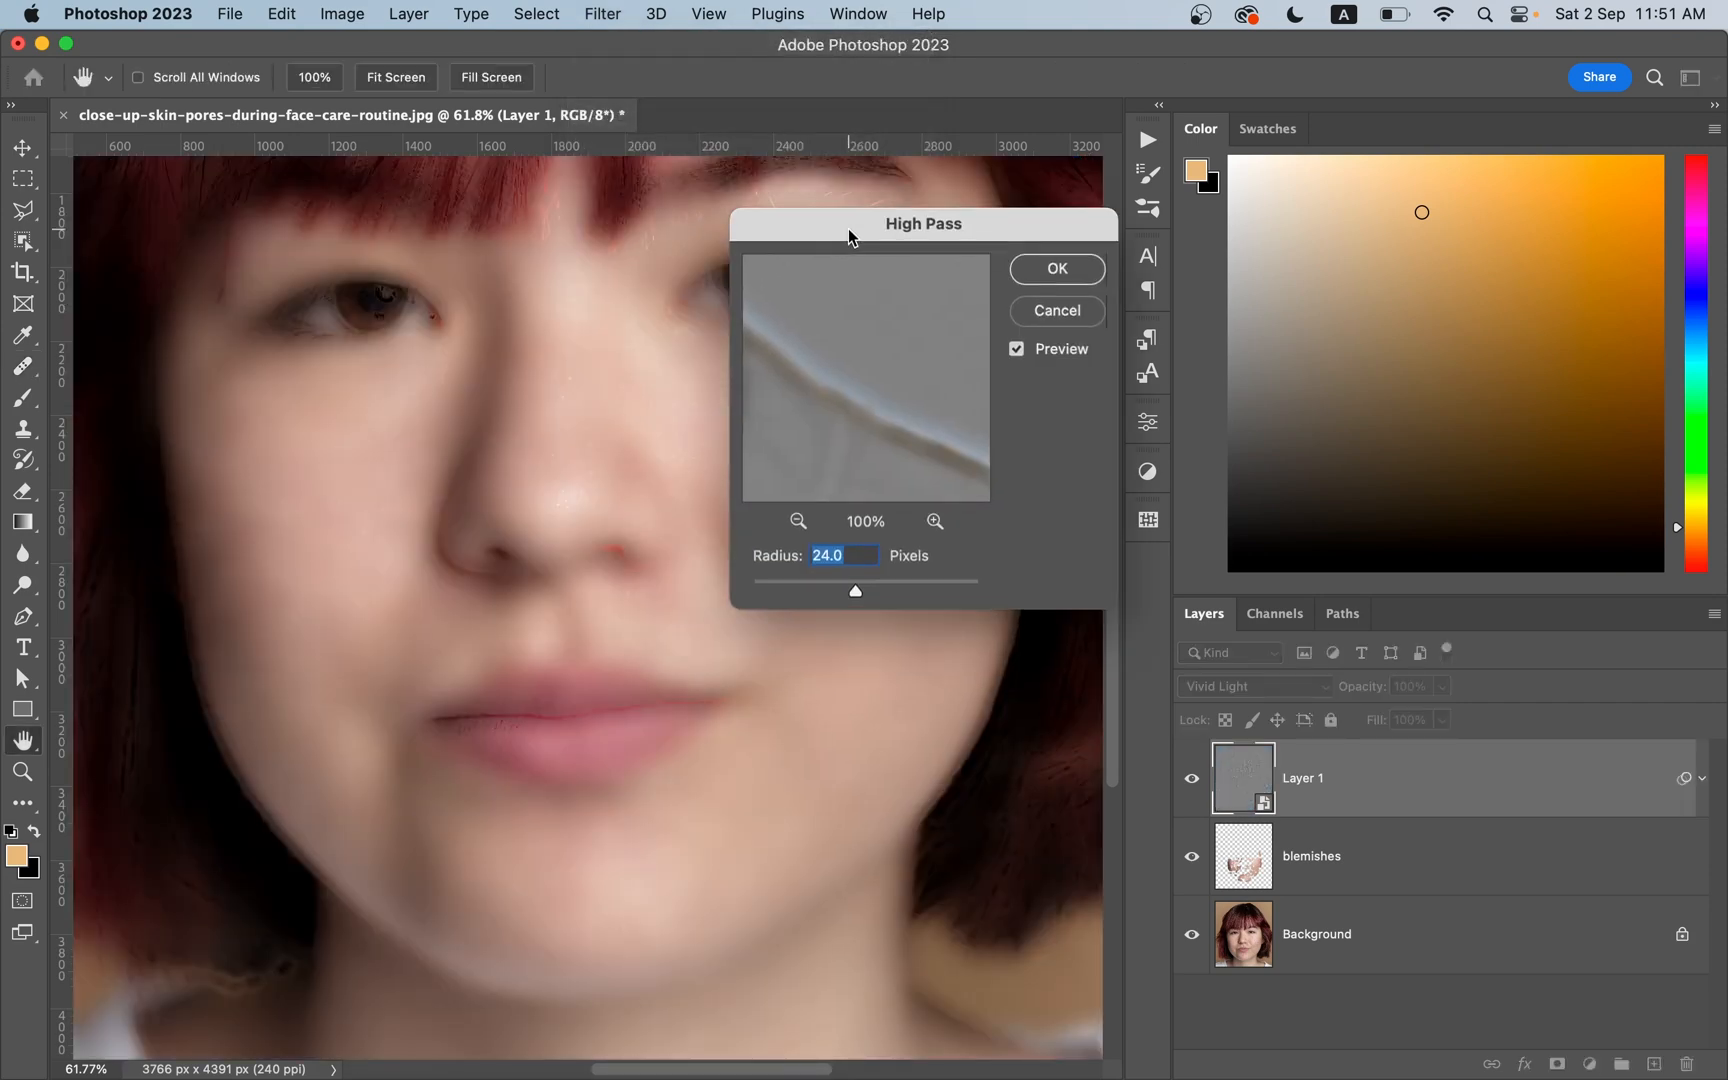
left_click_drag(854, 582, 758, 582)
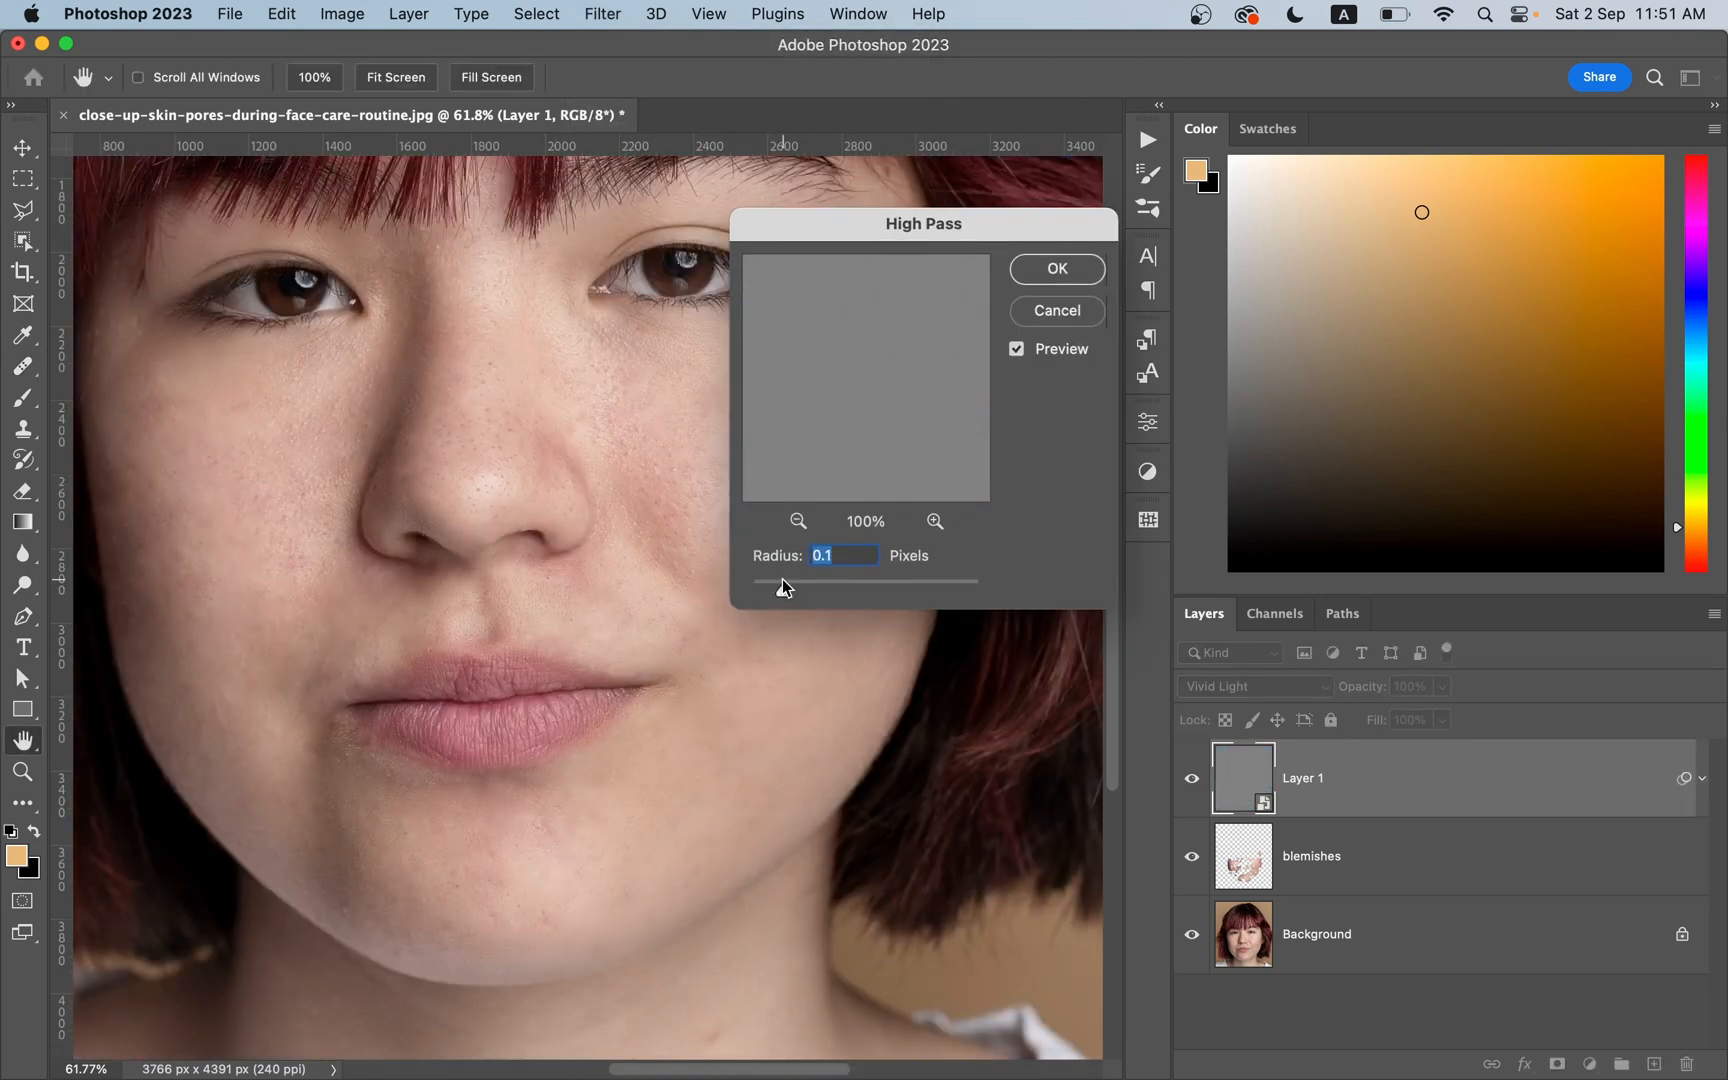
left_click_drag(784, 582, 866, 582)
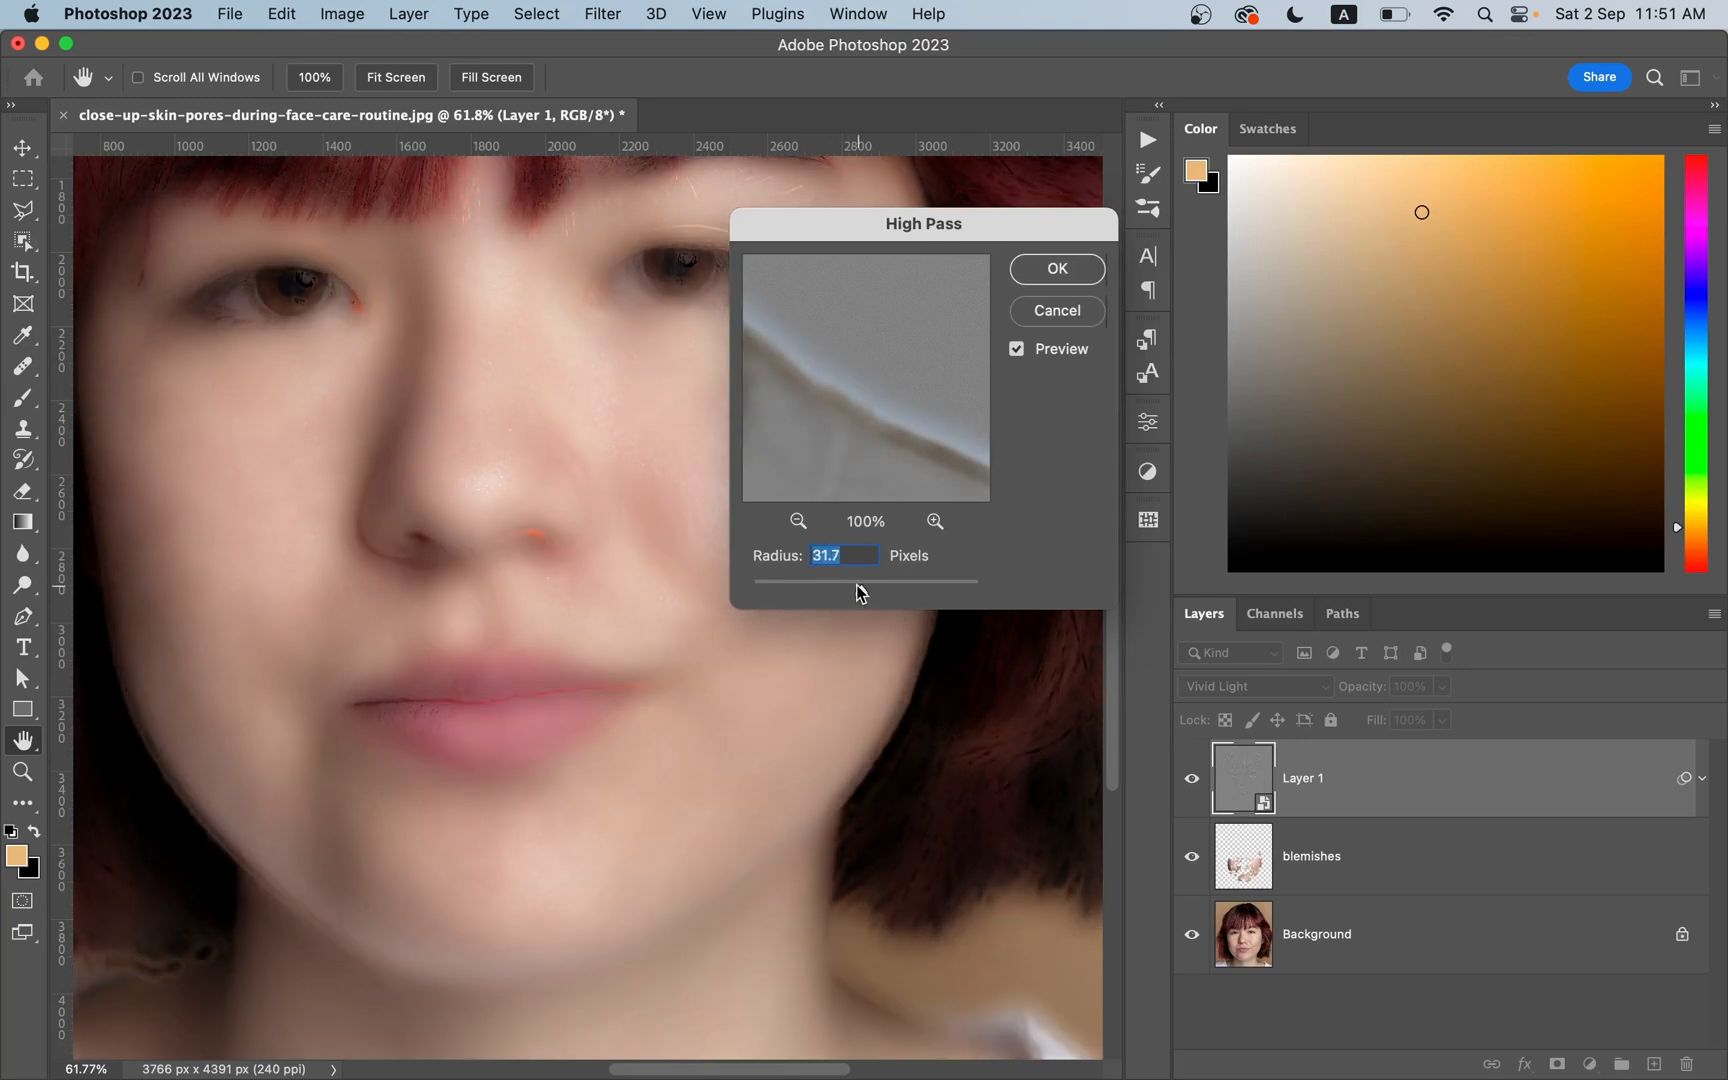
left_click_drag(904, 578, 854, 578)
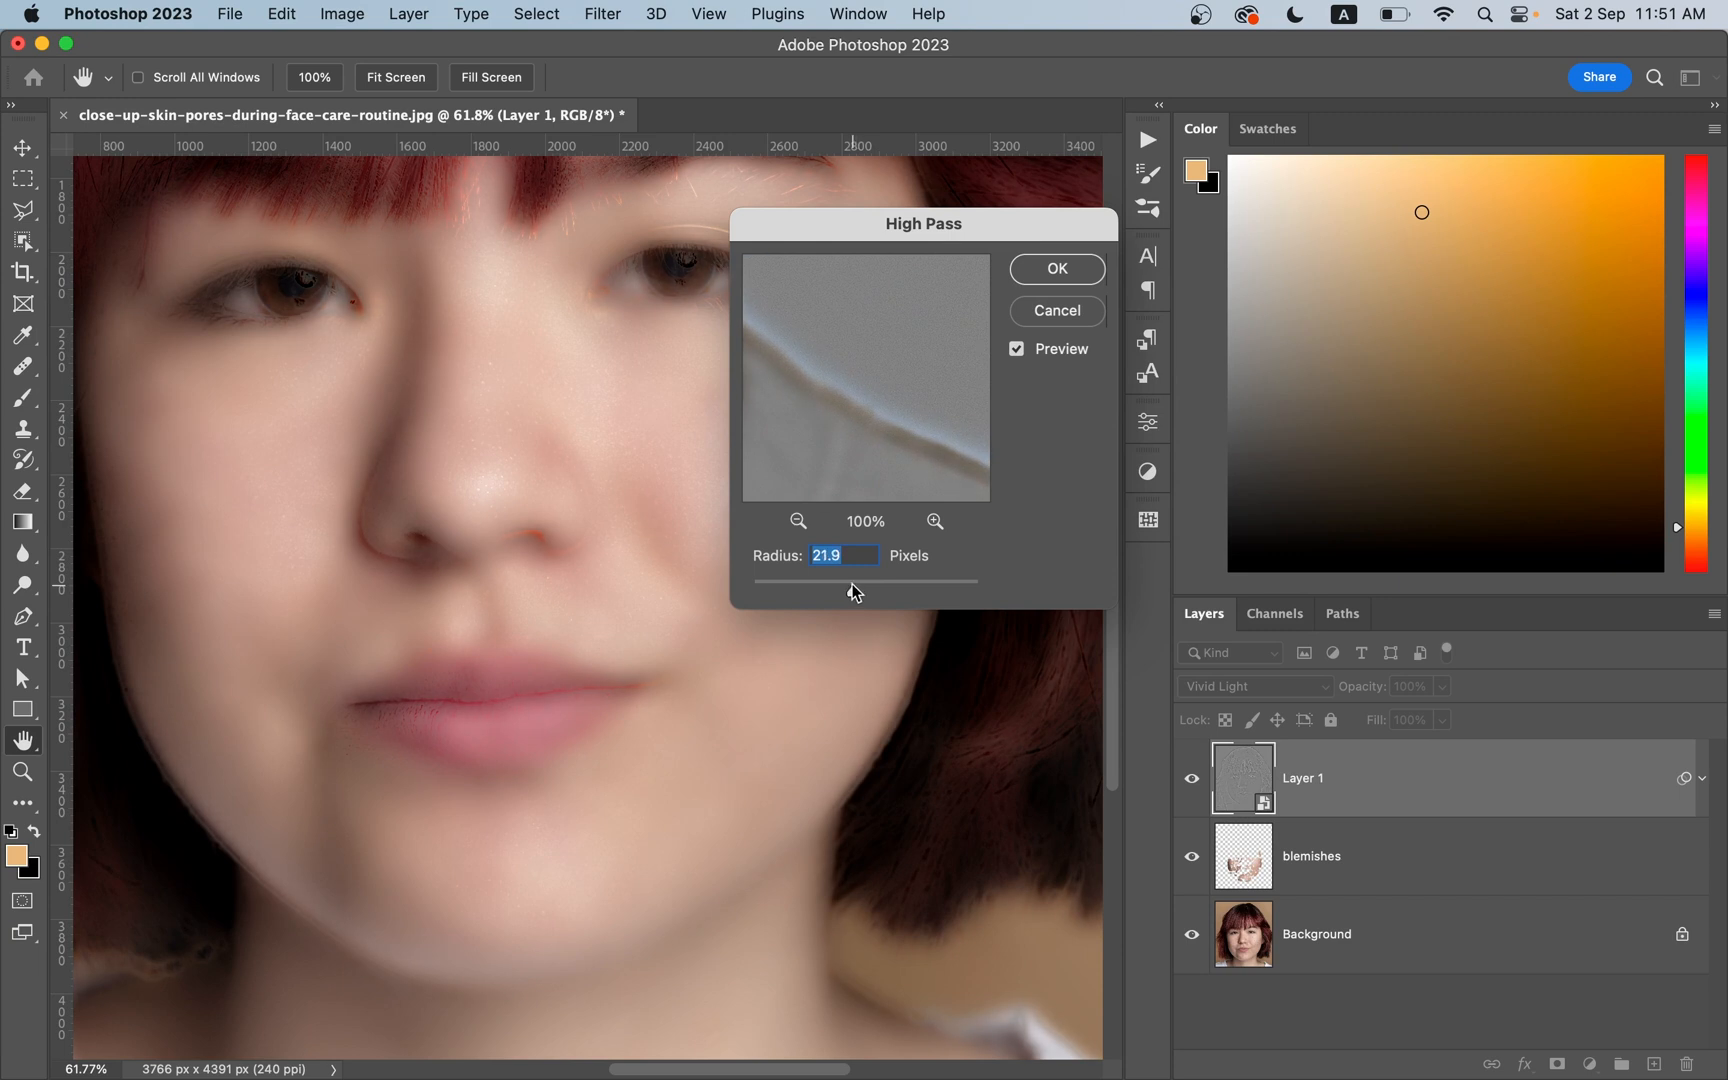
left_click_drag(850, 580, 856, 590)
type("25")
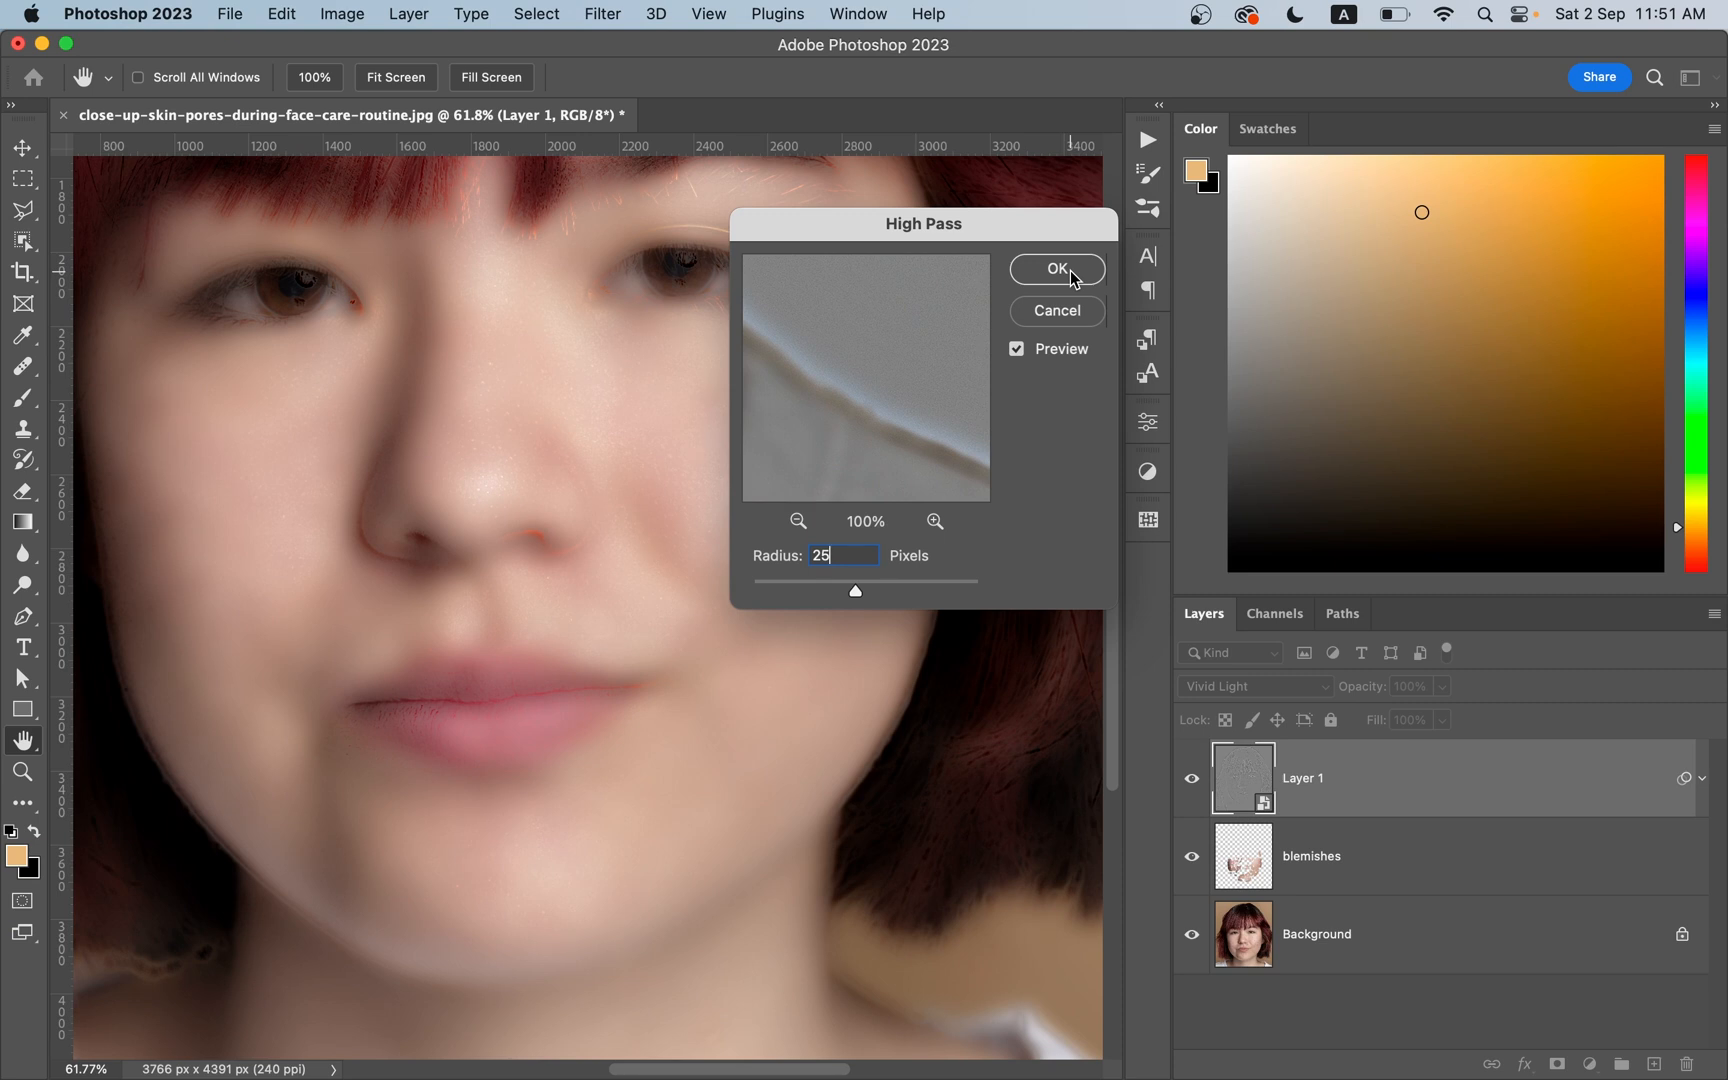
left_click(1054, 268)
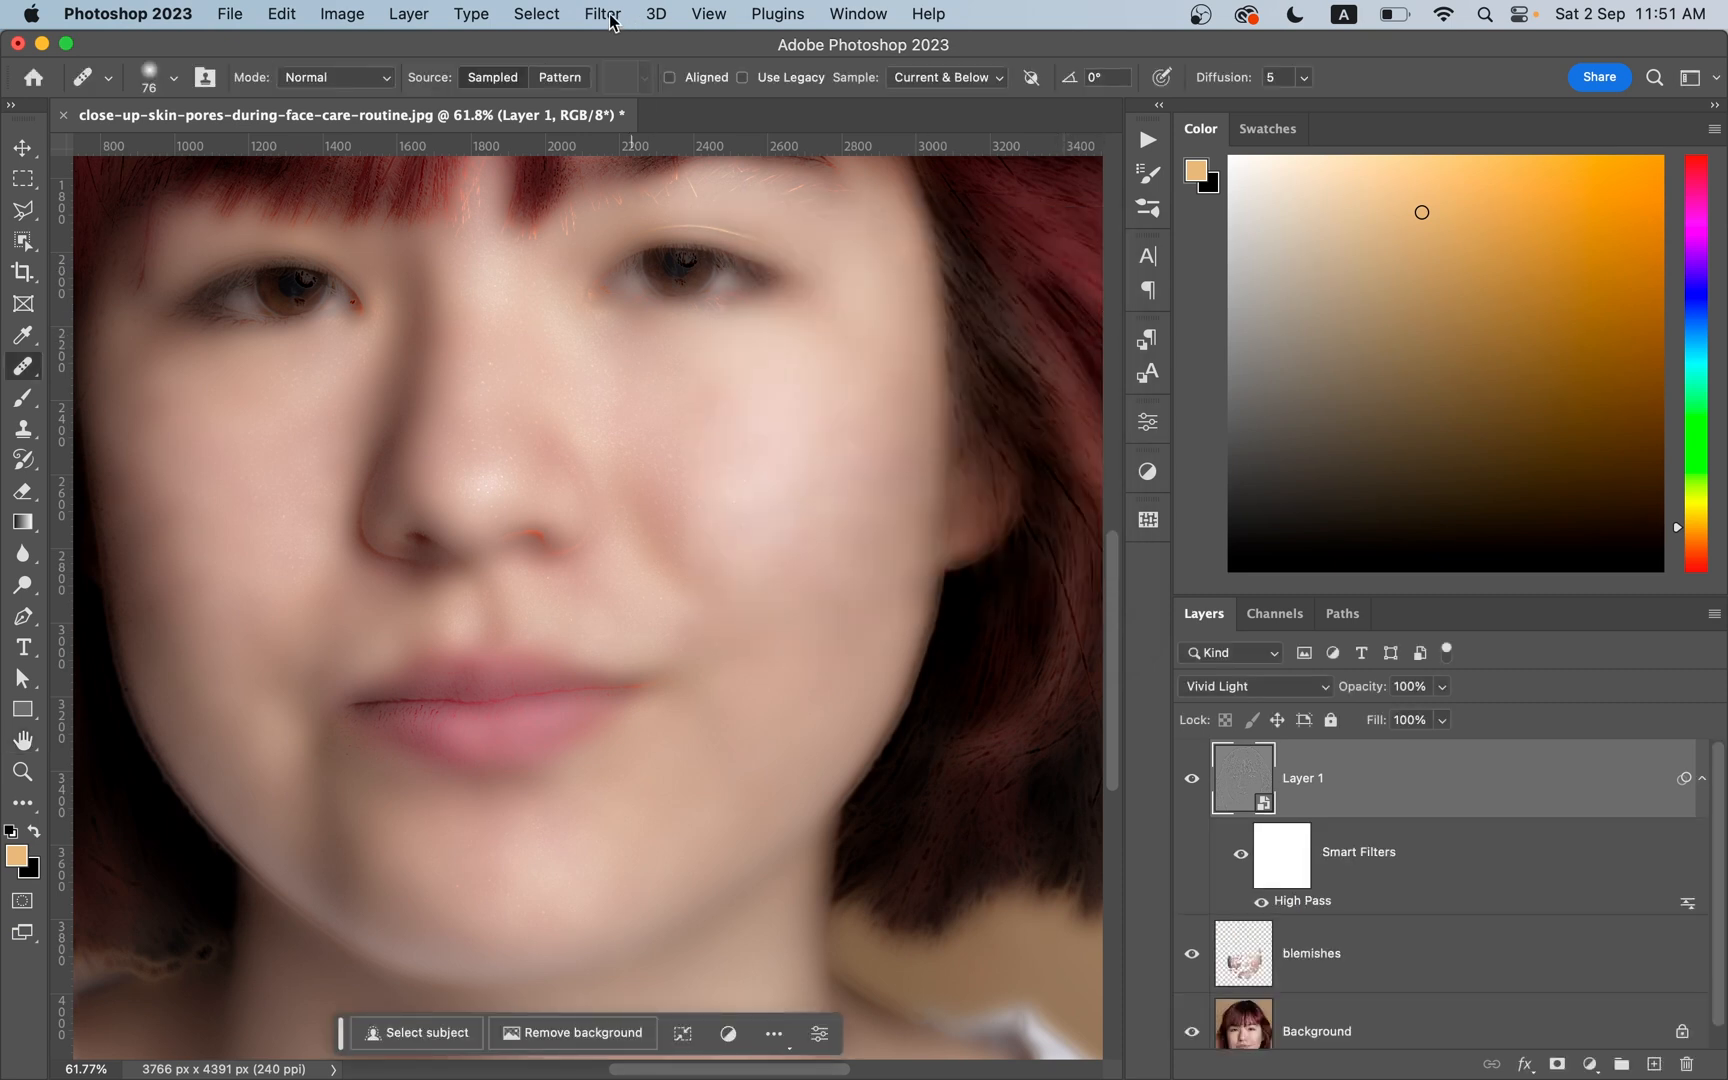
- Apply a Gaussian Blur smart filter to Layer 1 settled at an 8-pixel radius
left_click(602, 14)
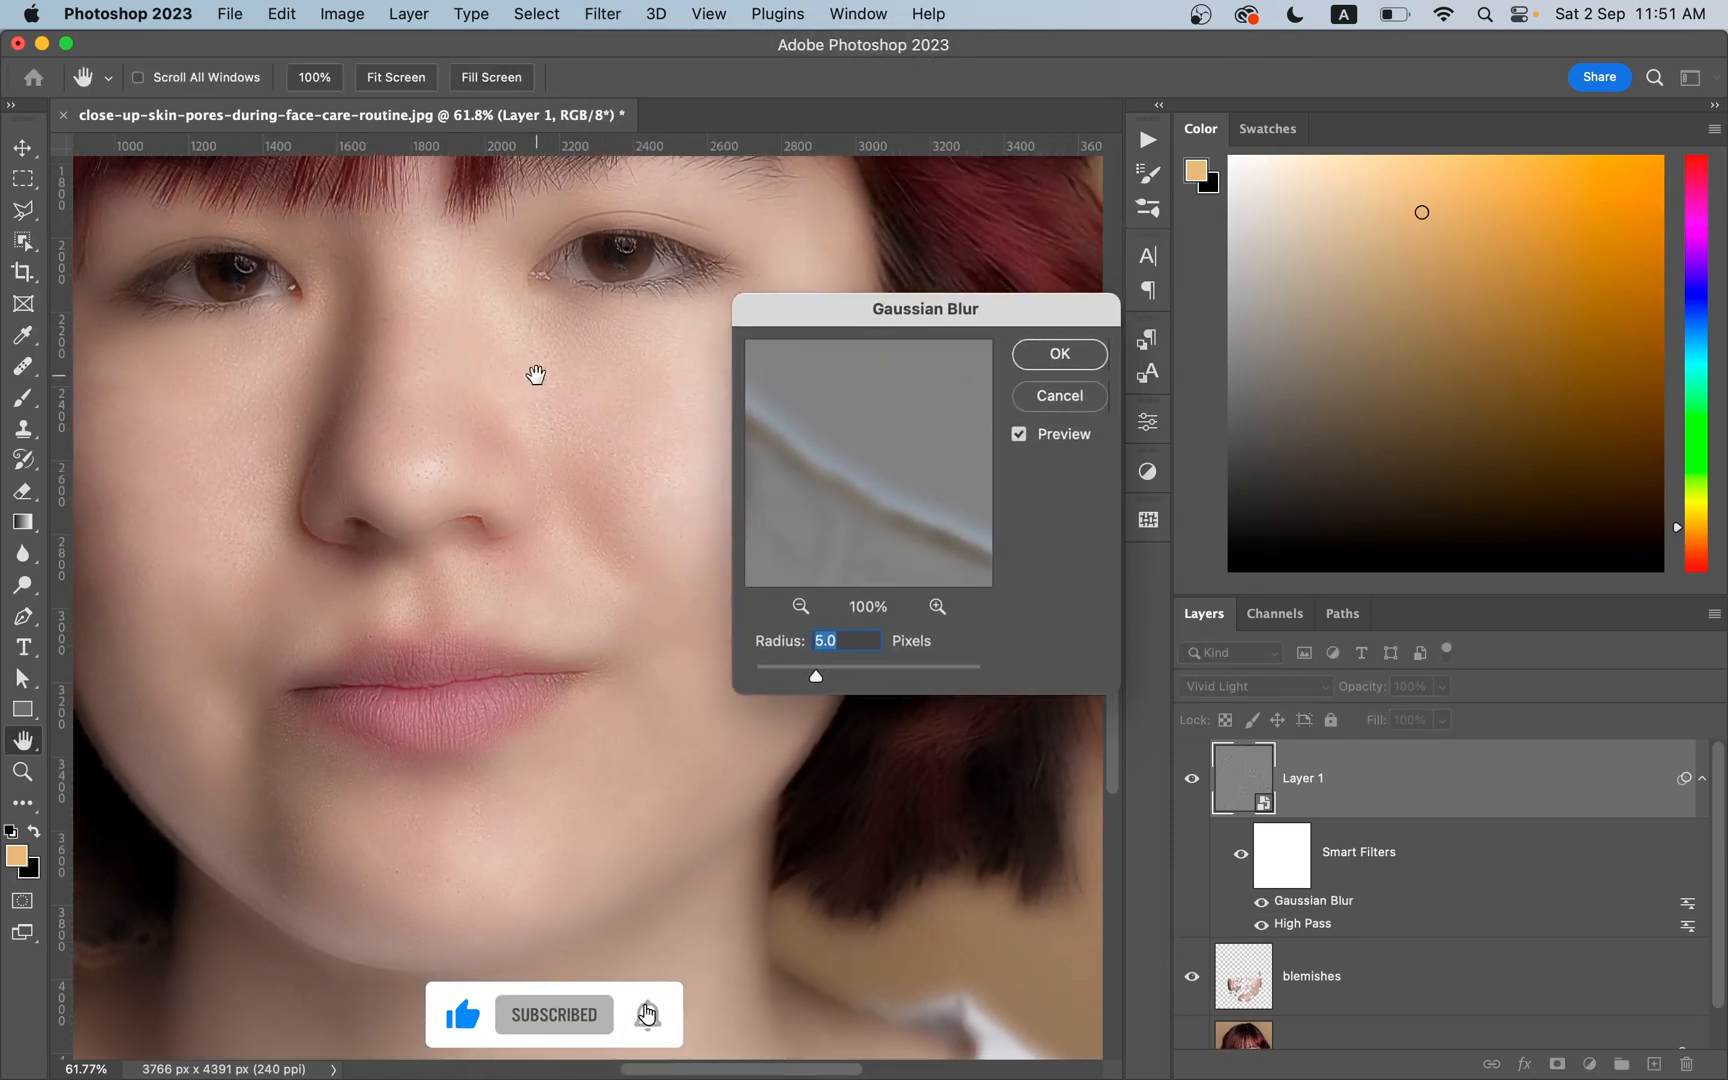
left_click_drag(816, 676, 822, 676)
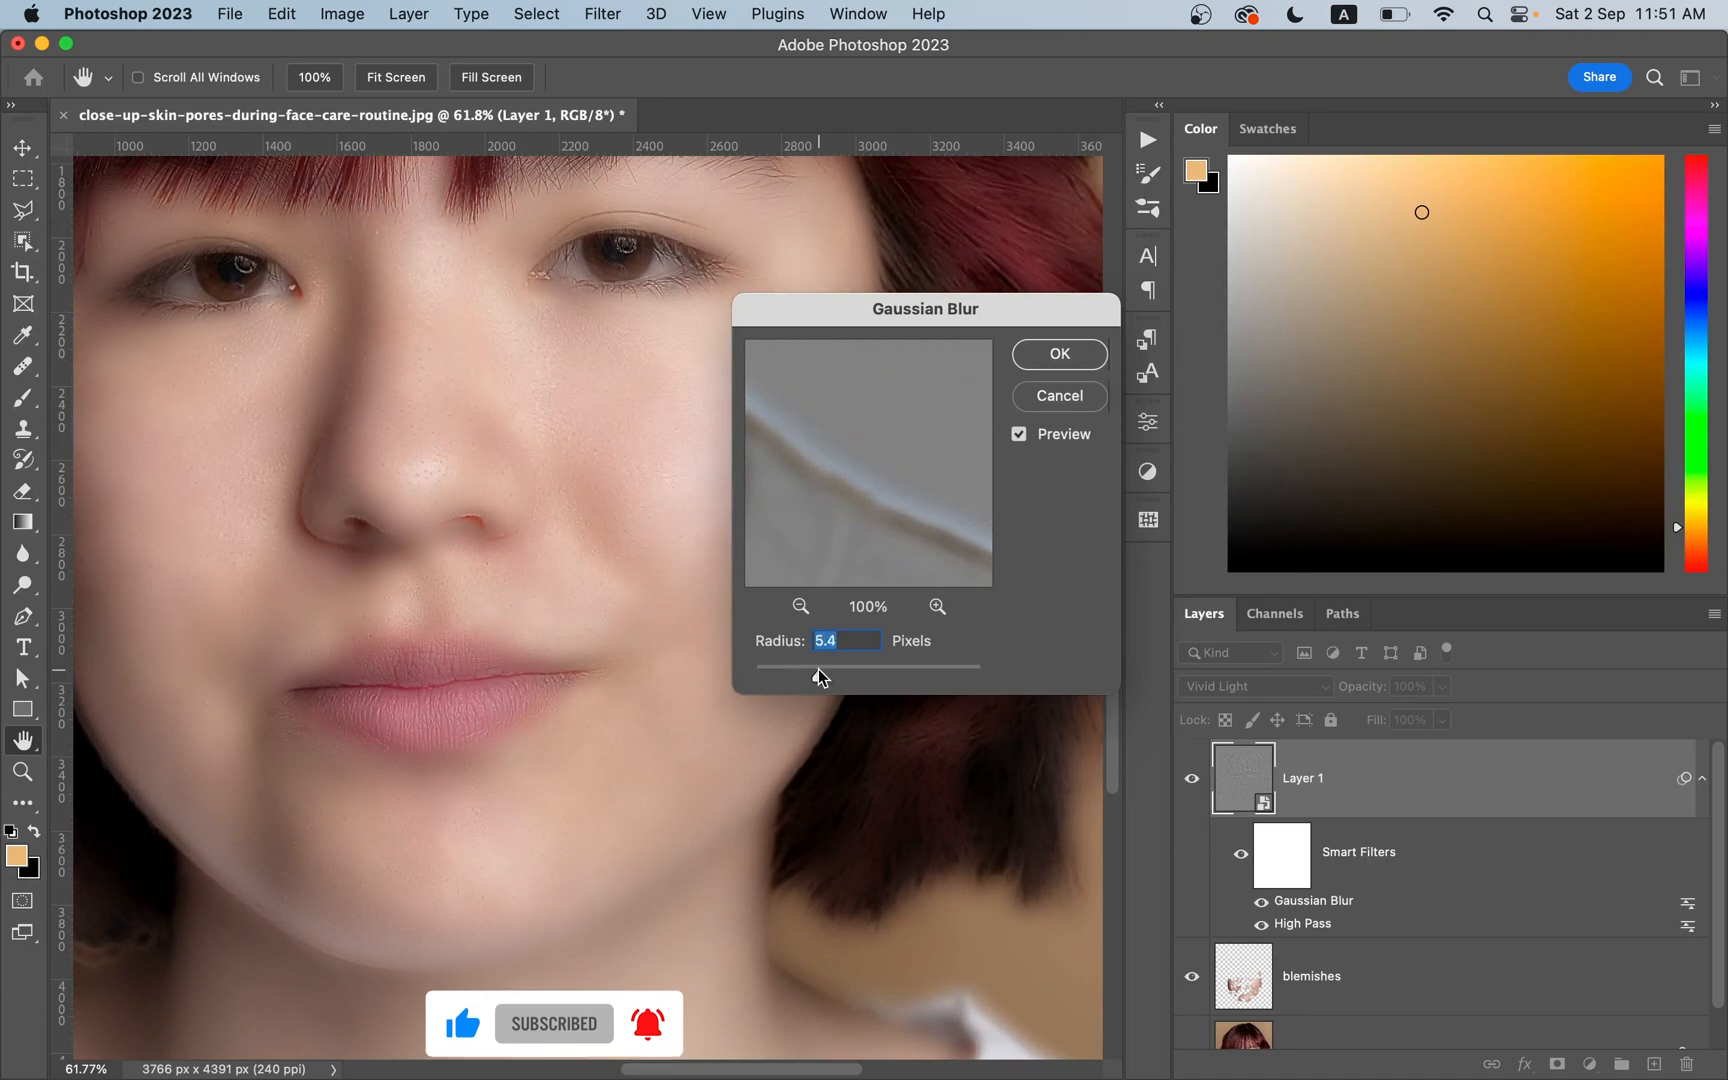
left_click_drag(814, 666, 832, 666)
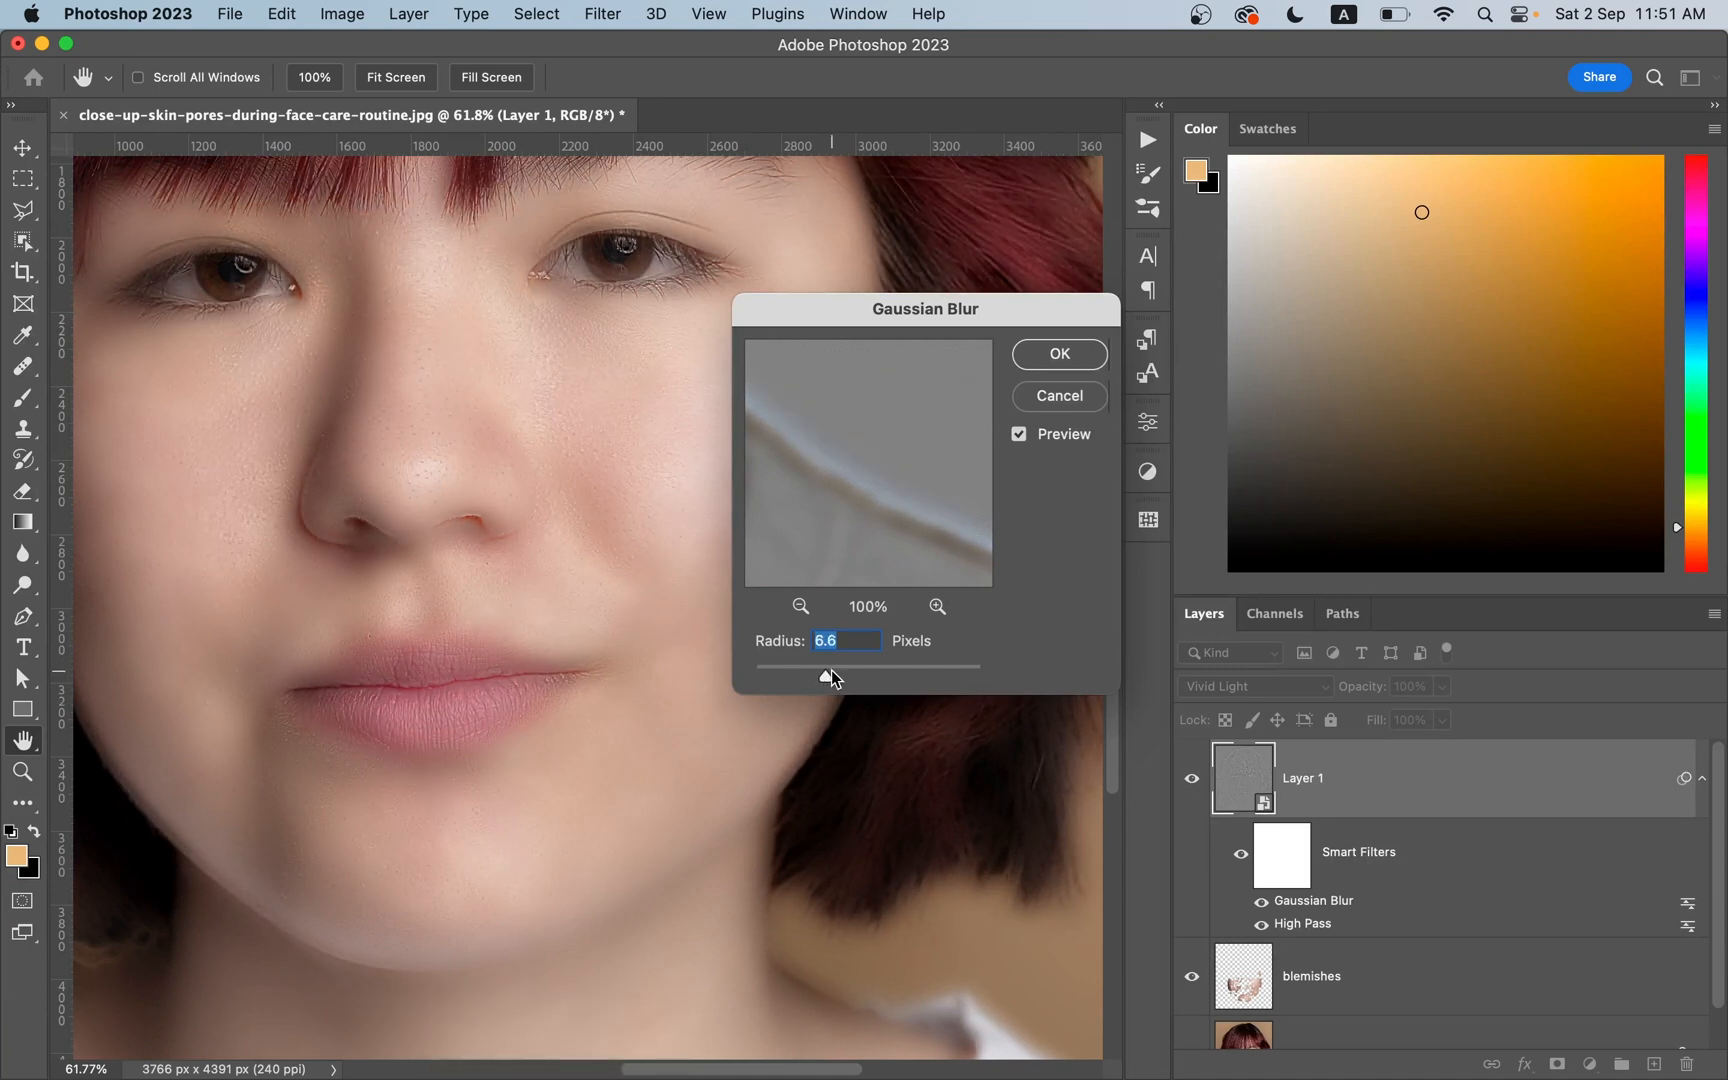
left_click_drag(828, 670, 844, 670)
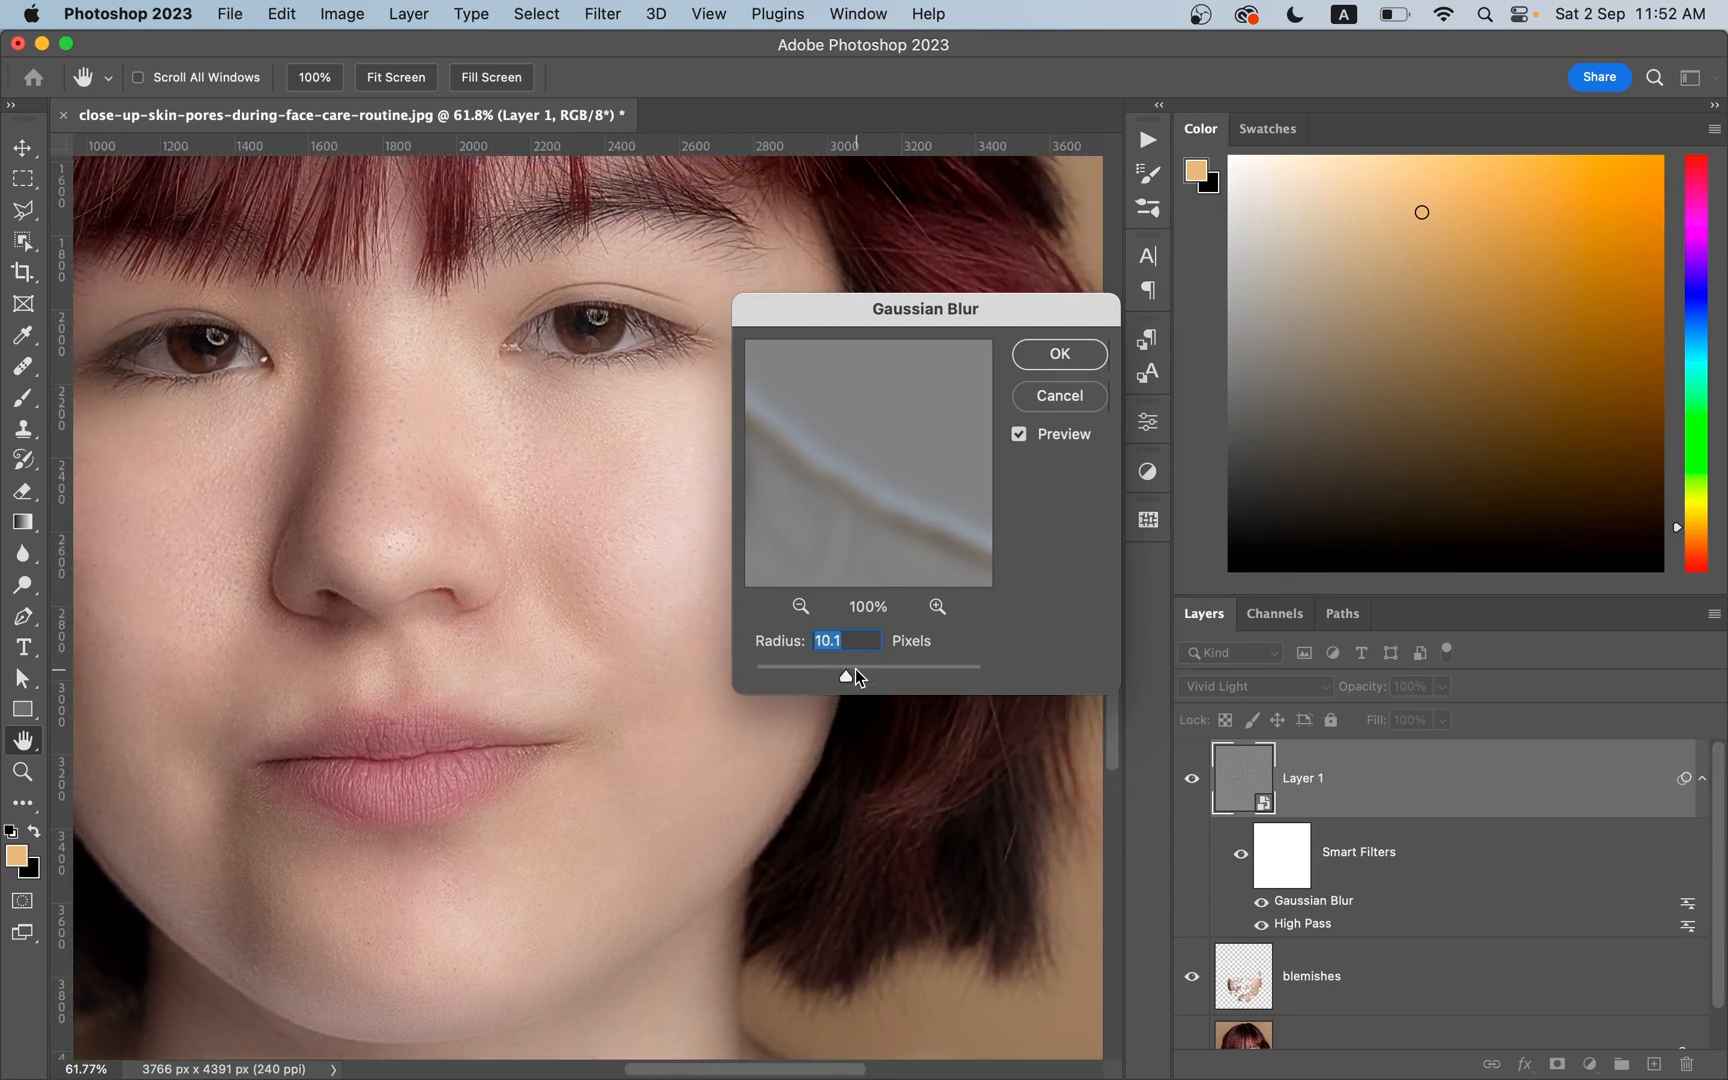
left_click_drag(846, 674, 840, 674)
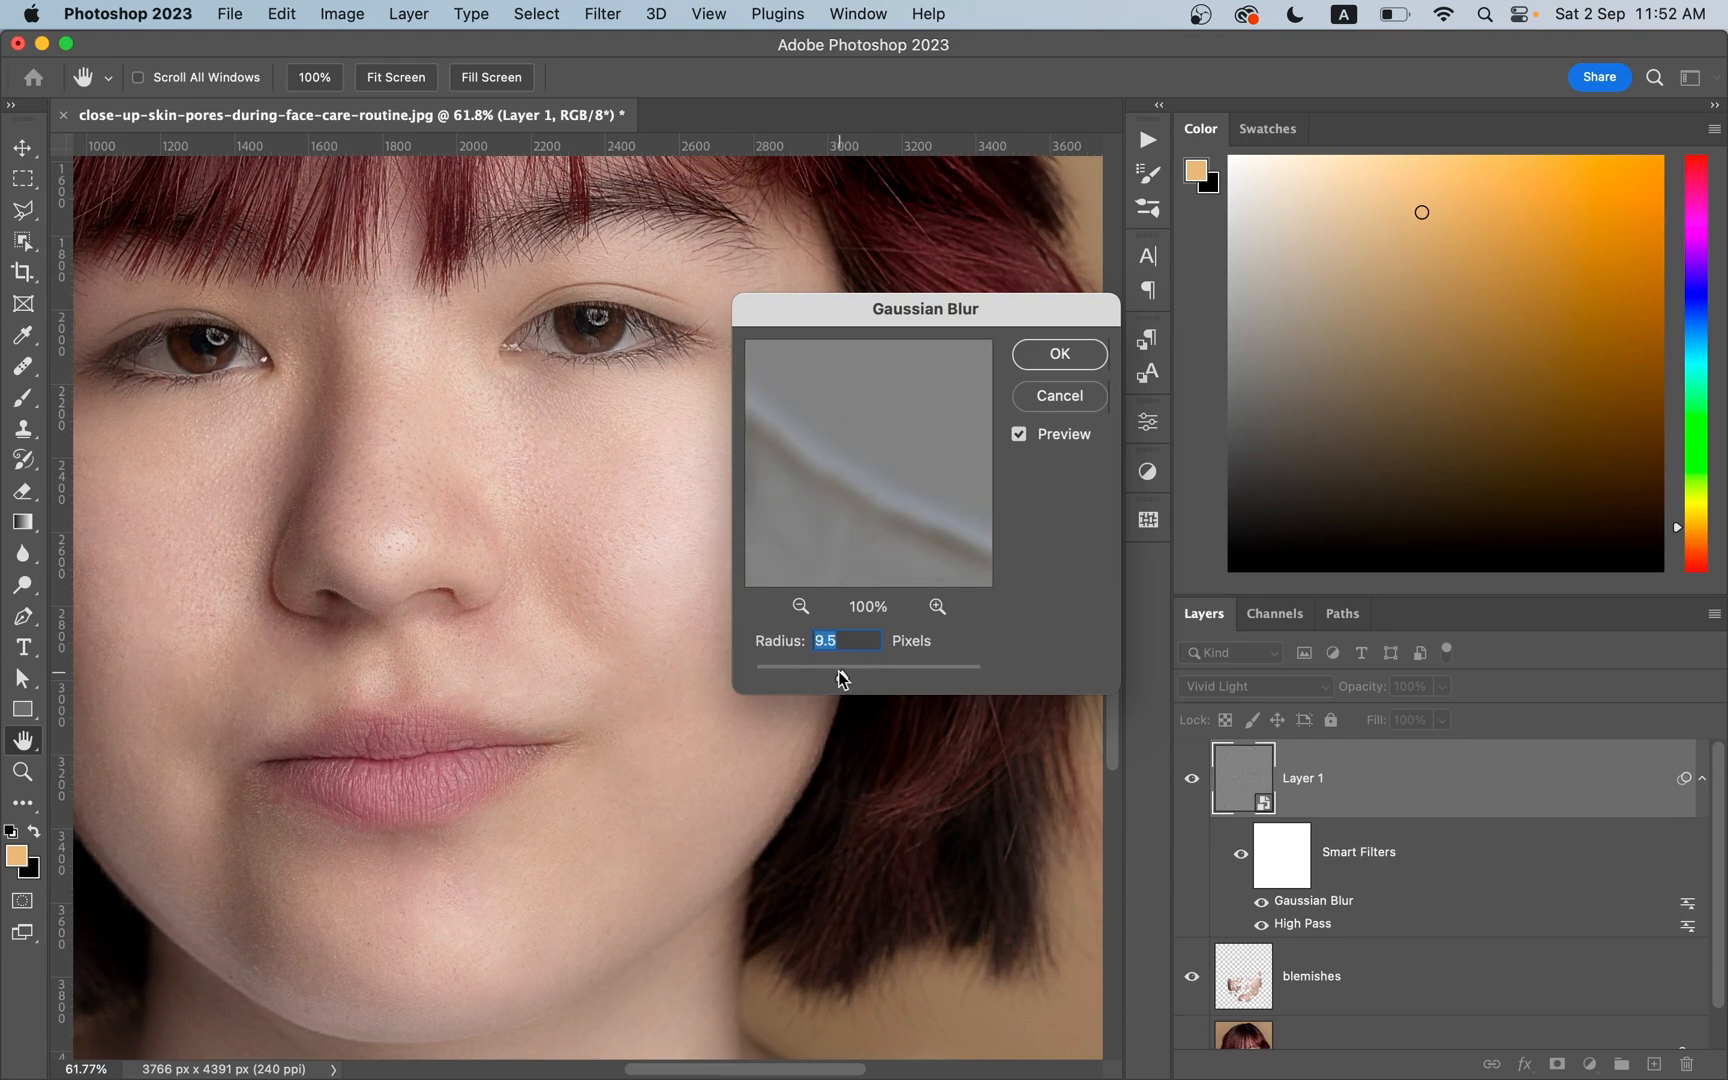
left_click_drag(842, 666, 834, 674)
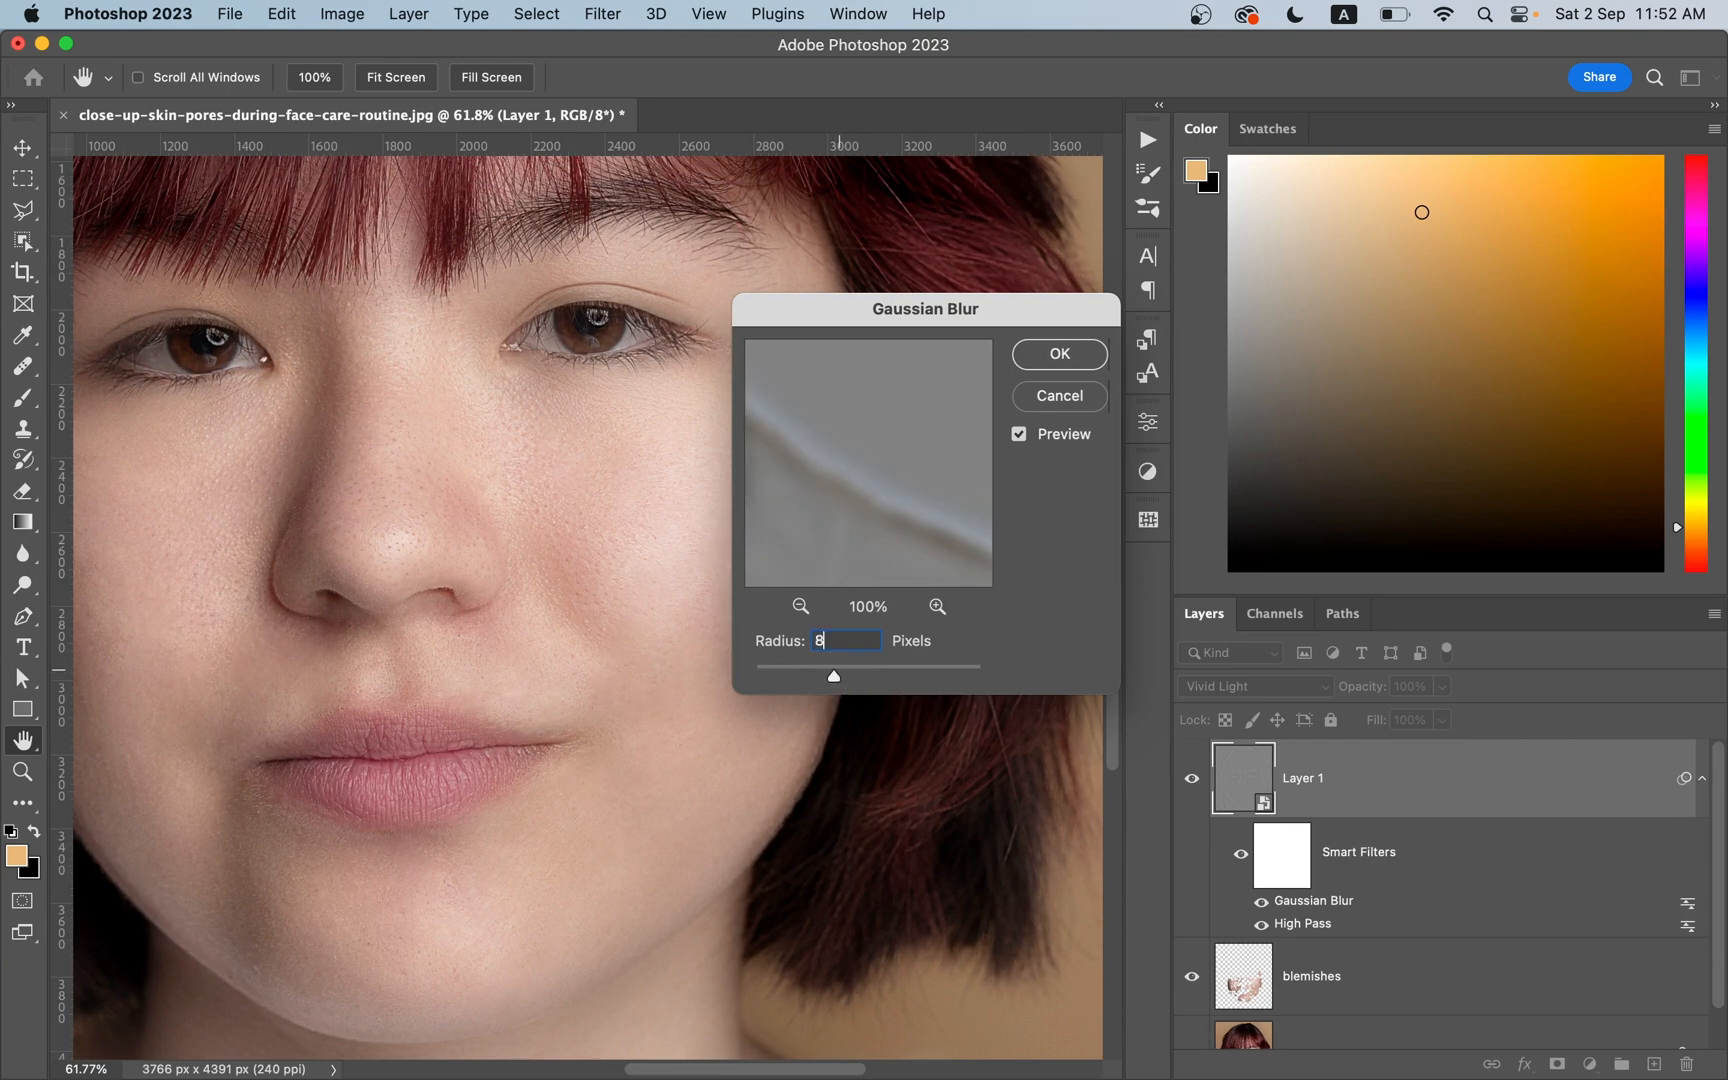
left_click(1056, 354)
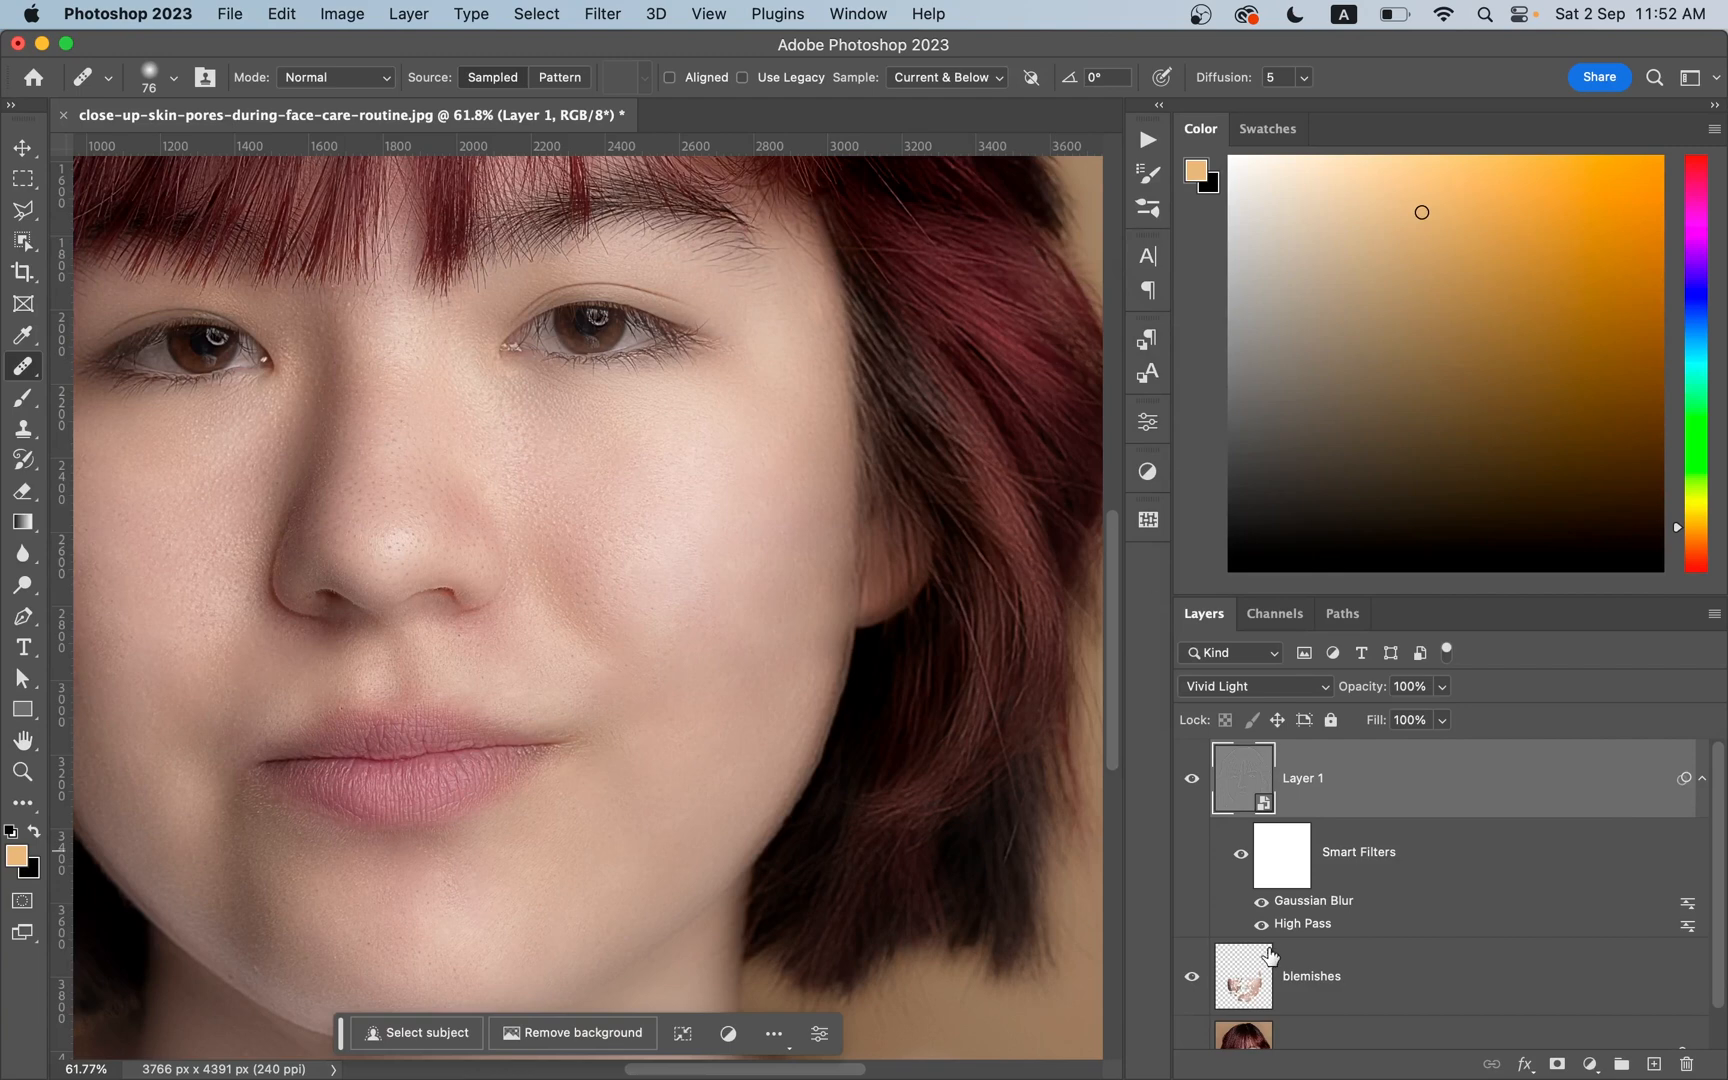
mouse_move(1292, 932)
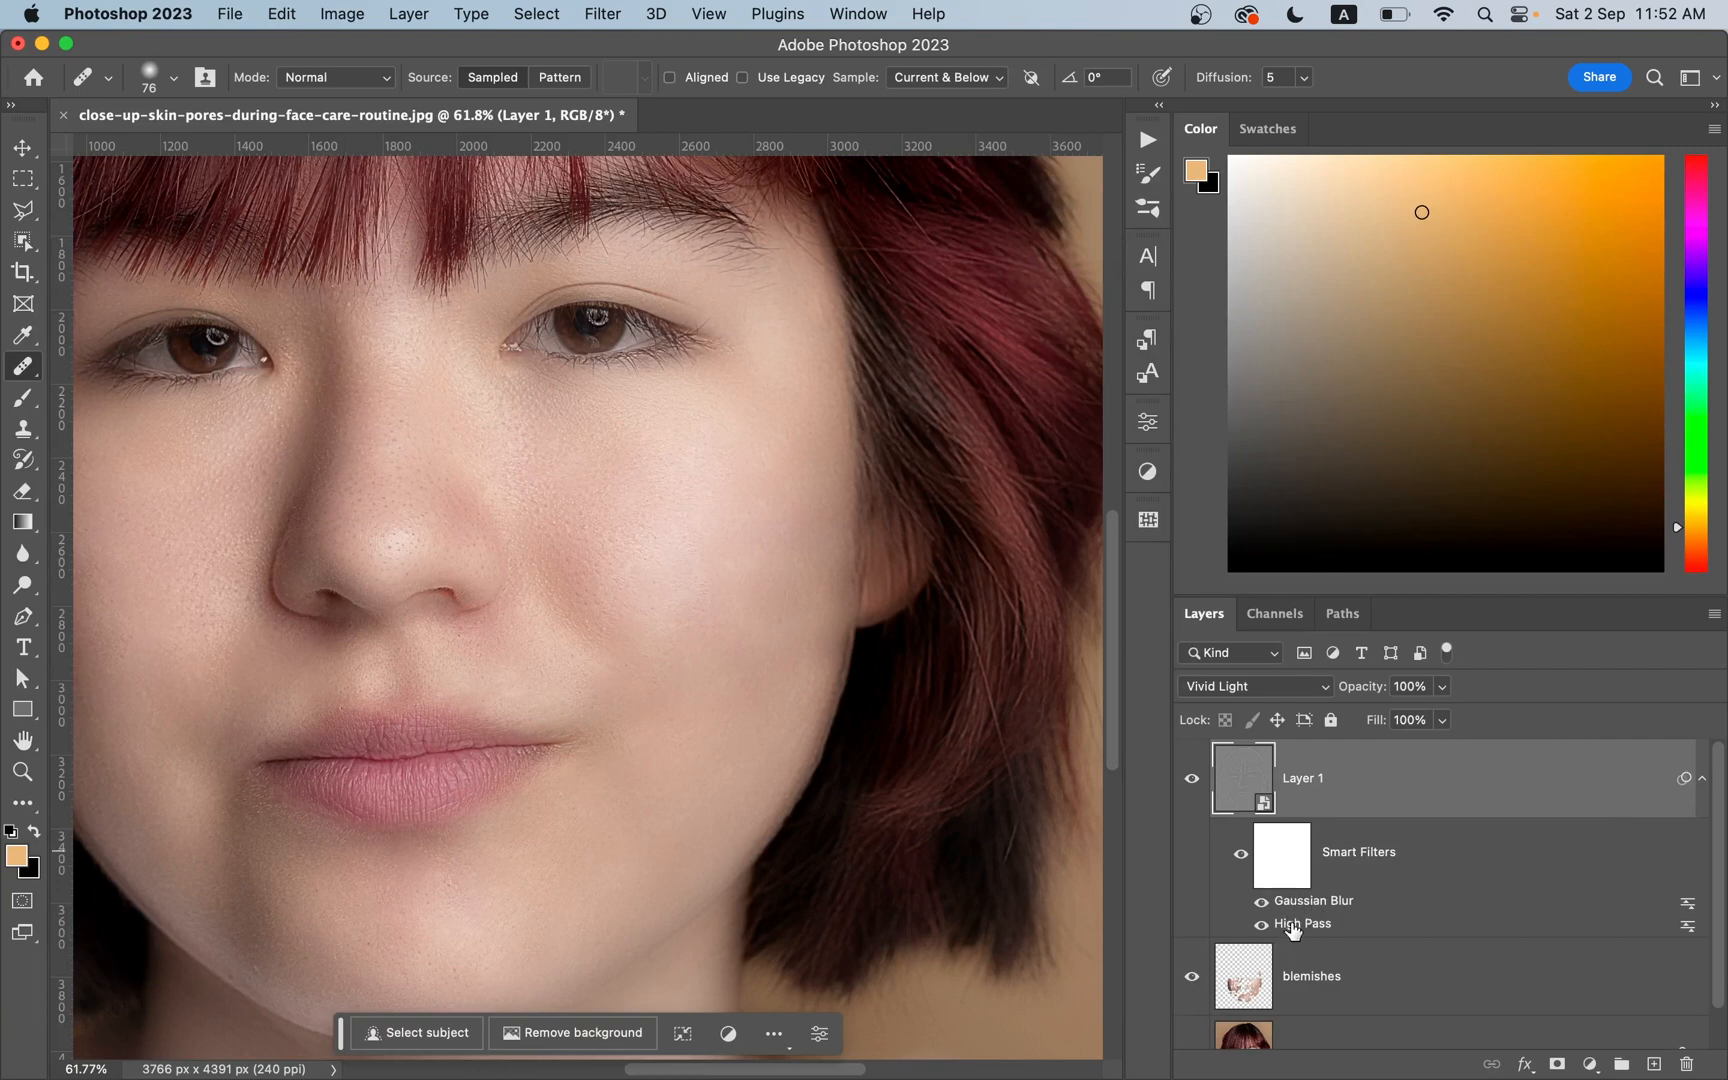
mouse_move(1312, 918)
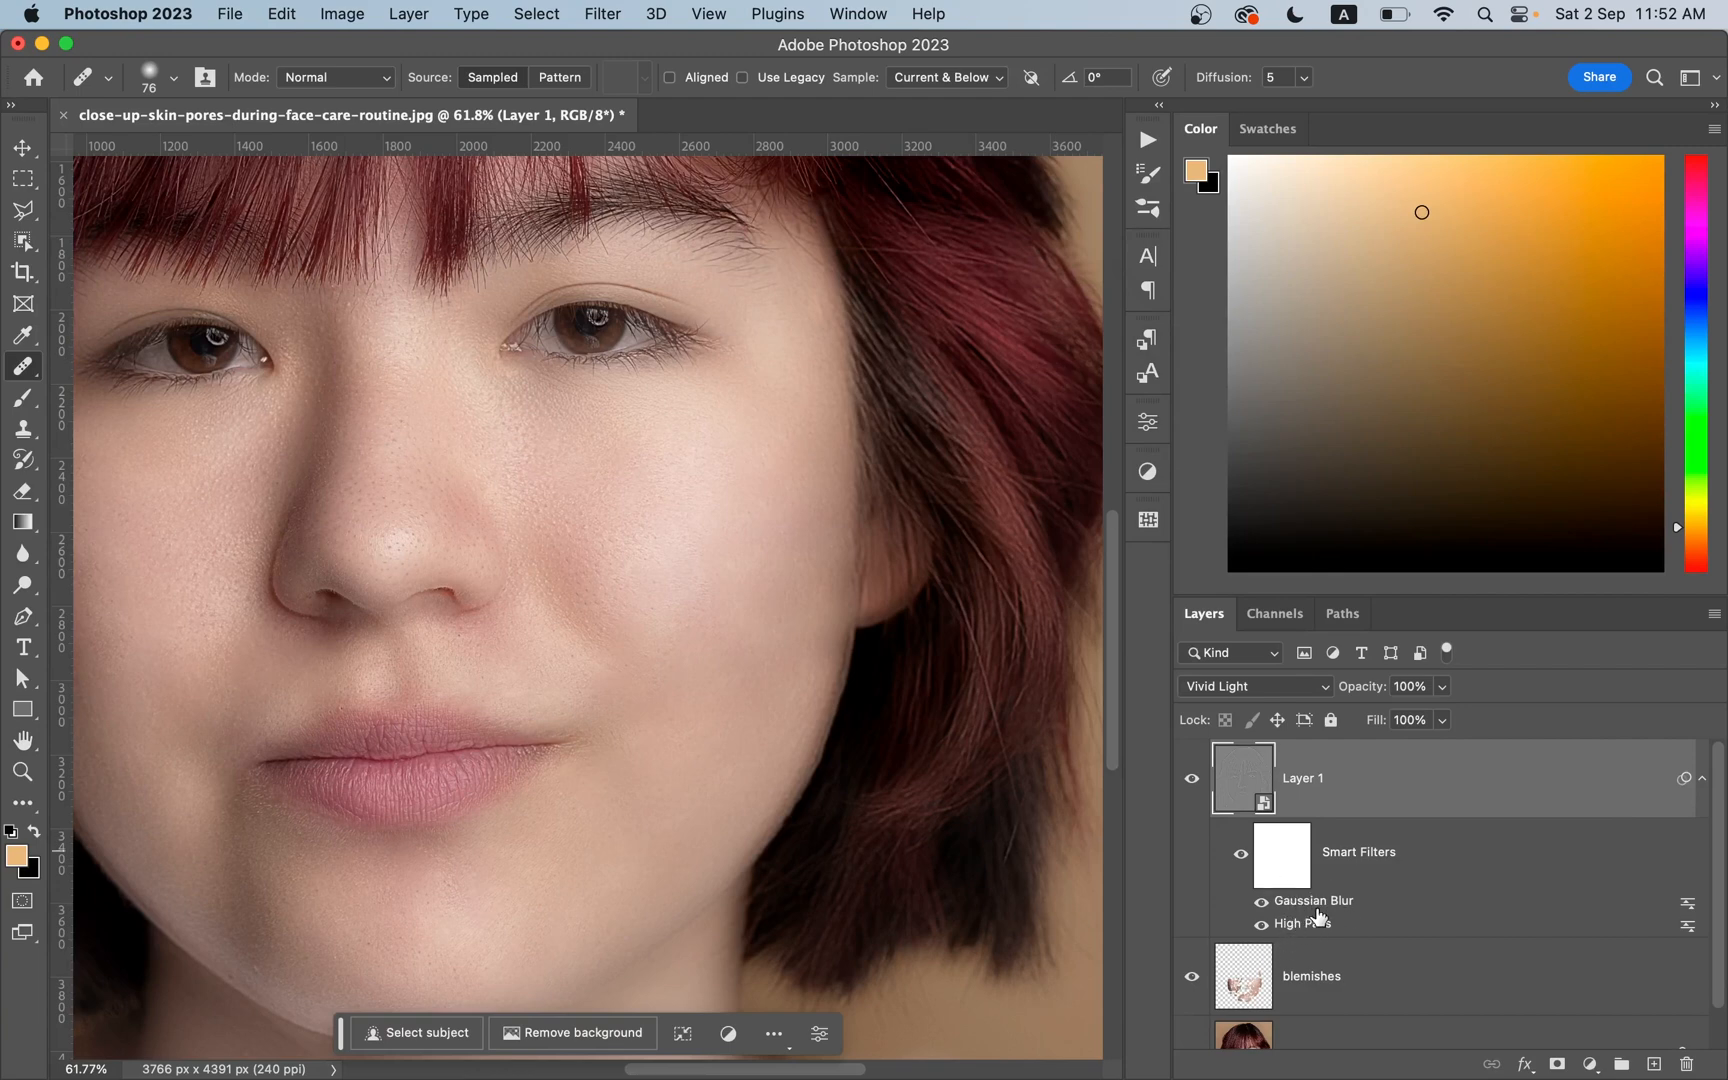
mouse_move(1312, 936)
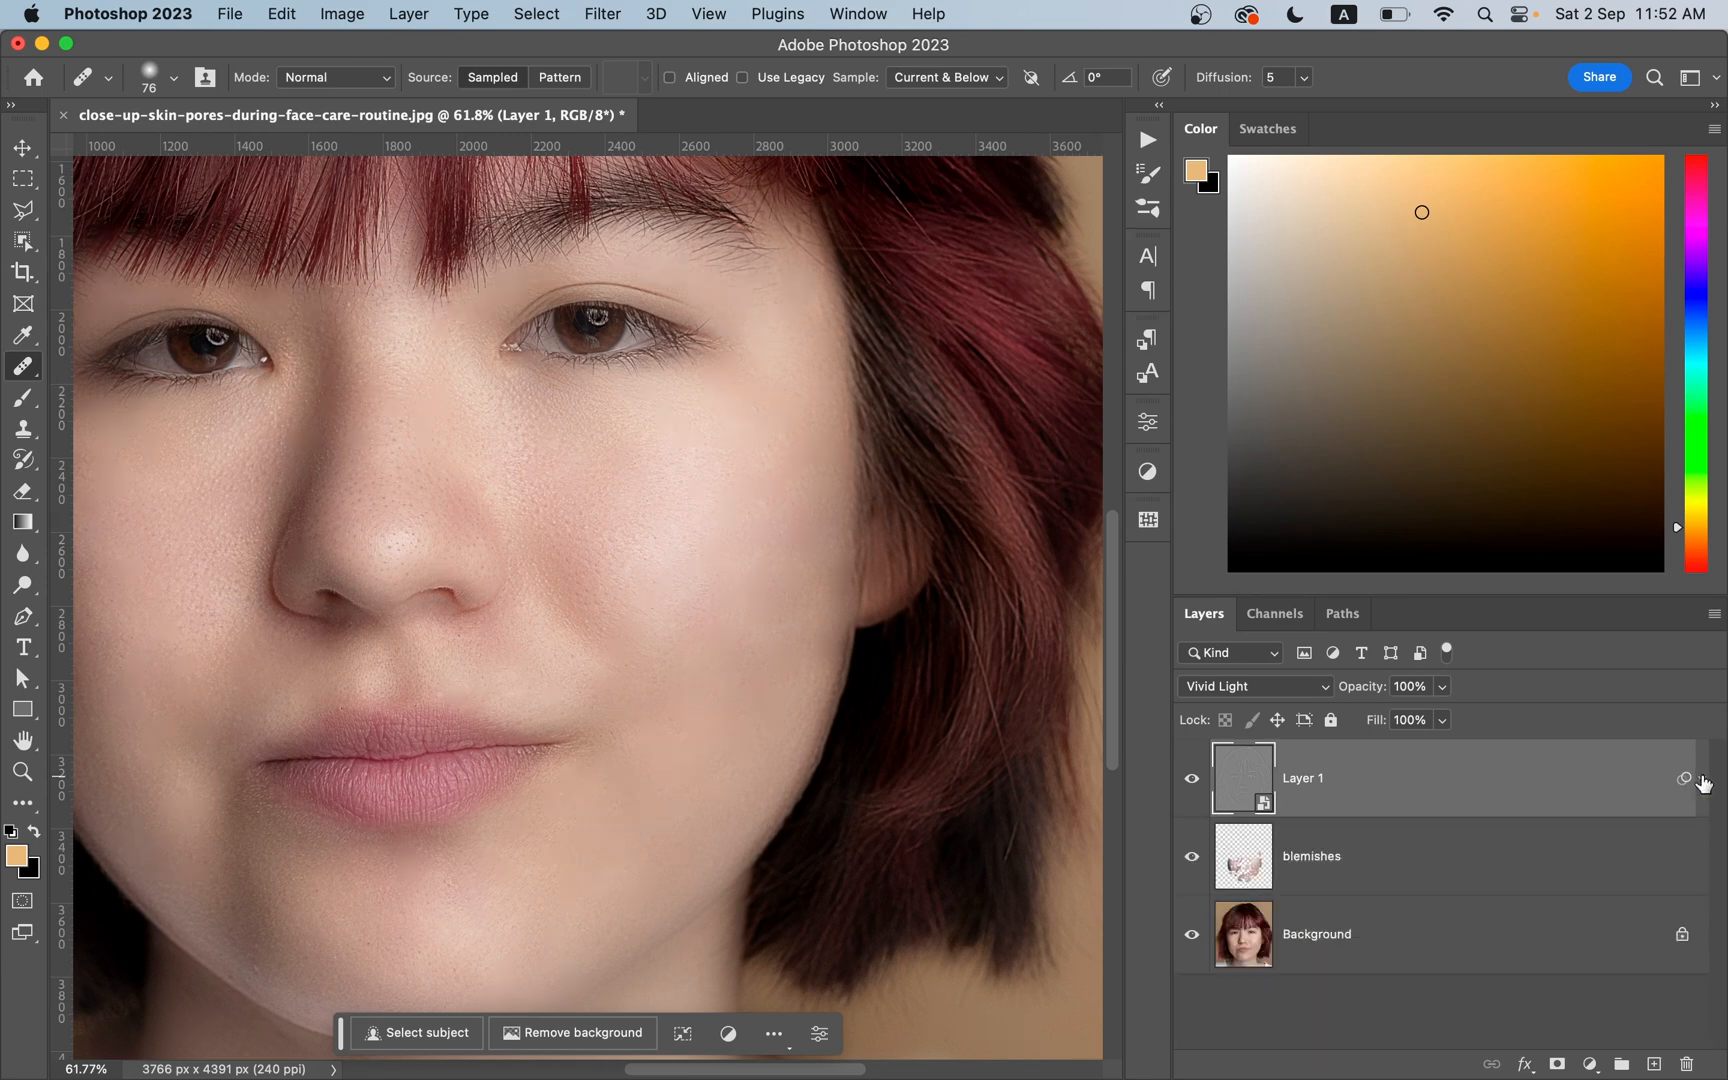
mouse_move(1140, 806)
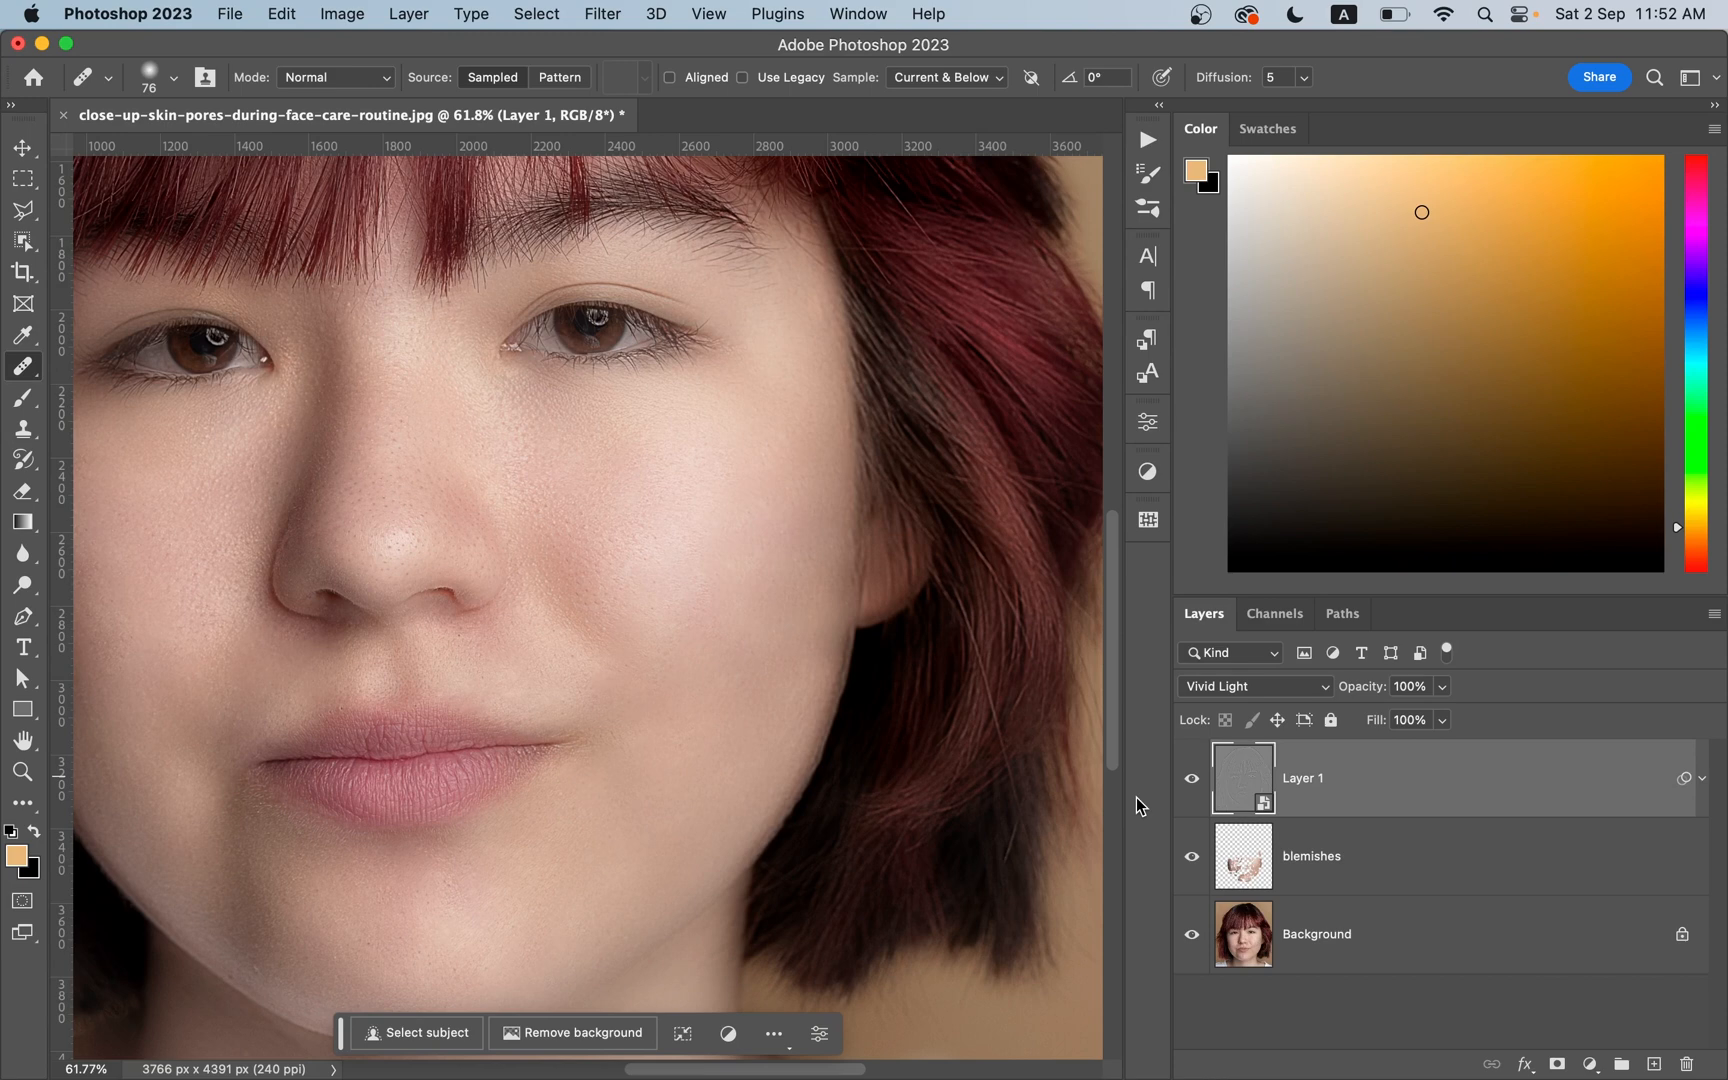
mouse_move(1566, 1048)
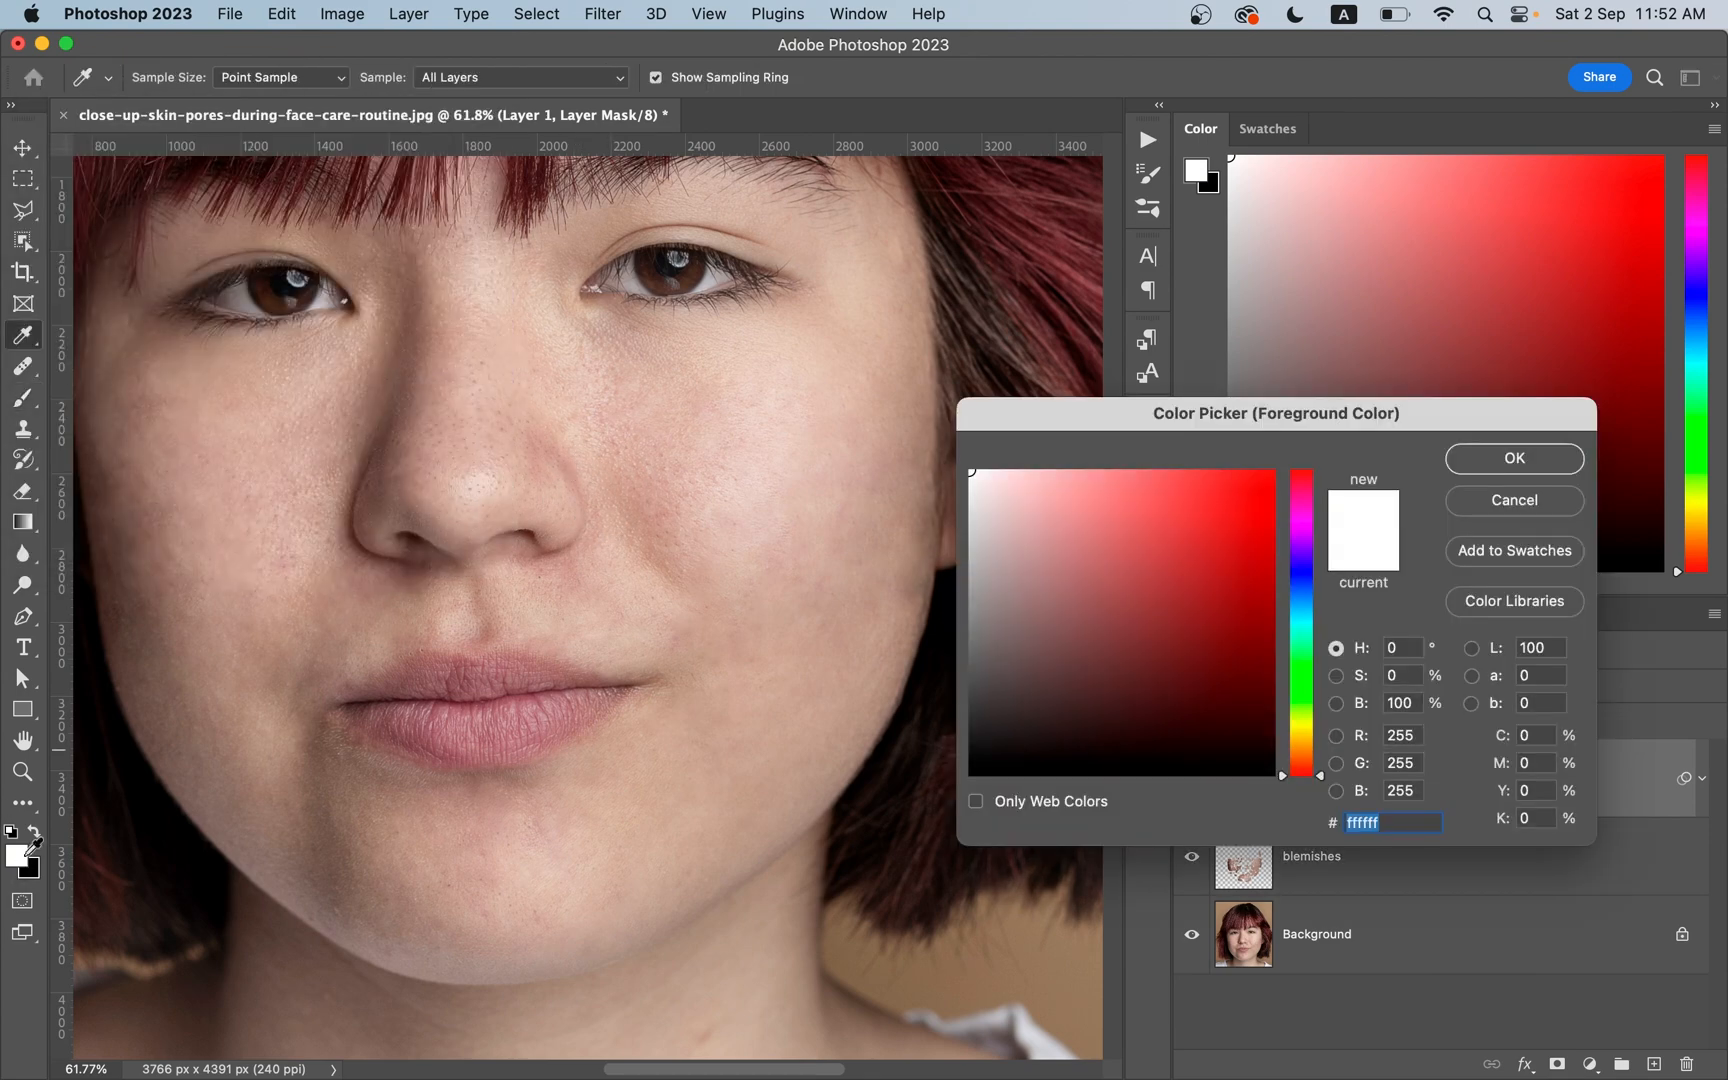
- Paint white over the face on Layer 1's black mask, then merge the visible layers into Layer 2
left_click(1512, 458)
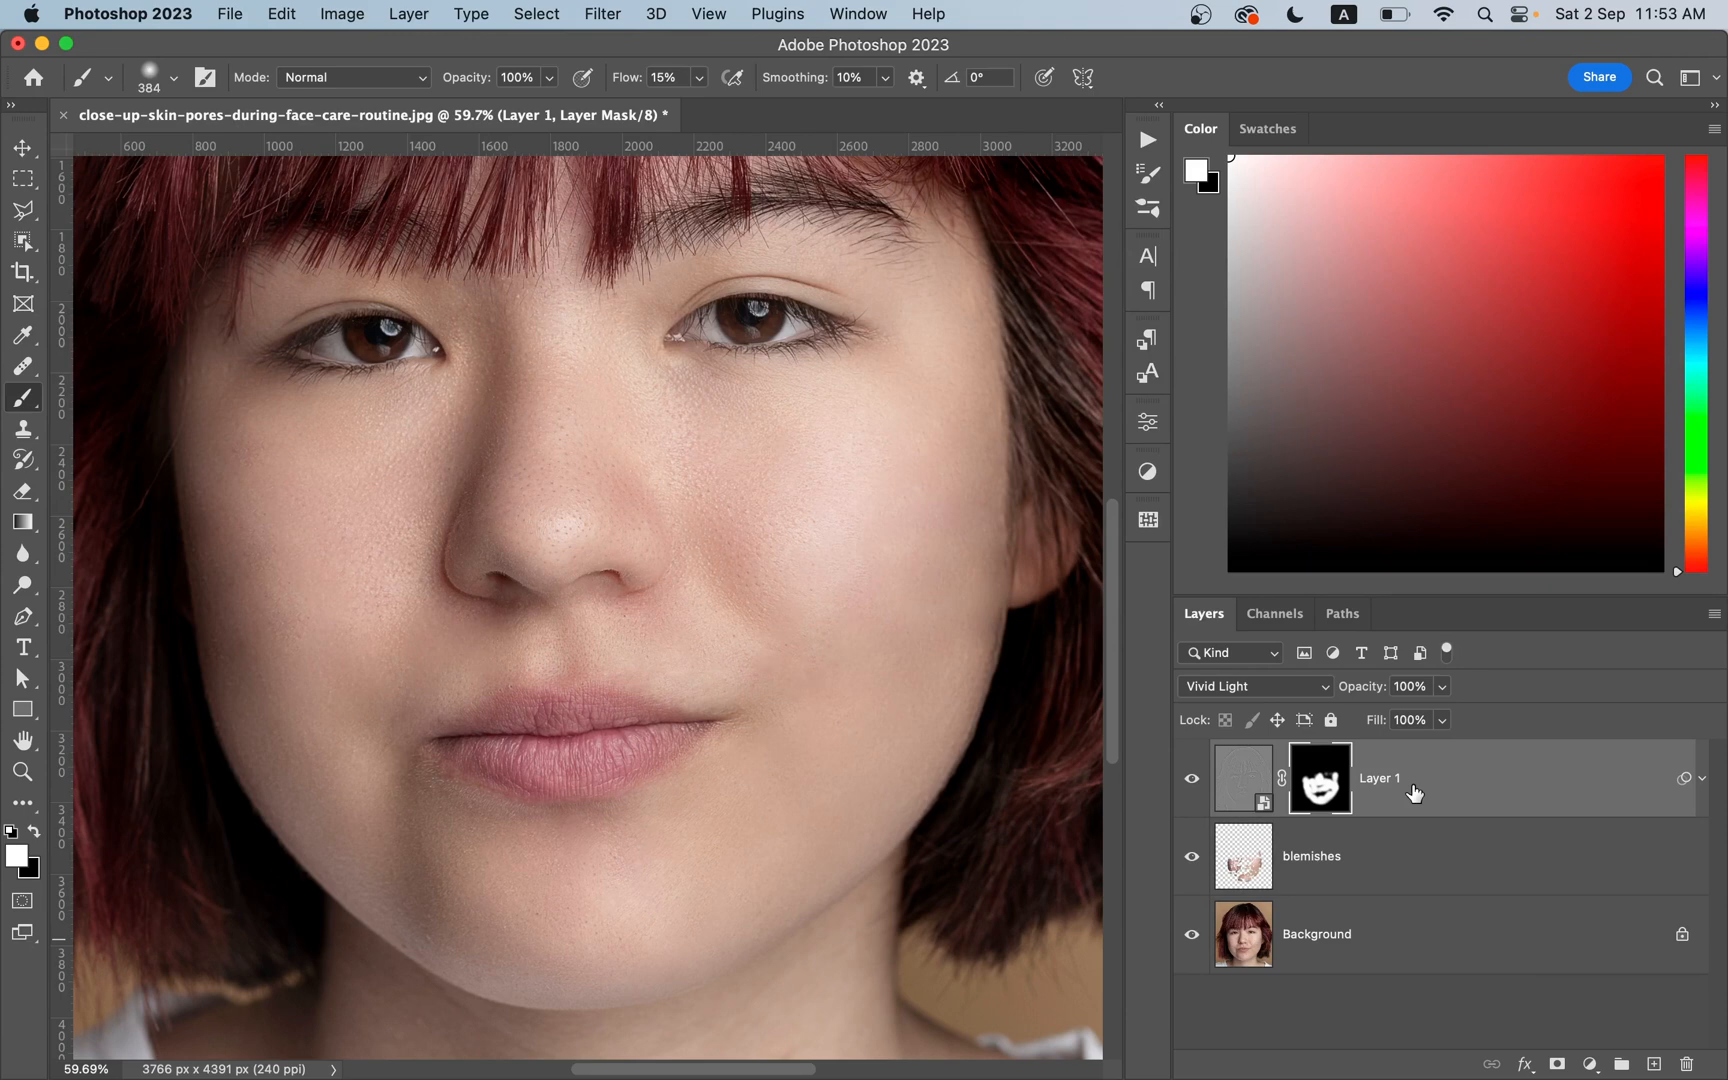
mouse_move(1414, 792)
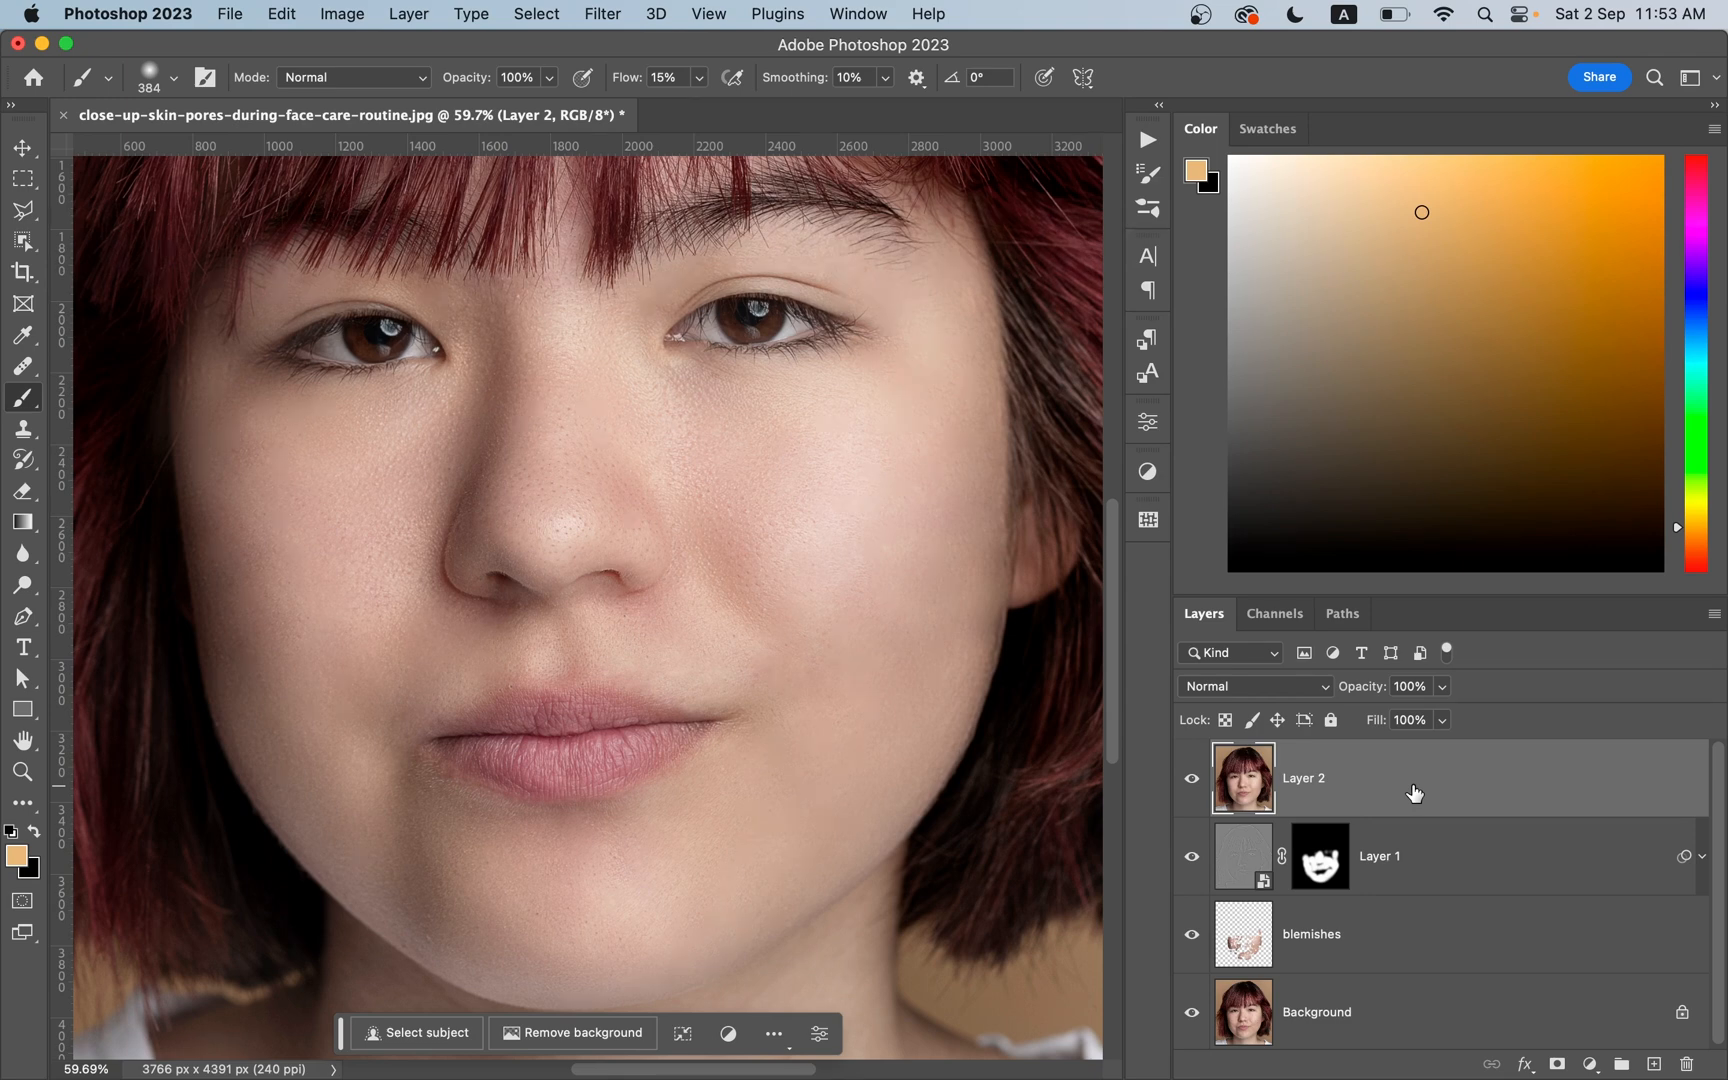
mouse_move(1408, 776)
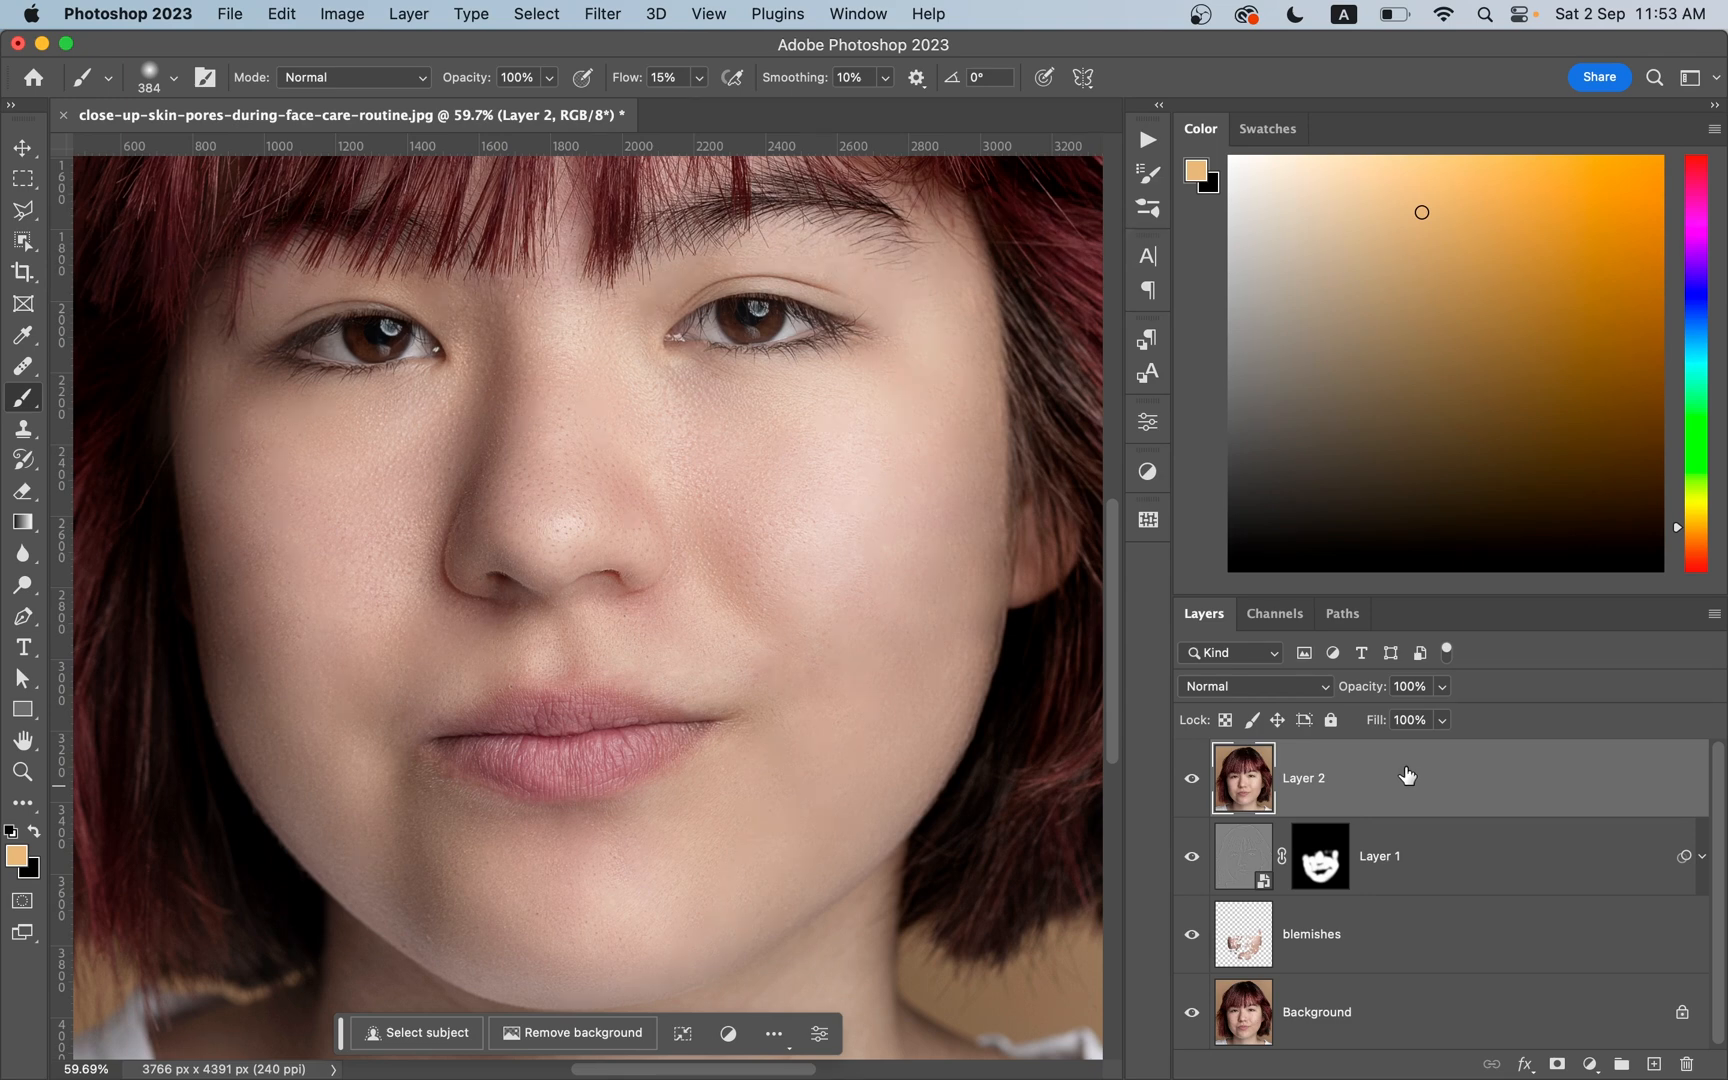
left_click(602, 14)
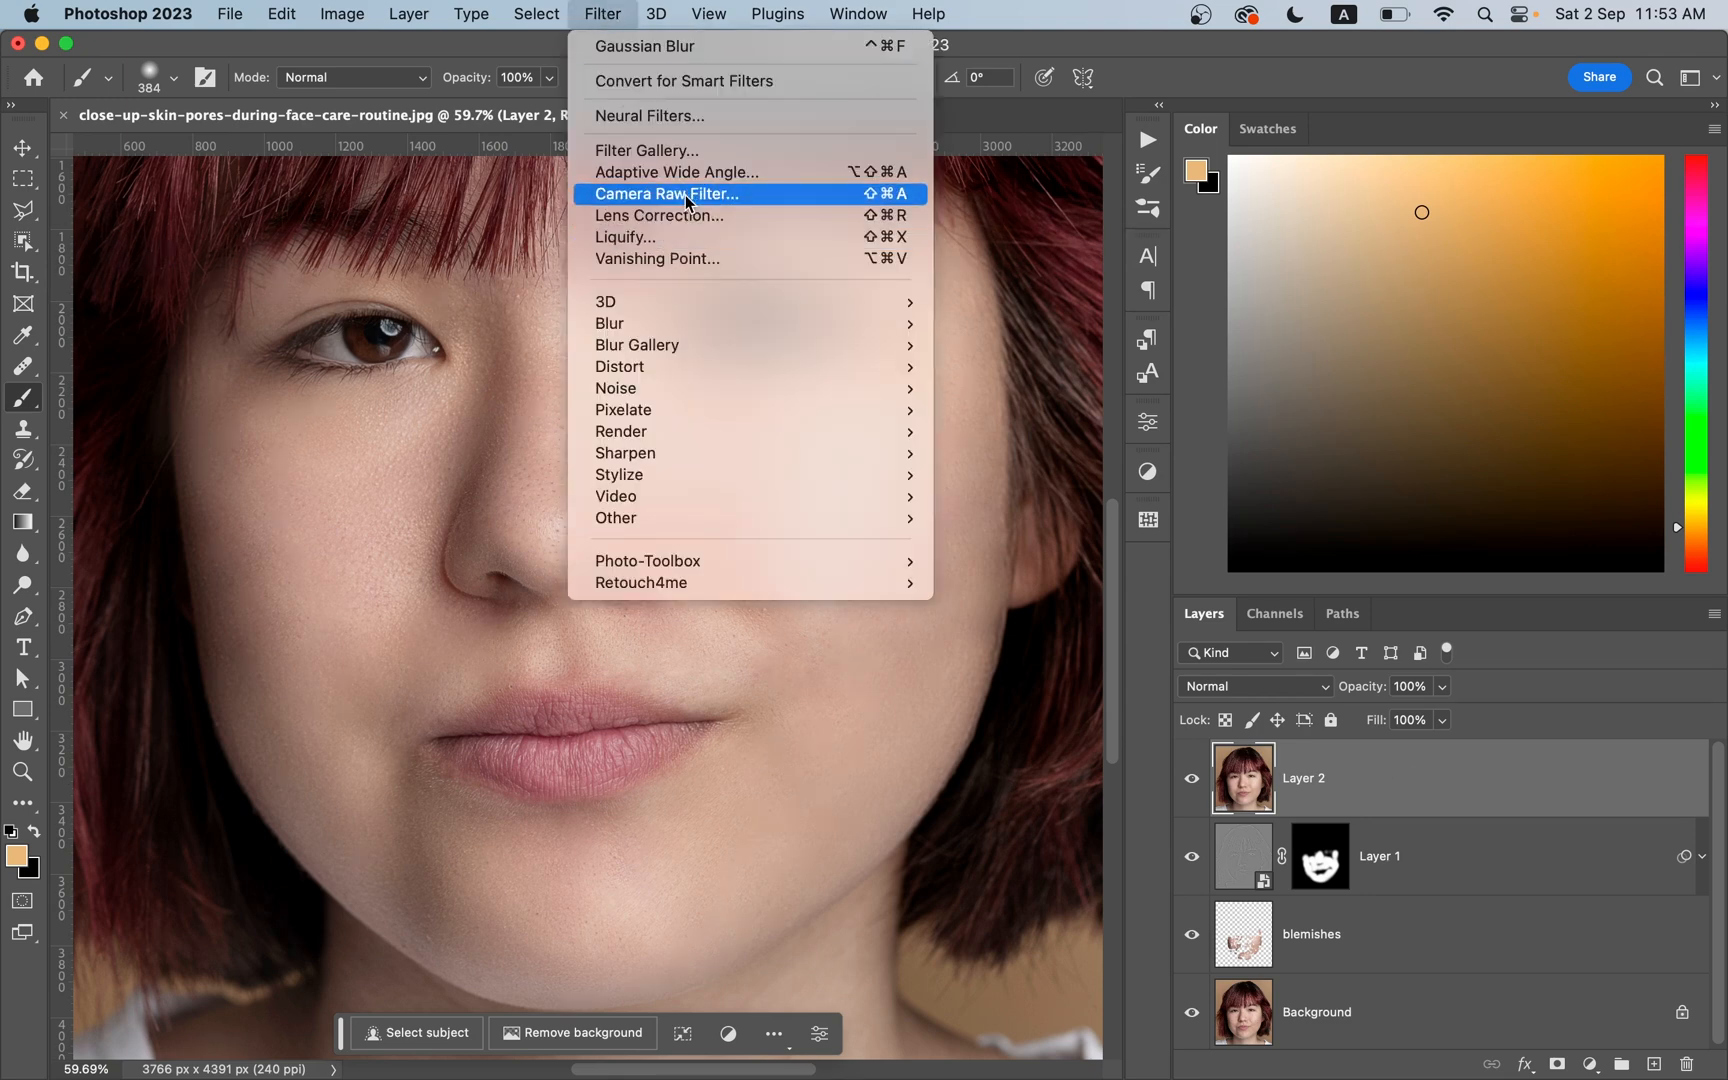
- Raise Texture to +15 in the Camera Raw Filter on the merged Layer 2, trying +30 first
left_click(666, 194)
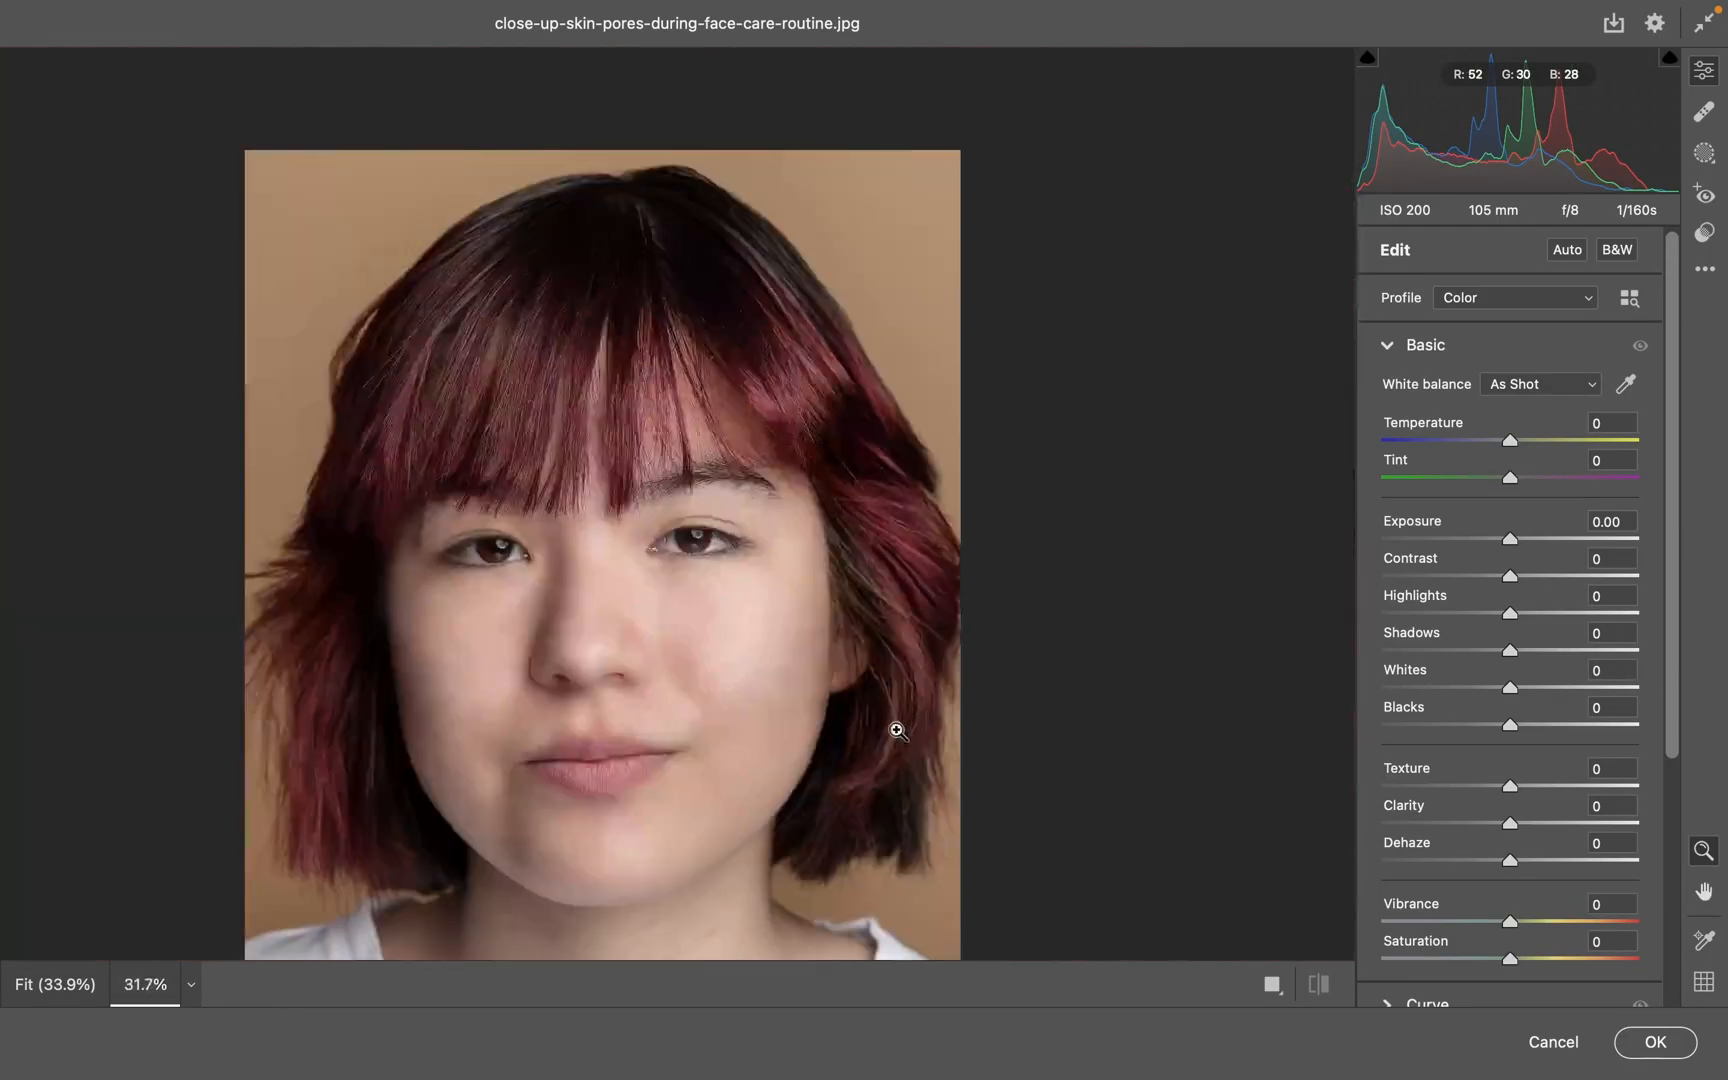
left_click(898, 730)
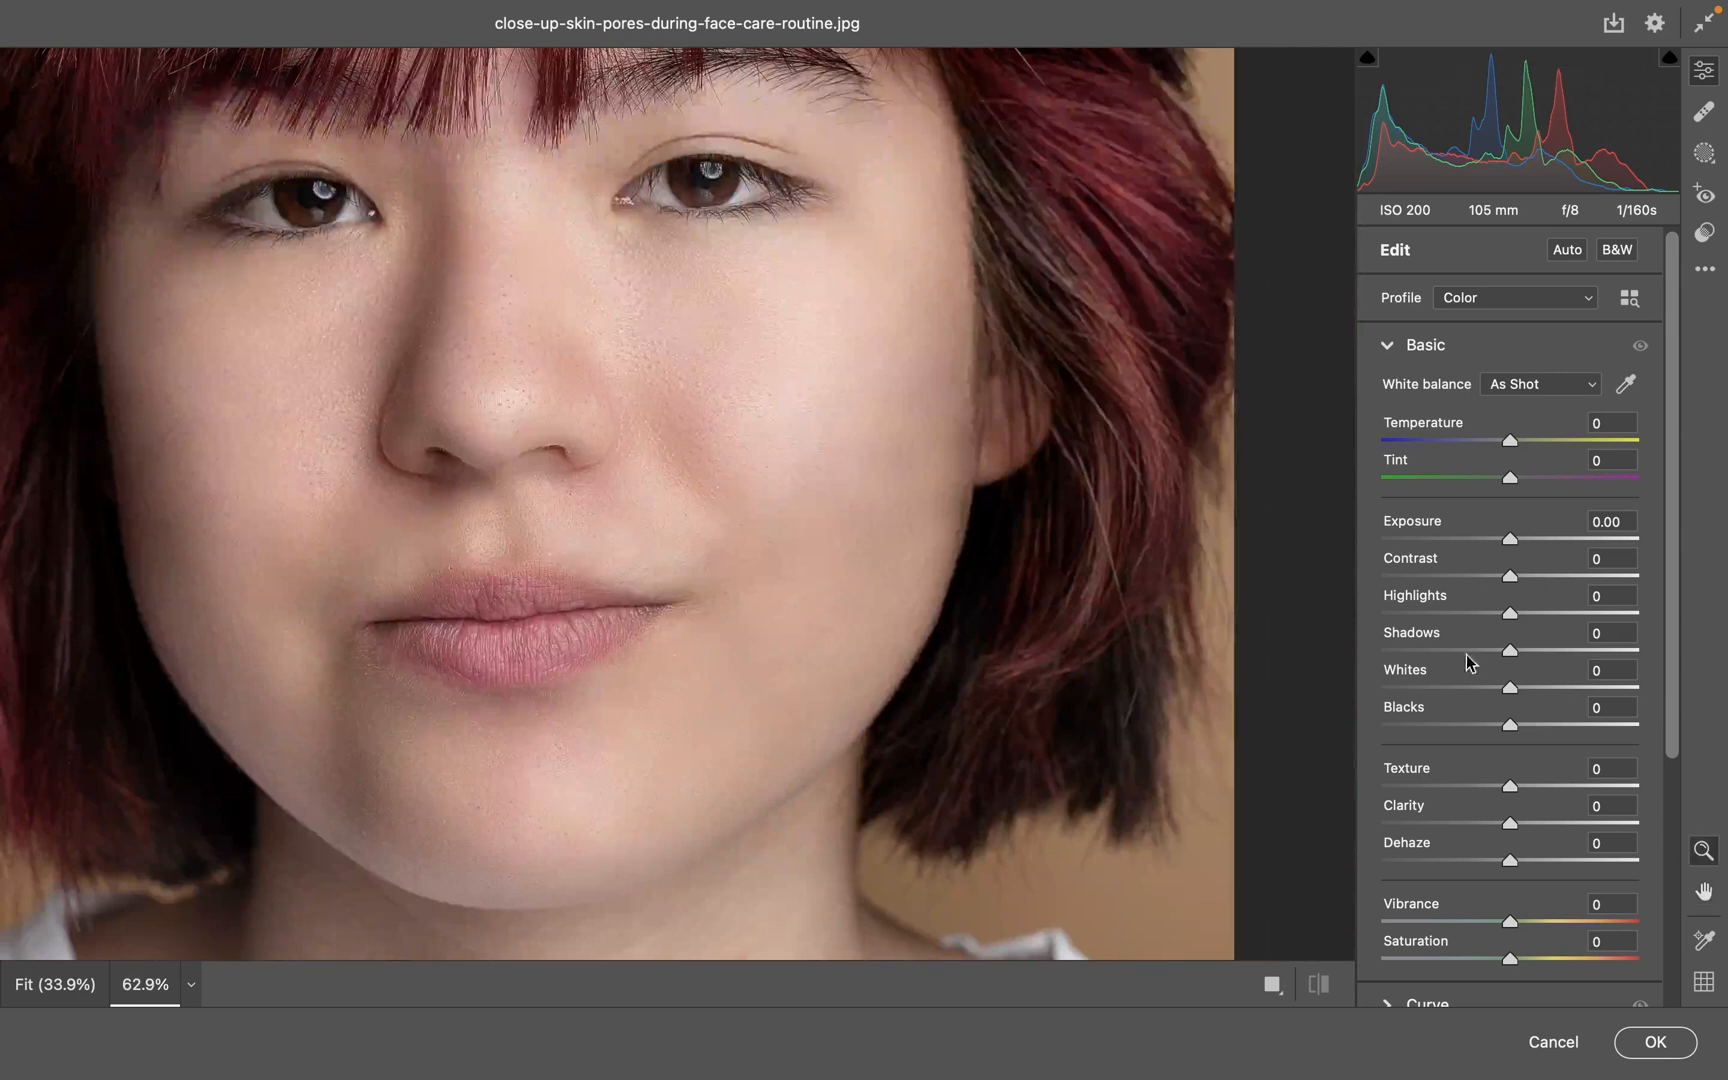
left_click_drag(1510, 784, 1526, 784)
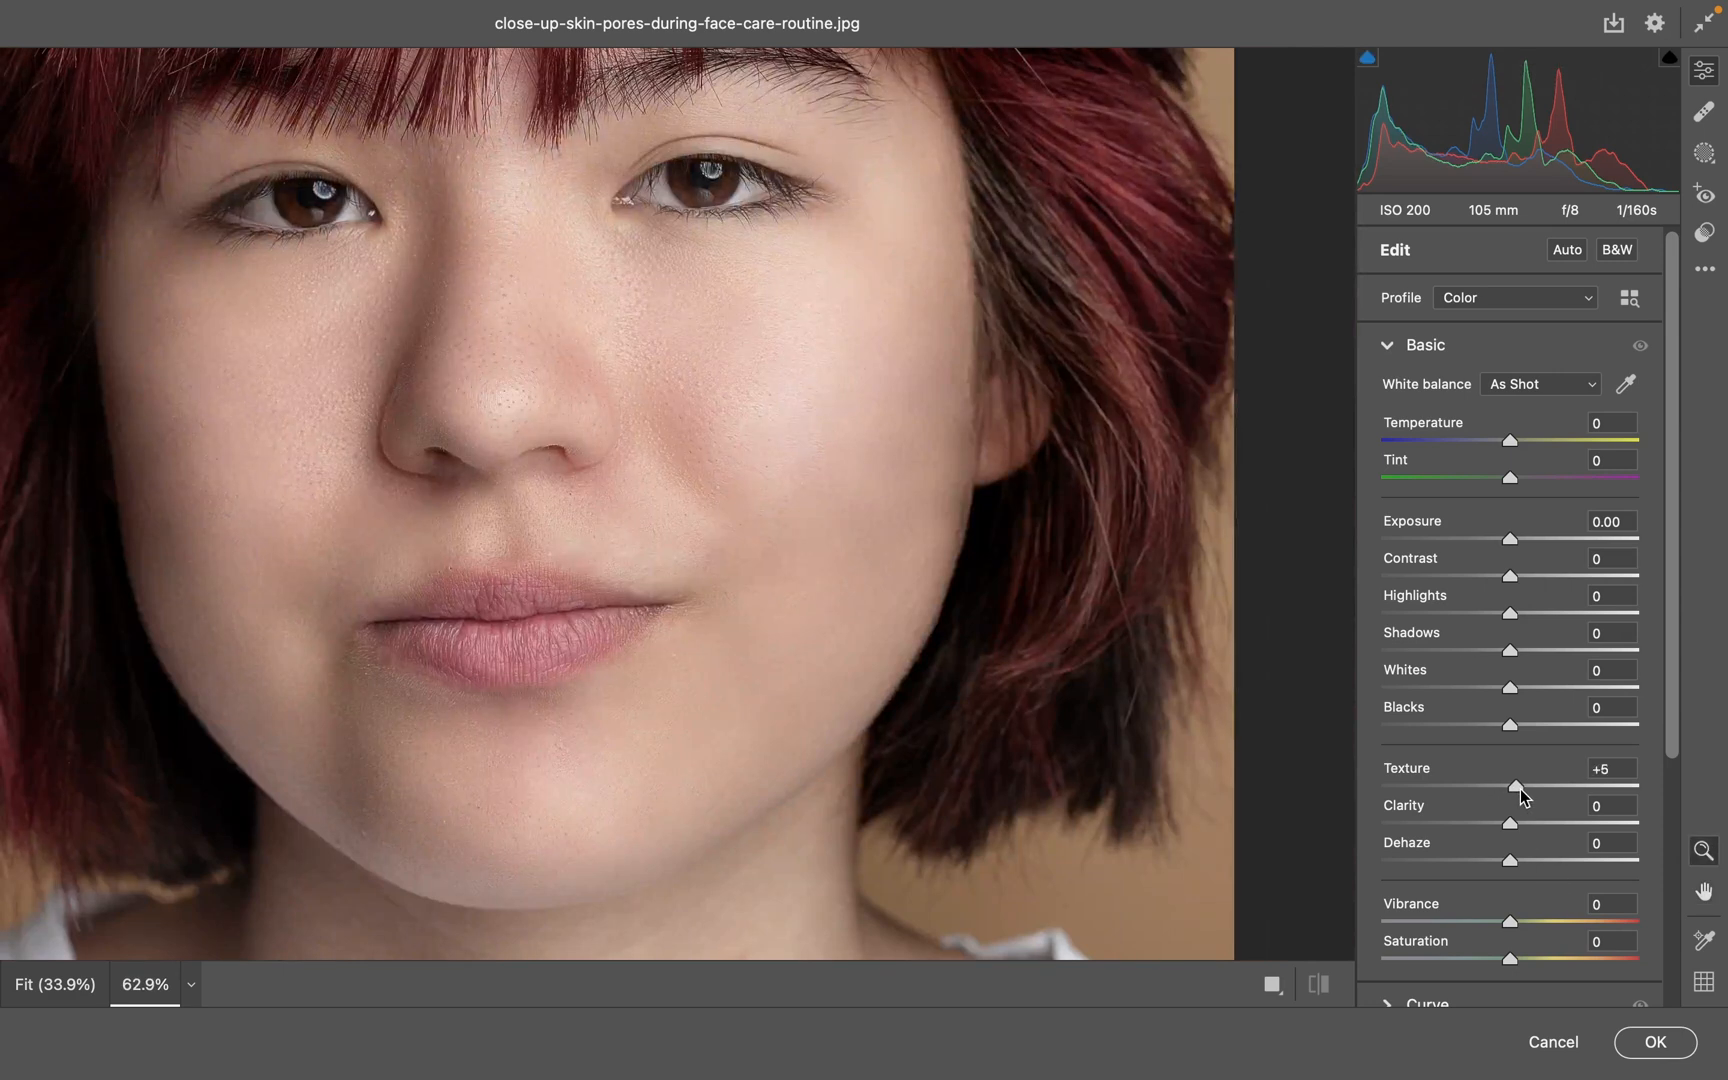
left_click_drag(1514, 786, 1548, 786)
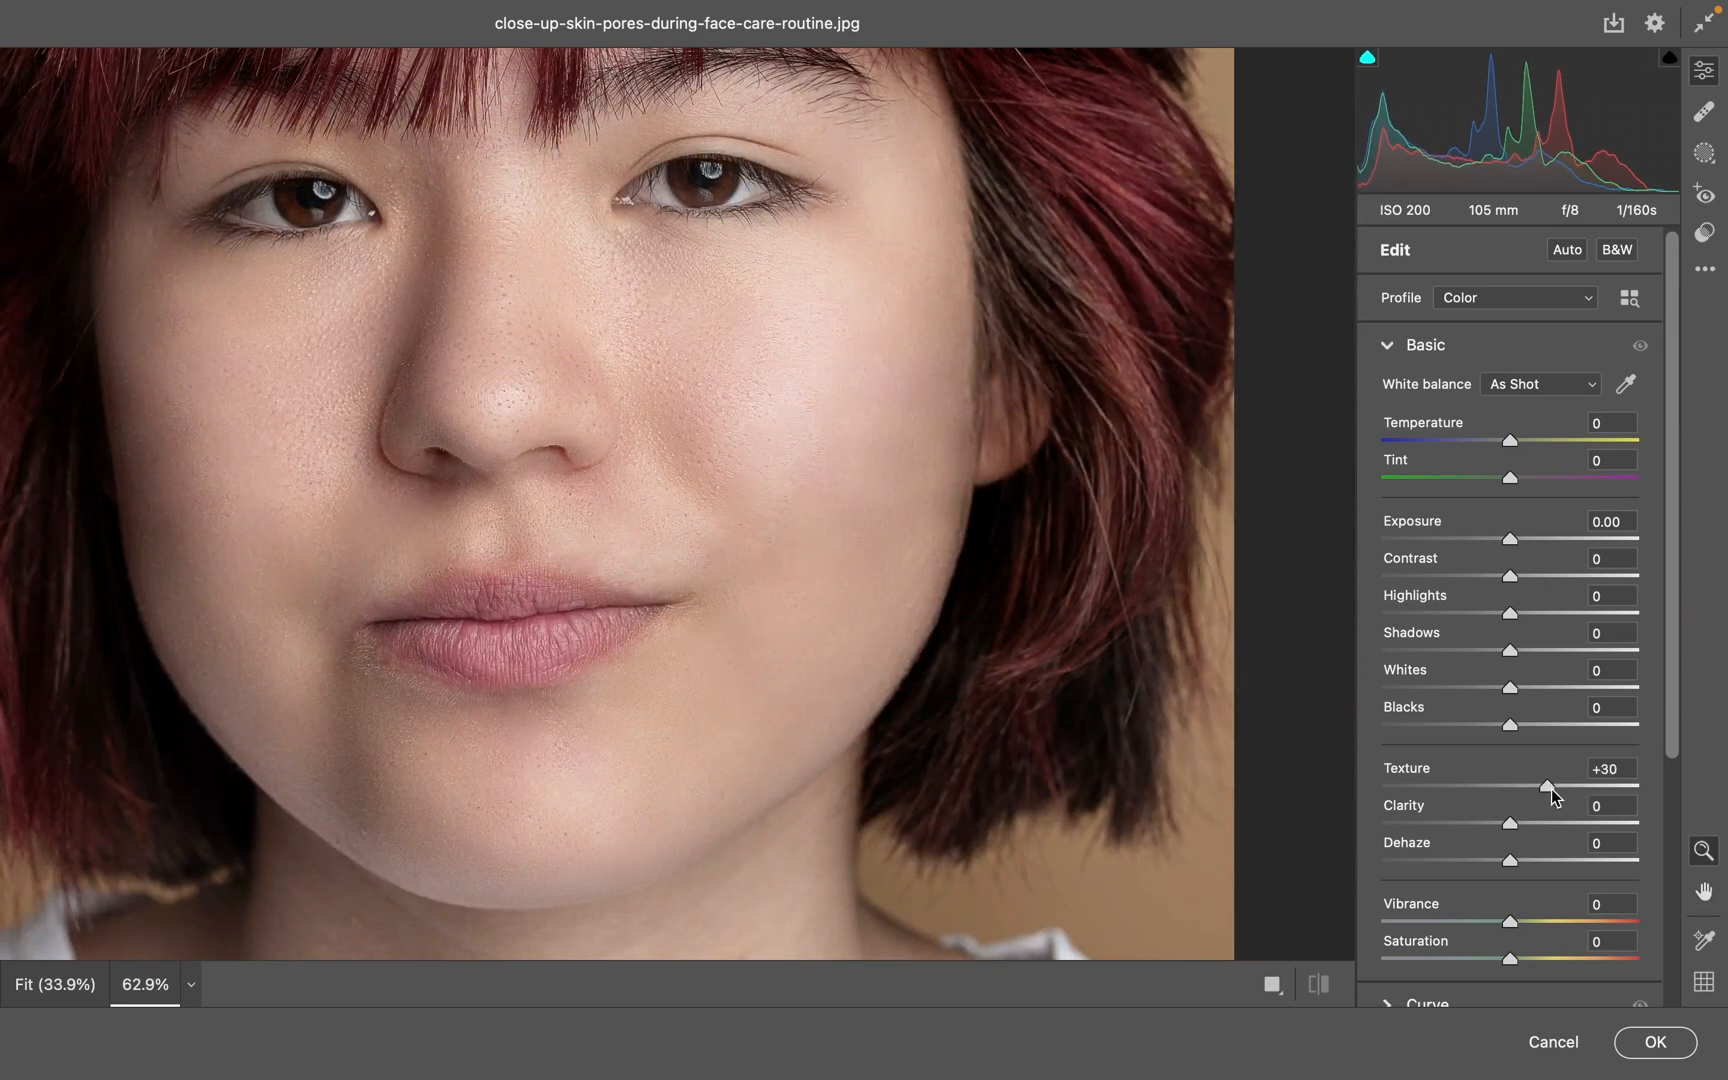
left_click_drag(1548, 790, 1532, 790)
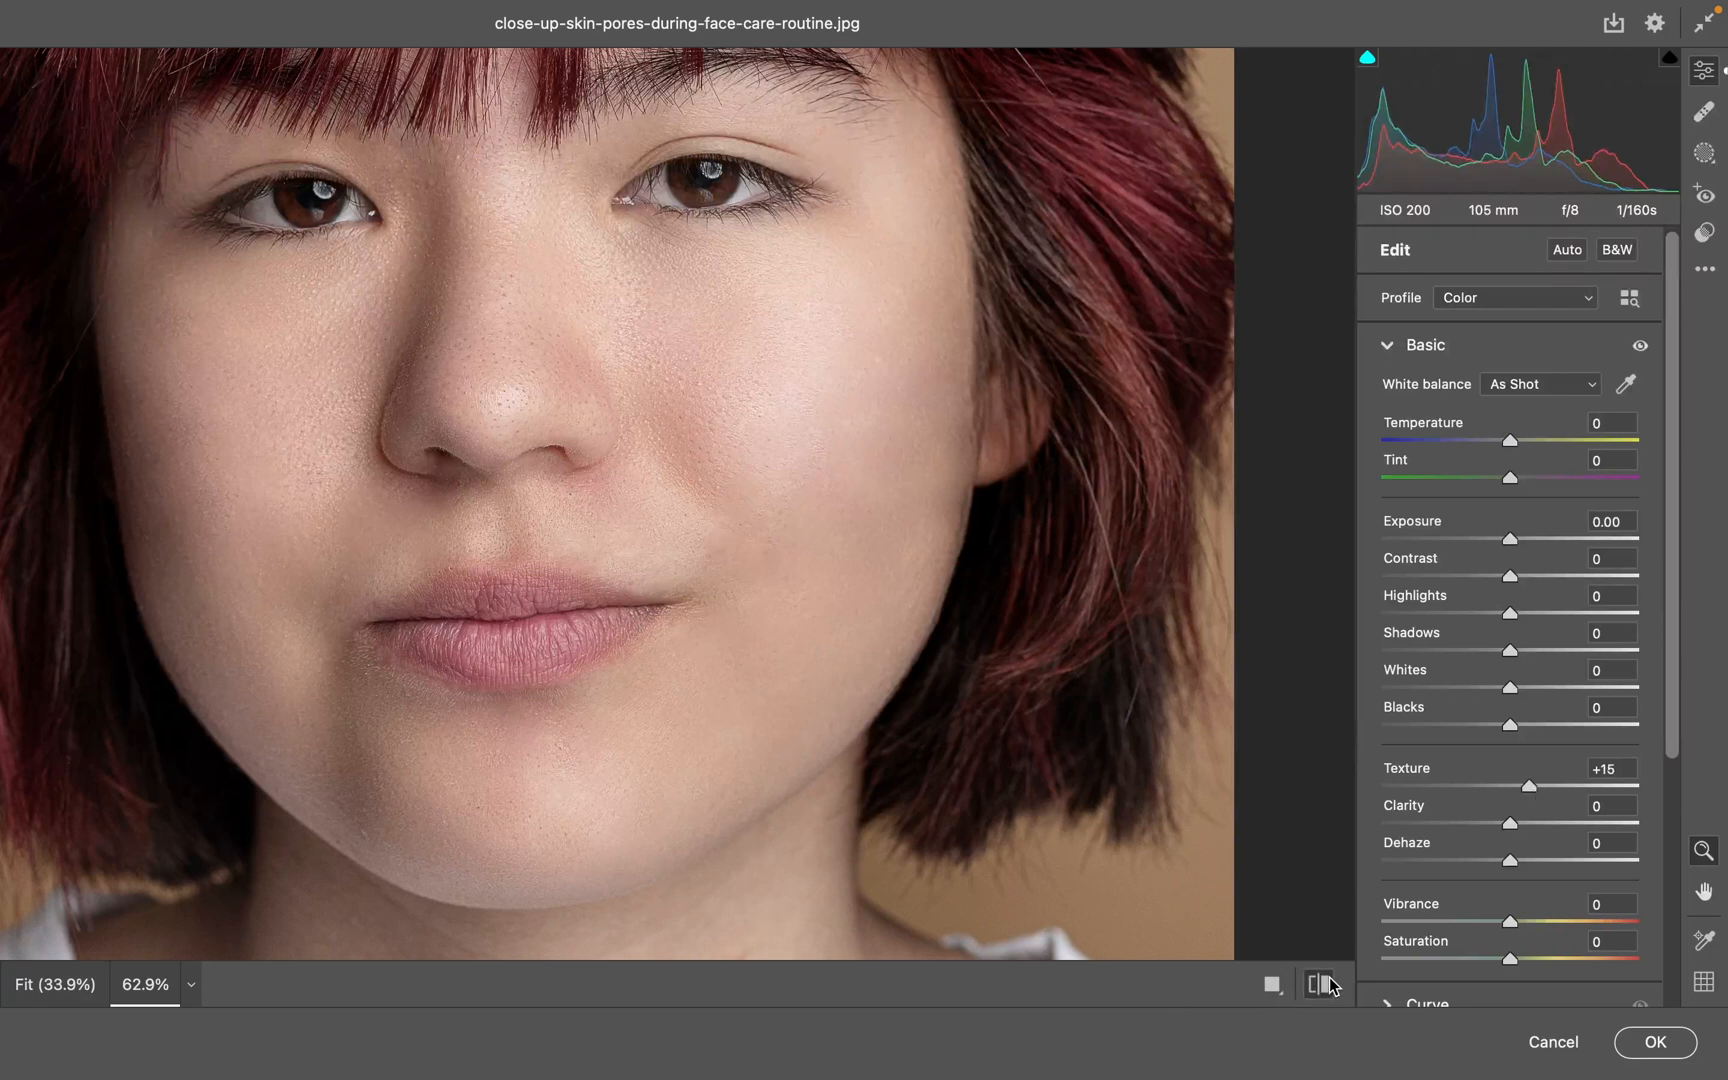
left_click(1424, 344)
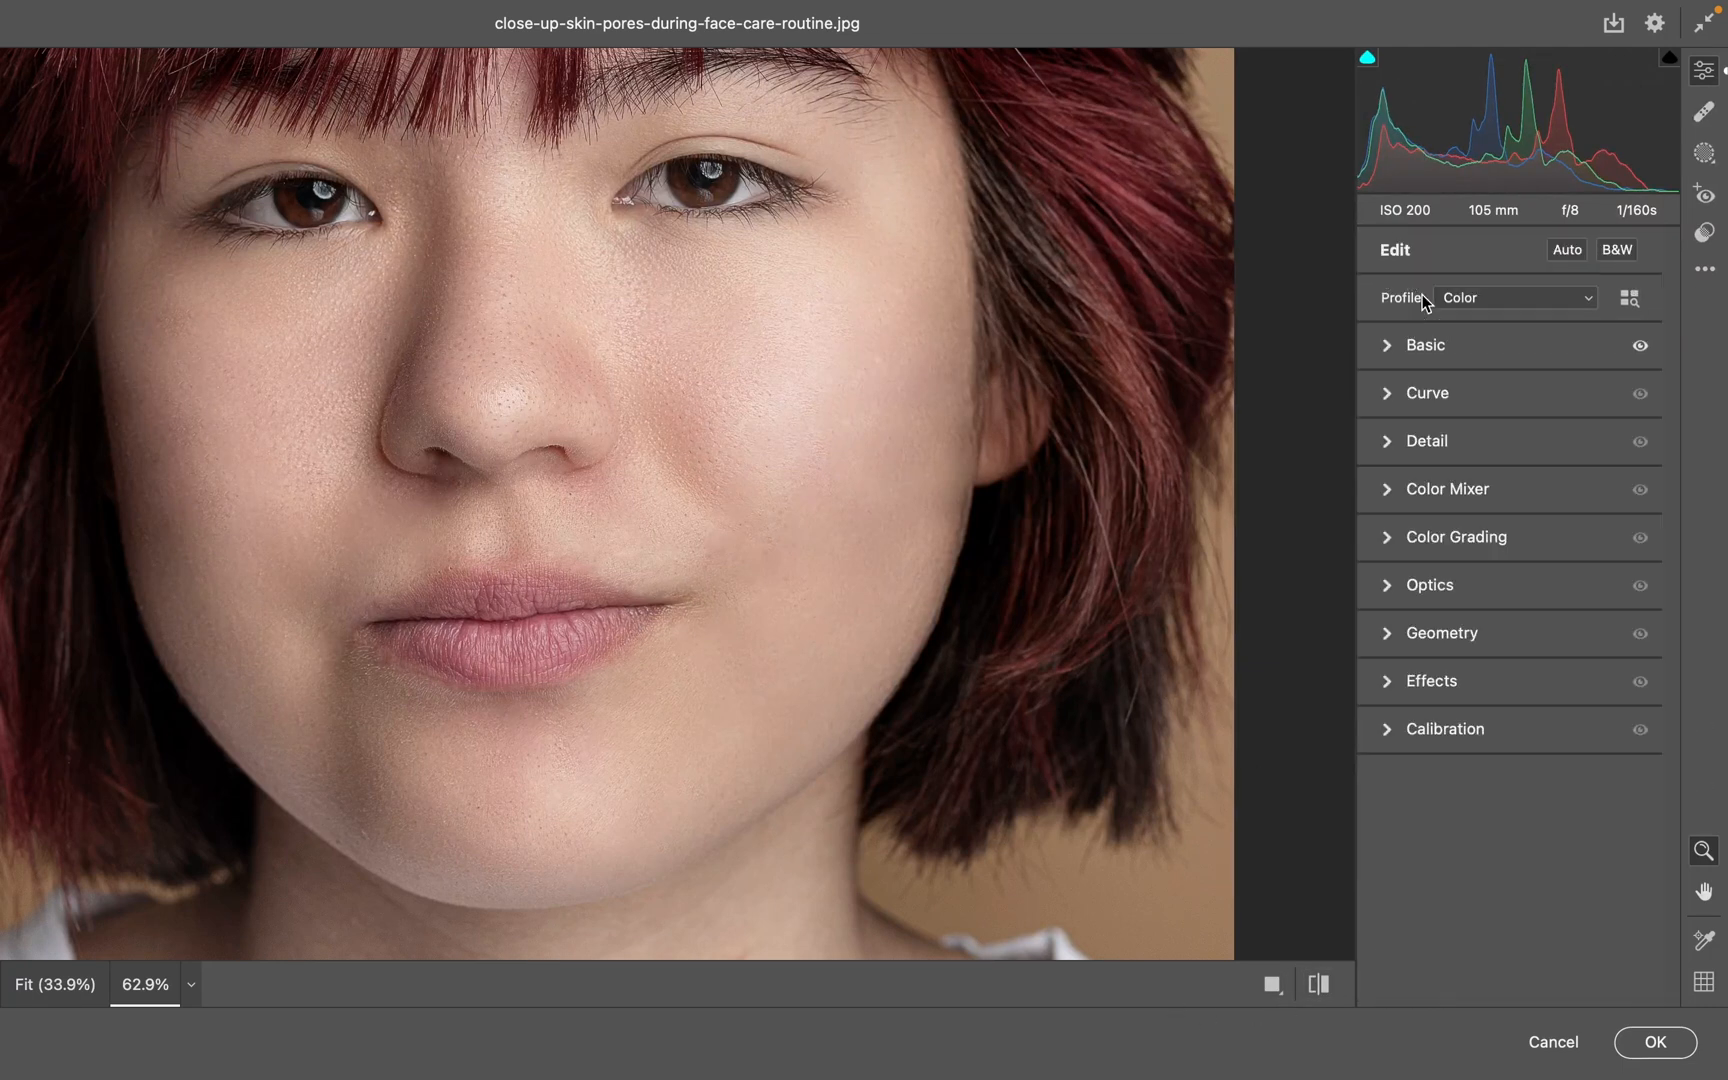
- In Camera Raw Effects, settle the Grain amount at 23 with size 25 and roughness 50
left_click(1424, 440)
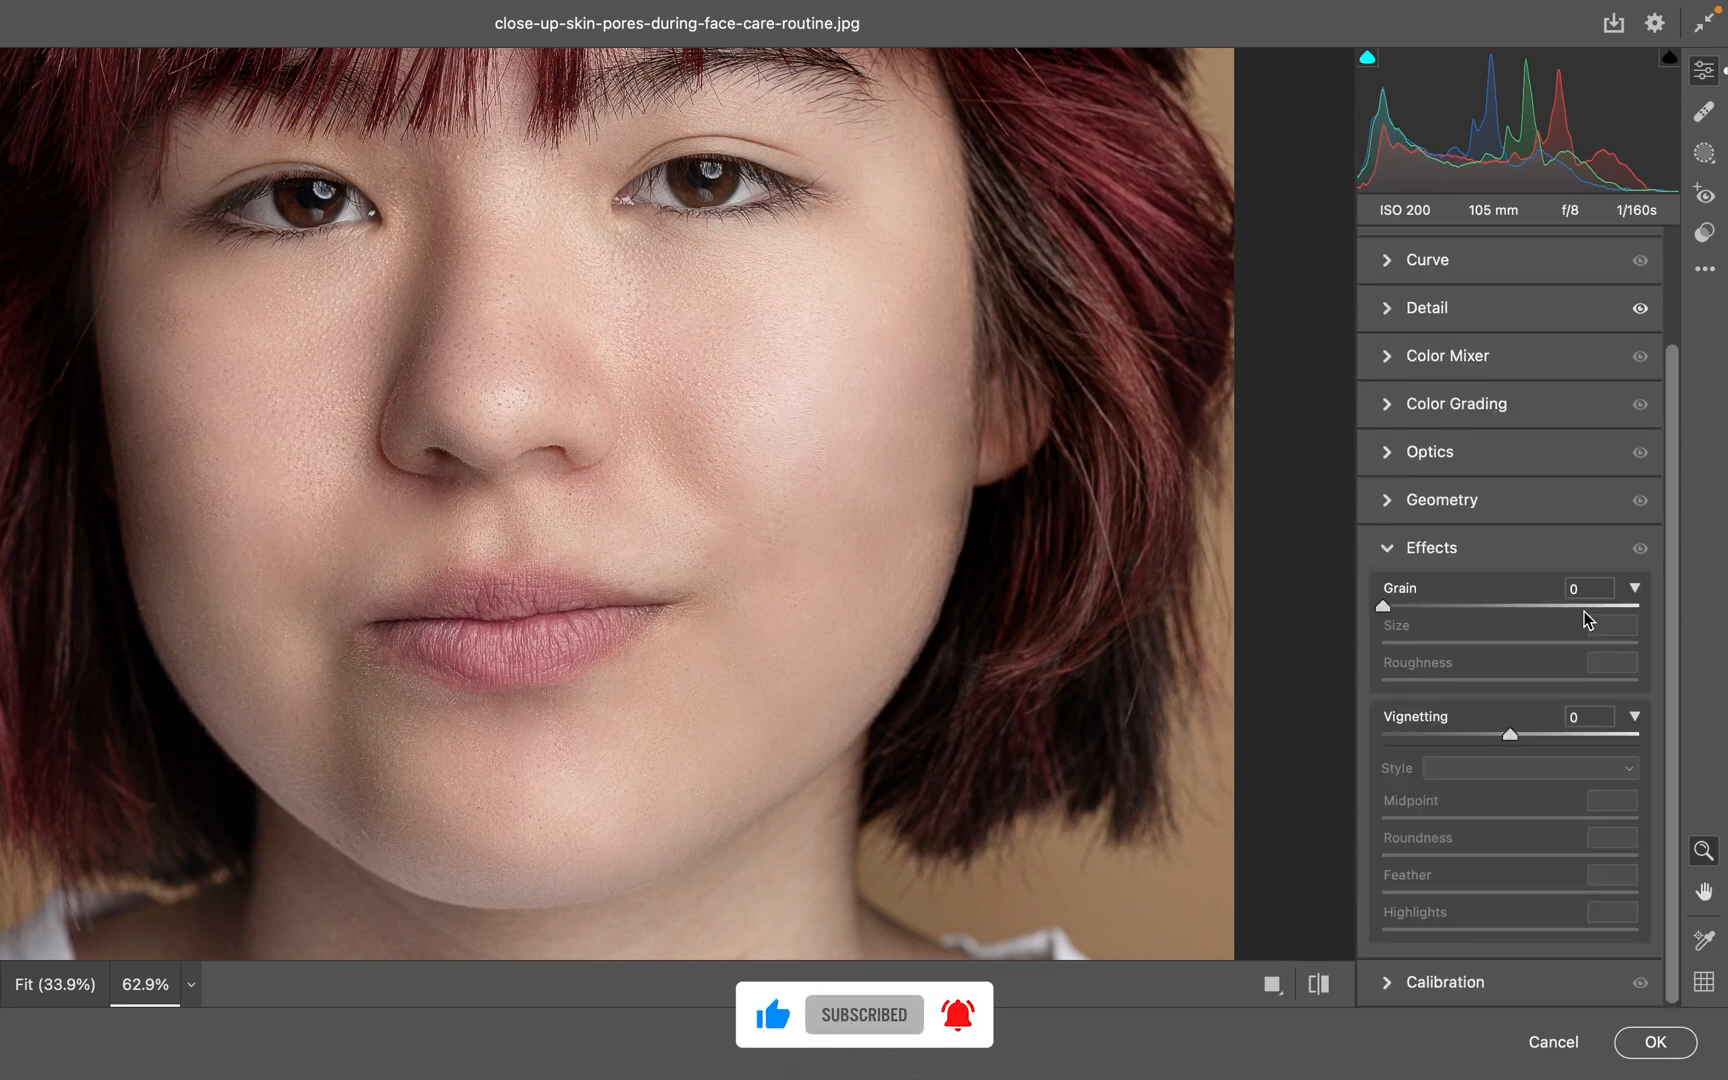
left_click_drag(1384, 606, 1484, 606)
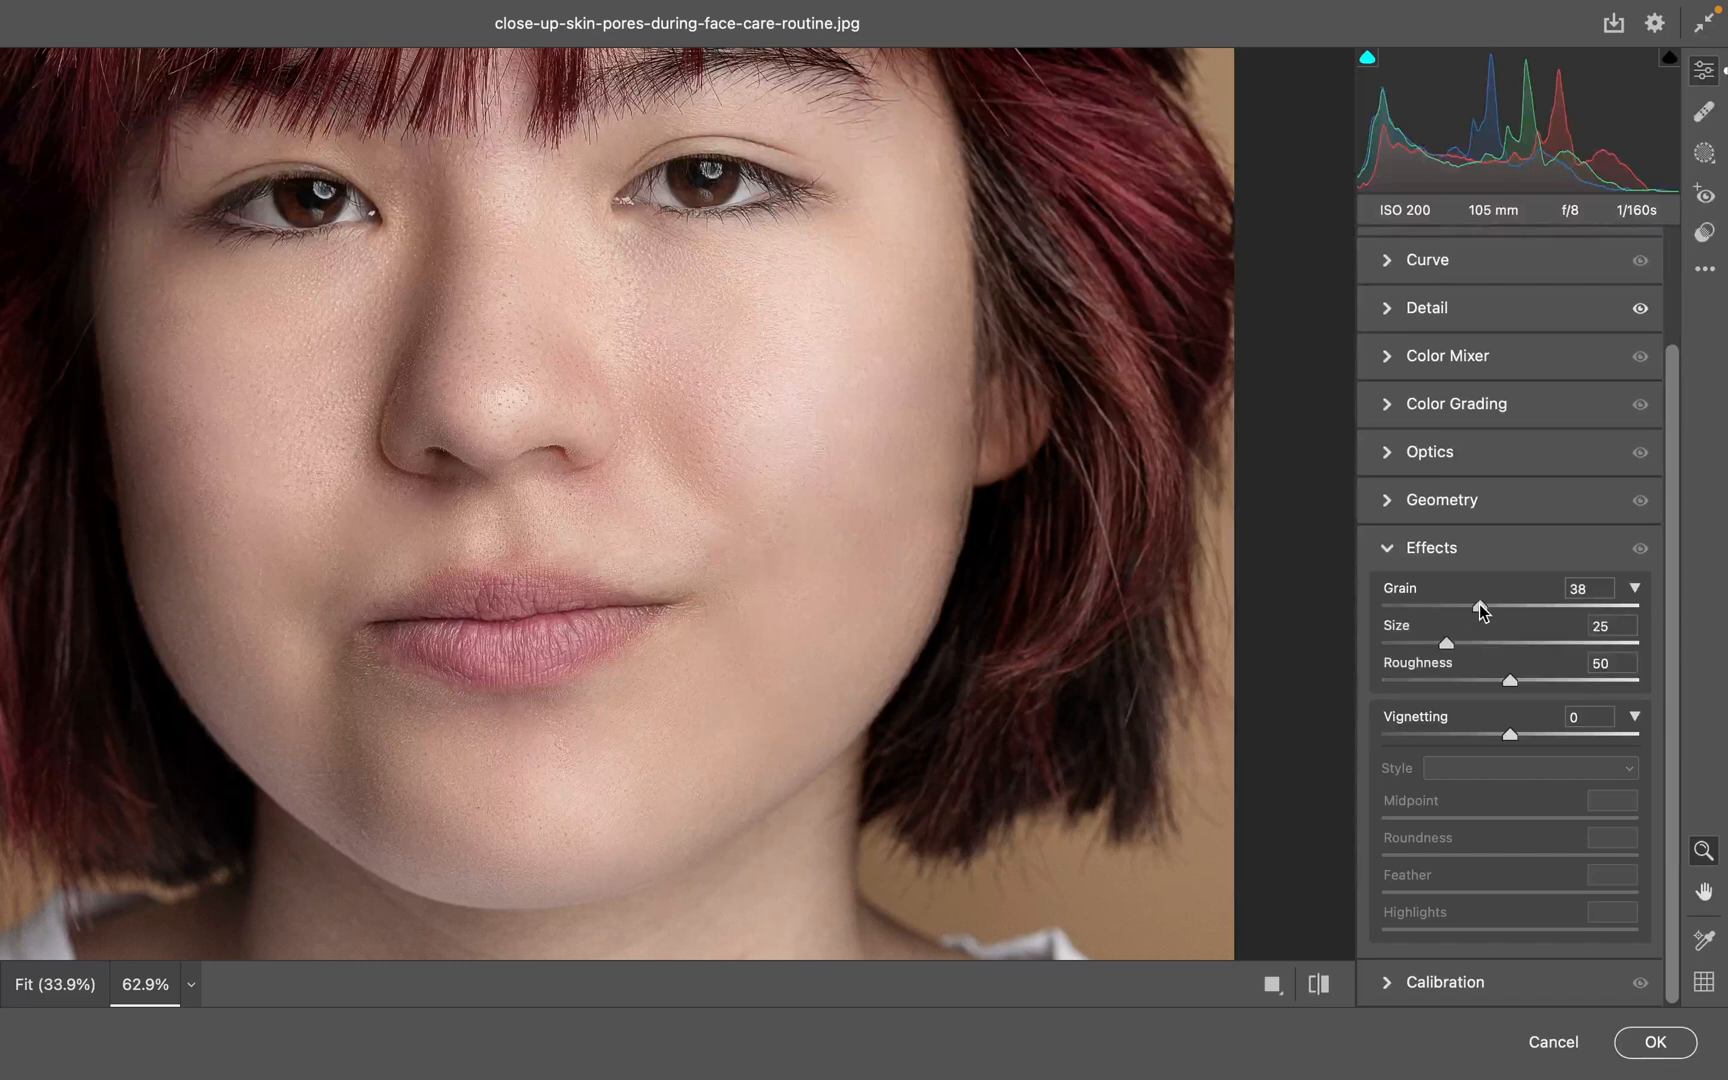
left_click_drag(1480, 608, 1430, 608)
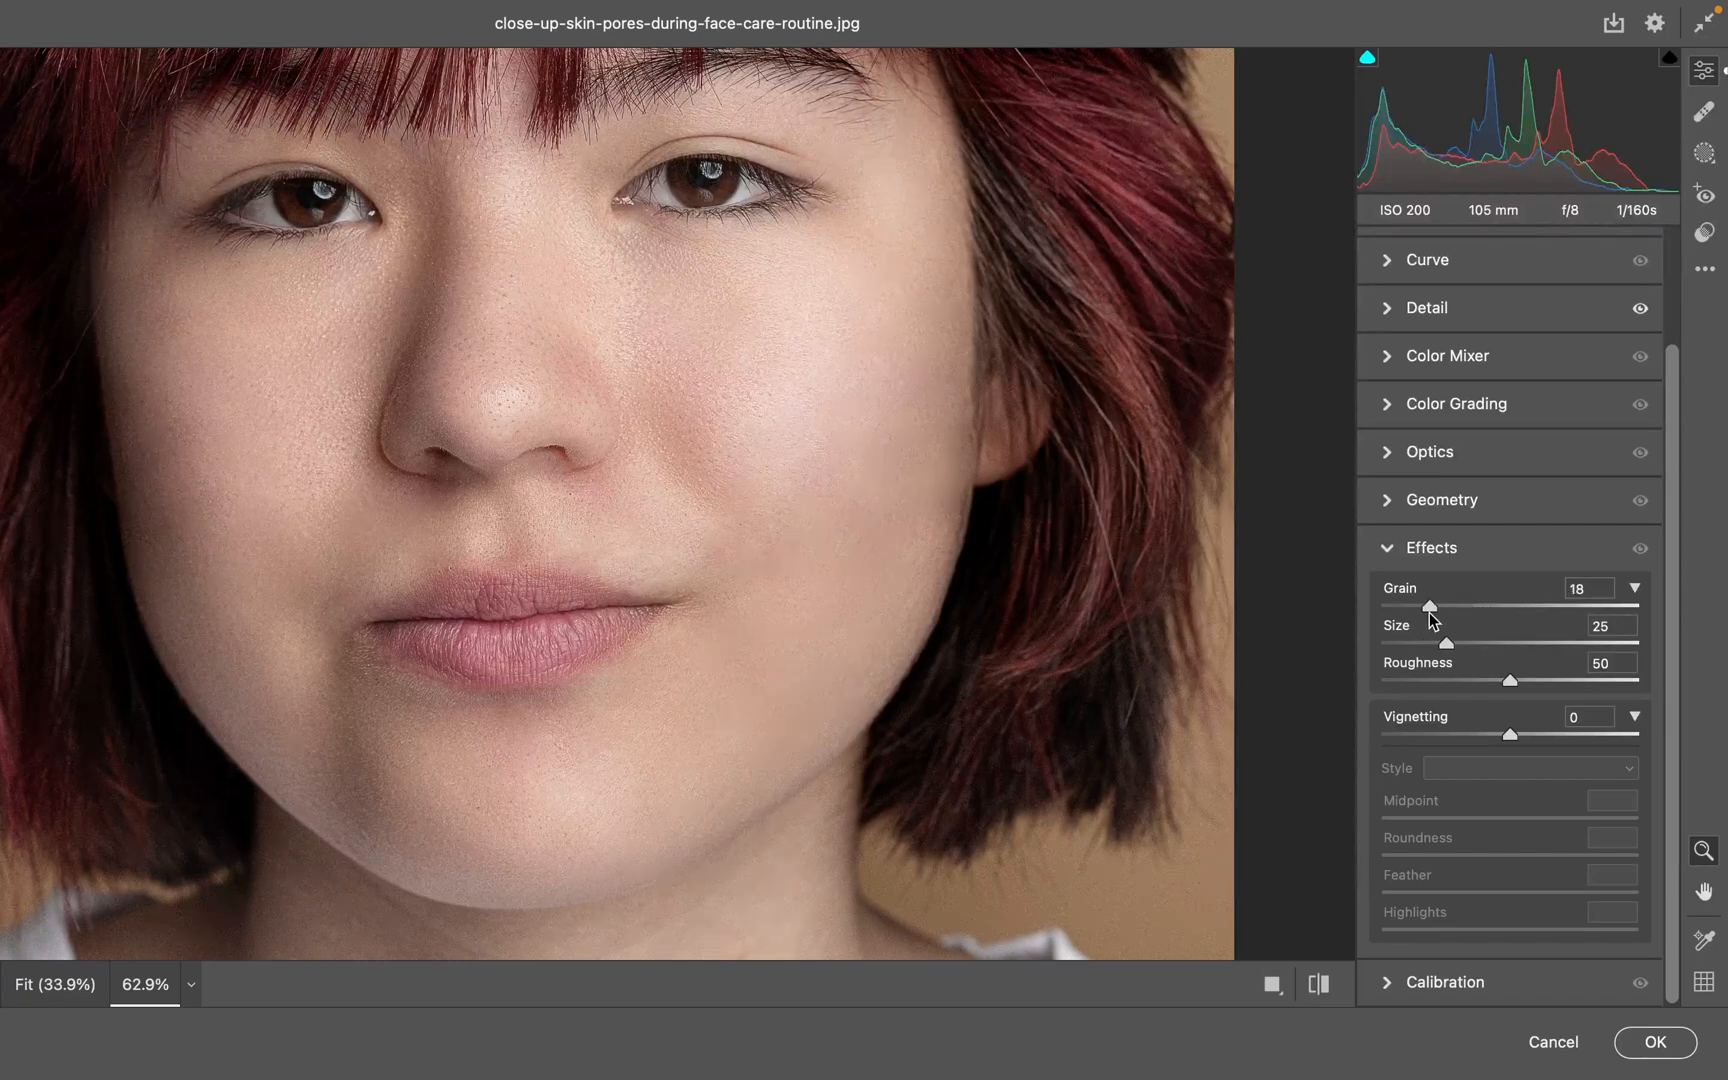
left_click_drag(1430, 608, 1440, 608)
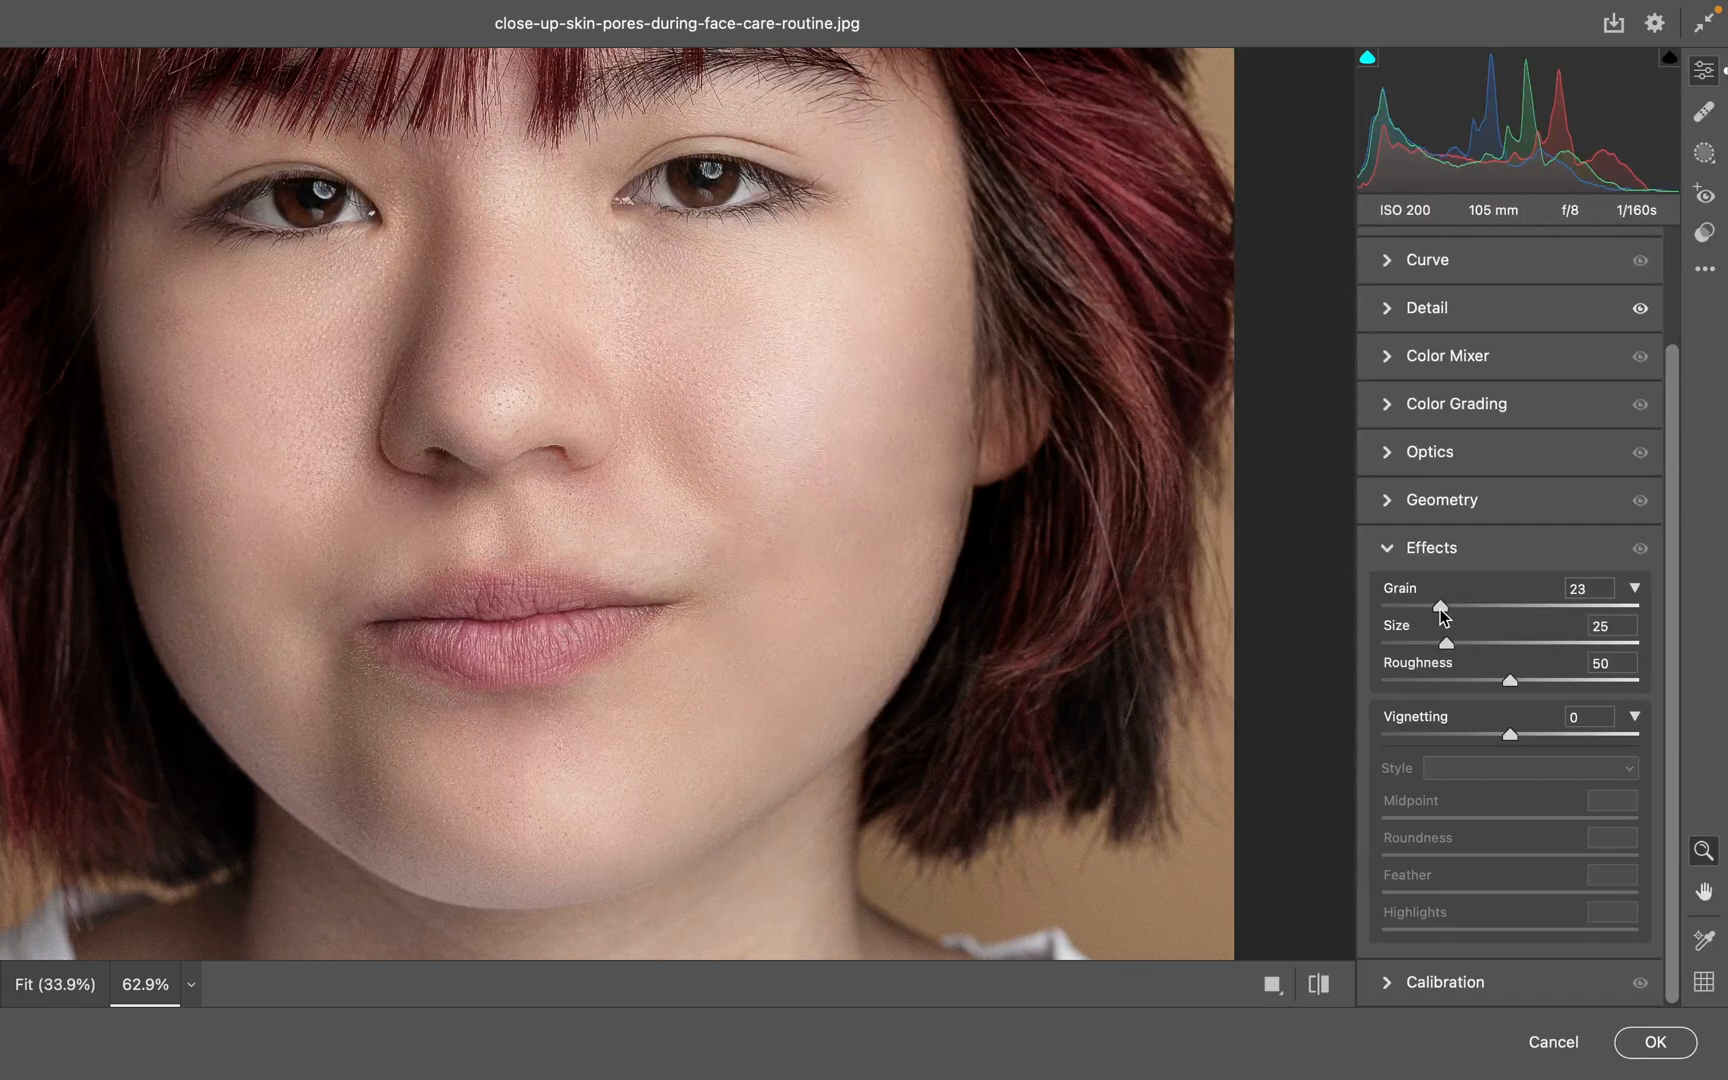